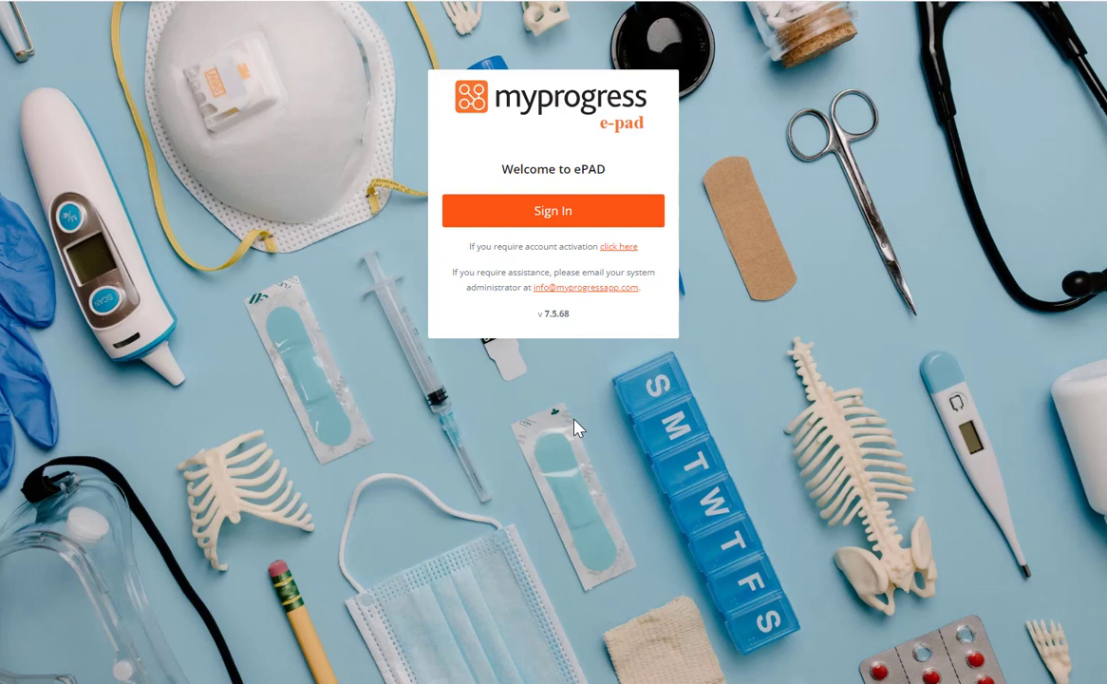
mouse_move(581, 228)
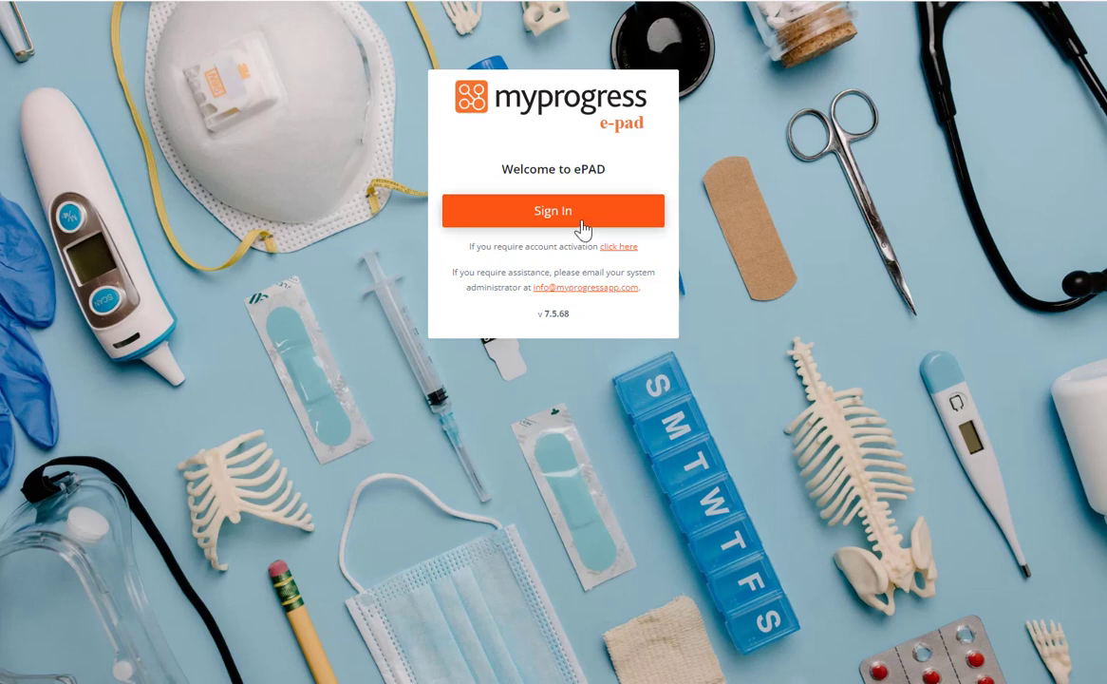
Step: Sign in to ePAD through the MKM university single sign-on
left_click(553, 209)
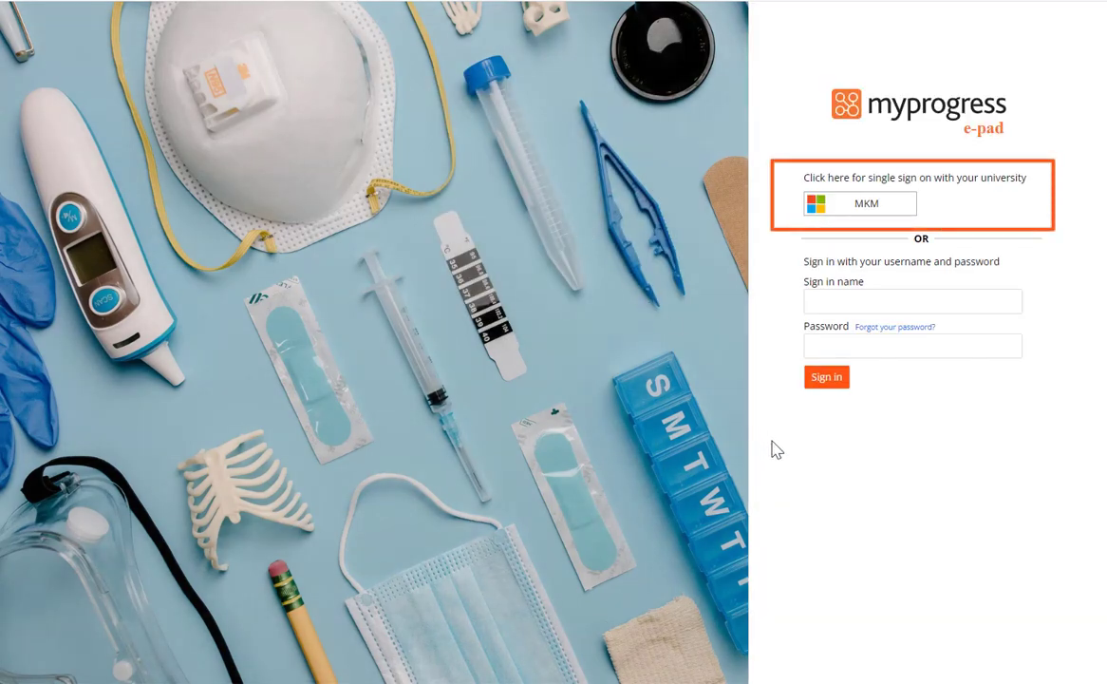
left_click(859, 203)
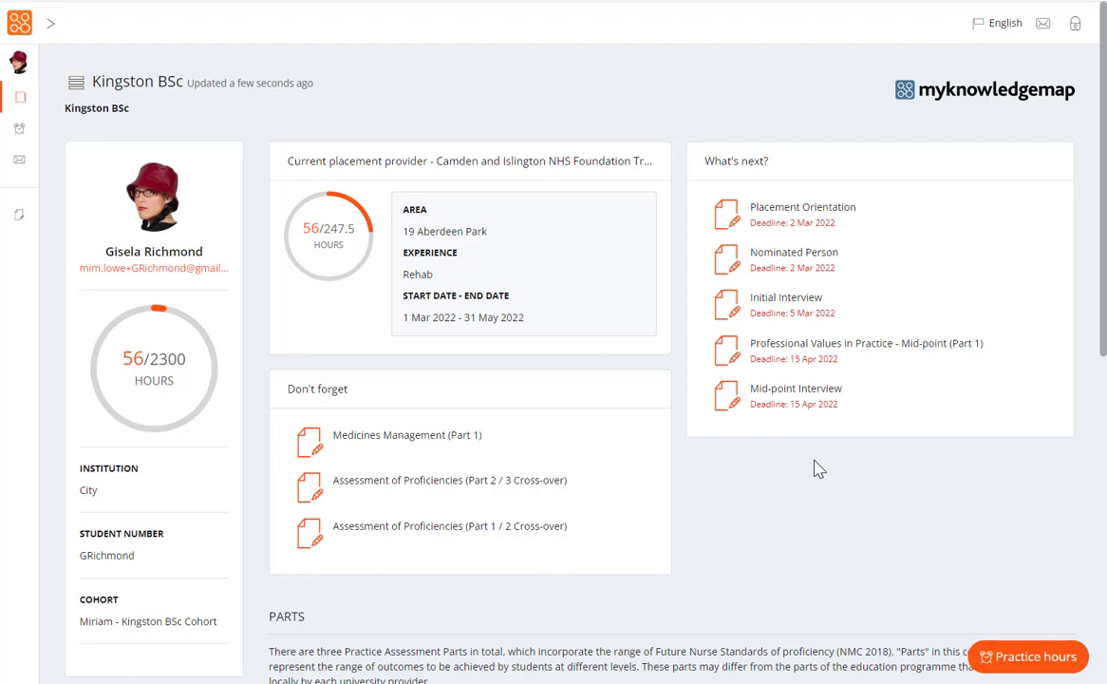
left_click(152, 380)
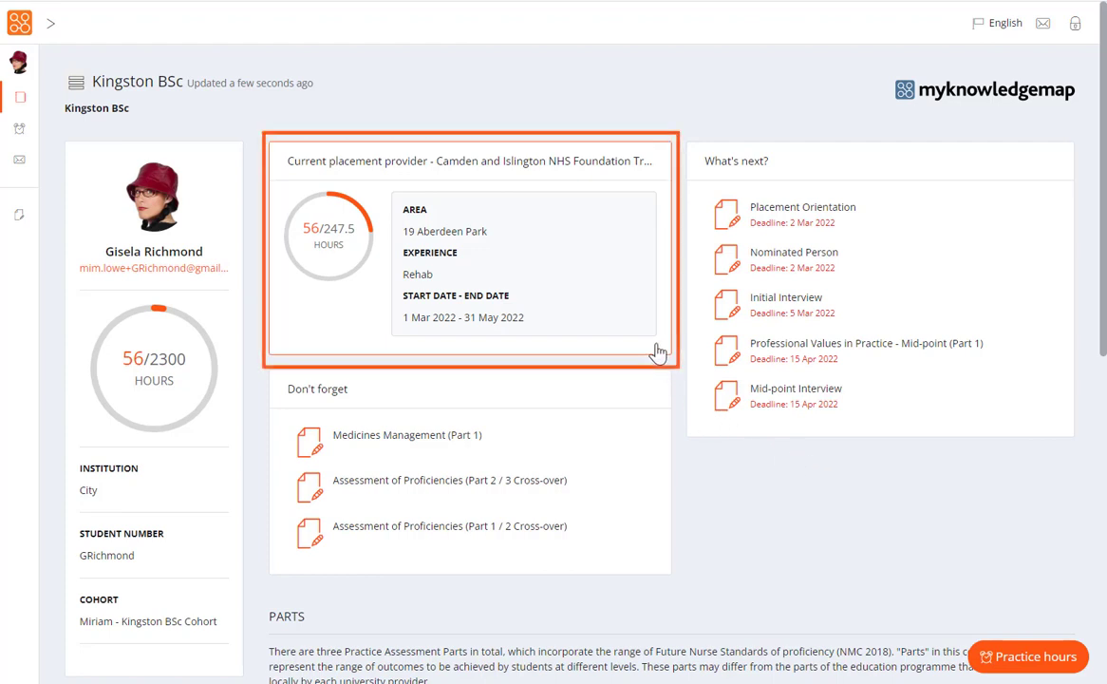
mouse_move(702, 494)
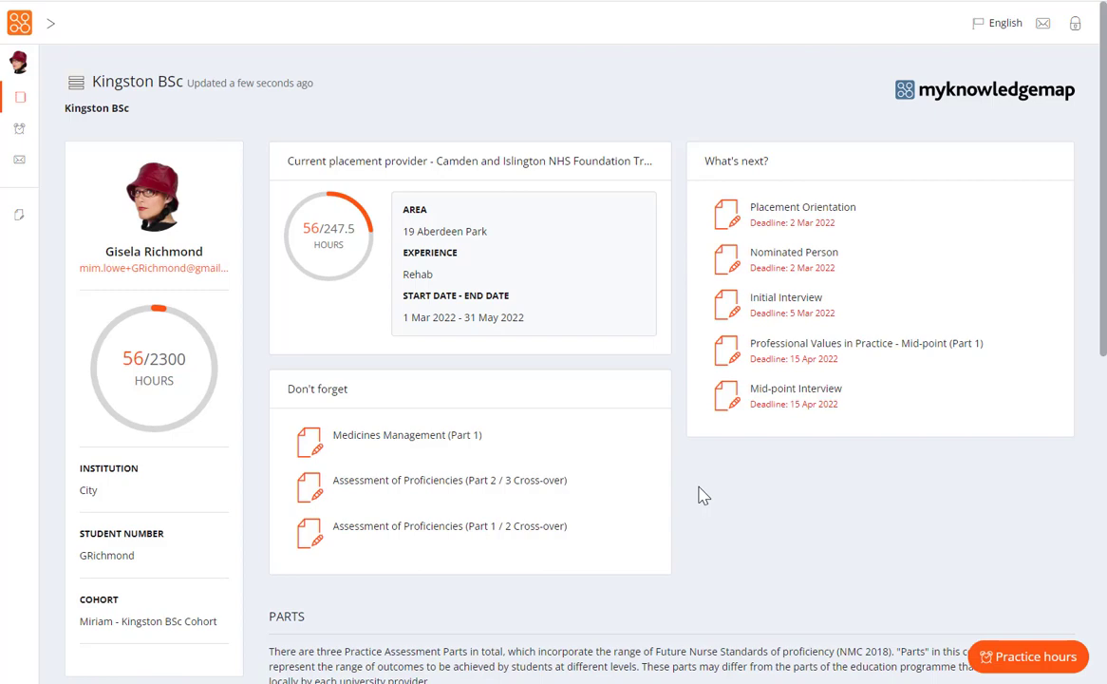
scroll("down", 3)
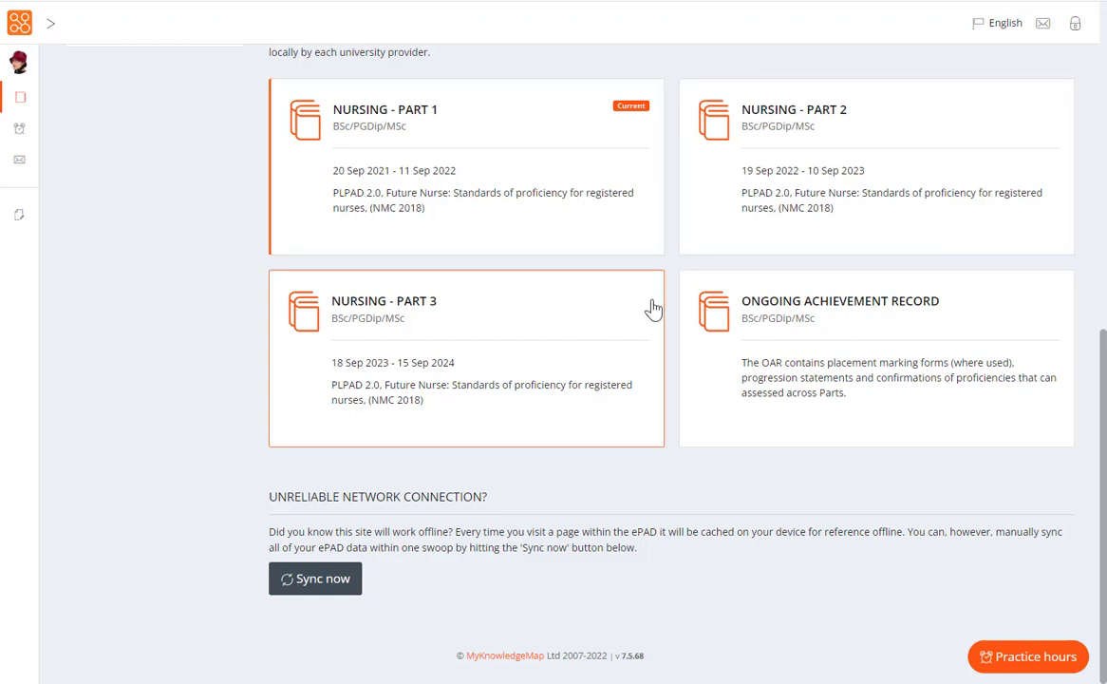
mouse_move(672, 494)
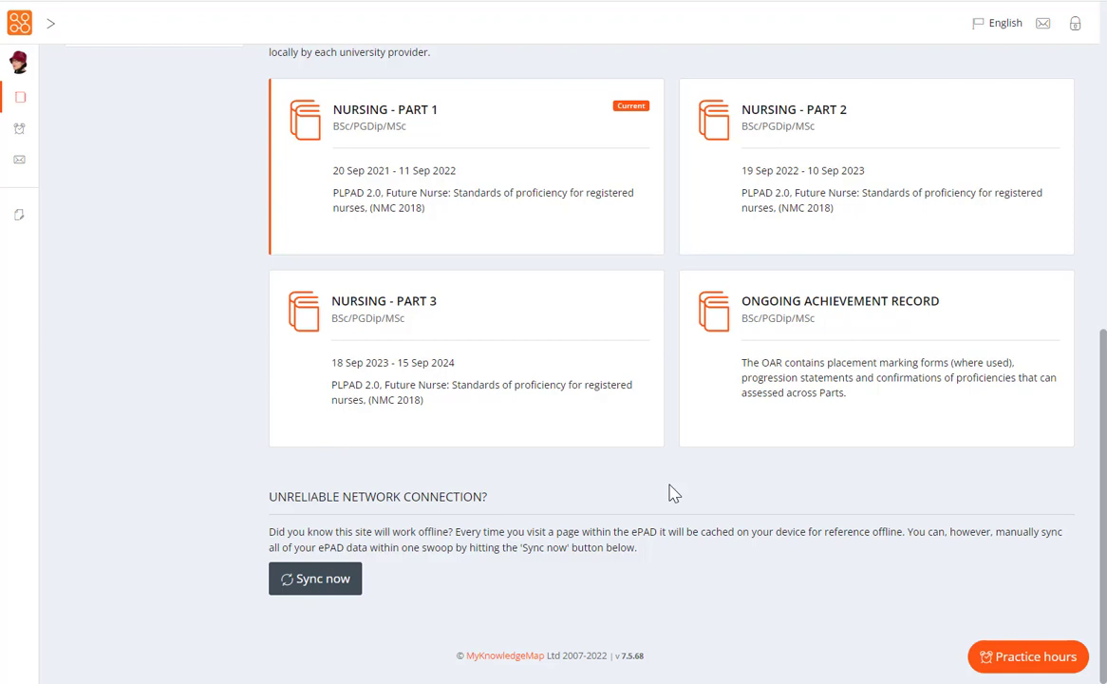
mouse_move(651, 251)
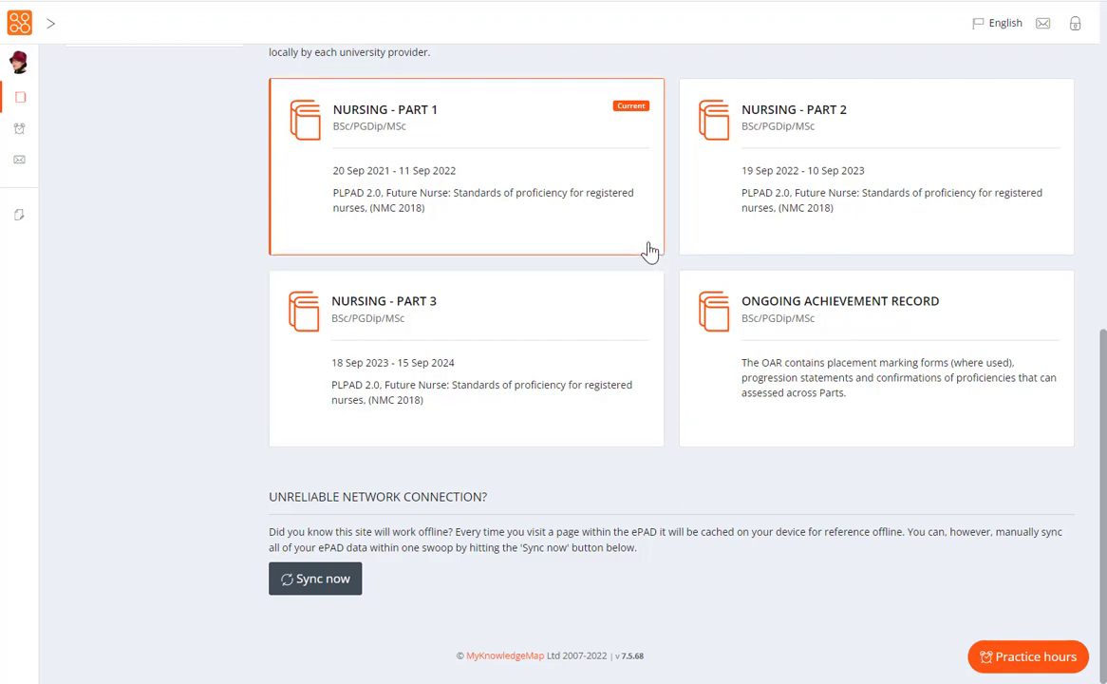
left_click(465, 167)
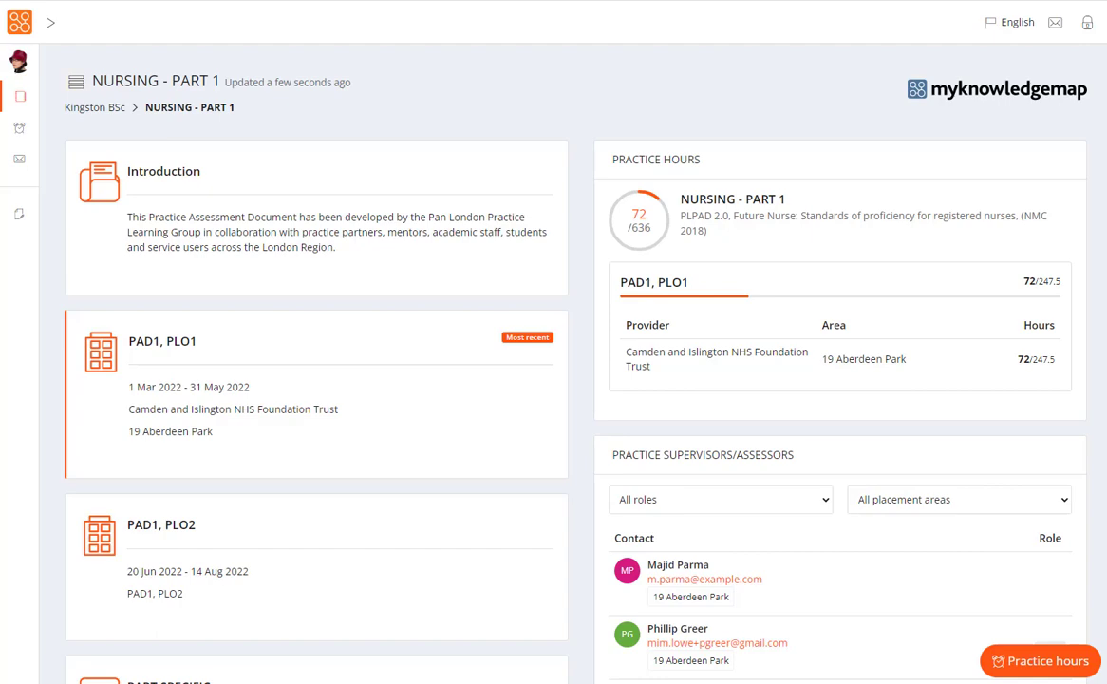
scroll("down", 3)
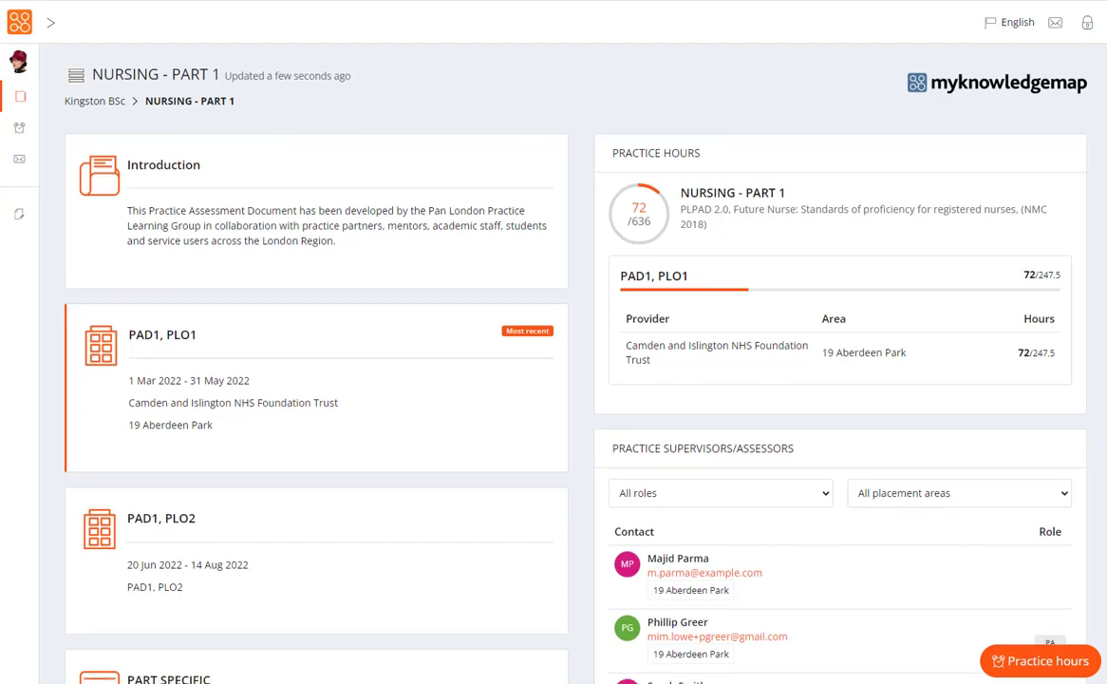
scroll("down", 3)
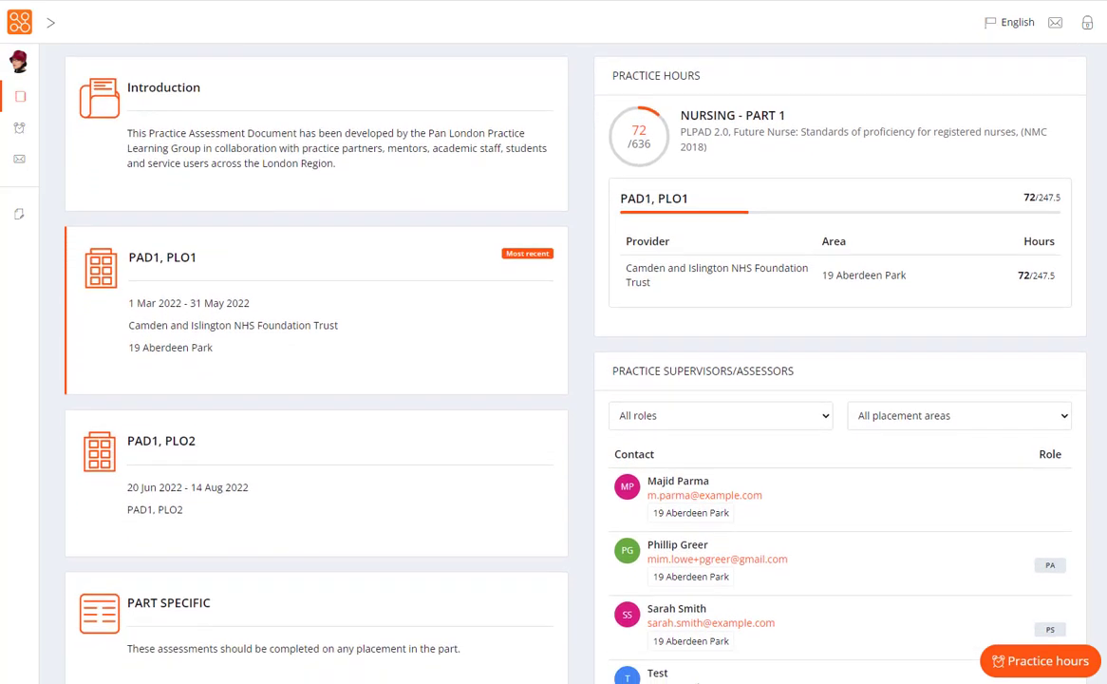
scroll("down", 3)
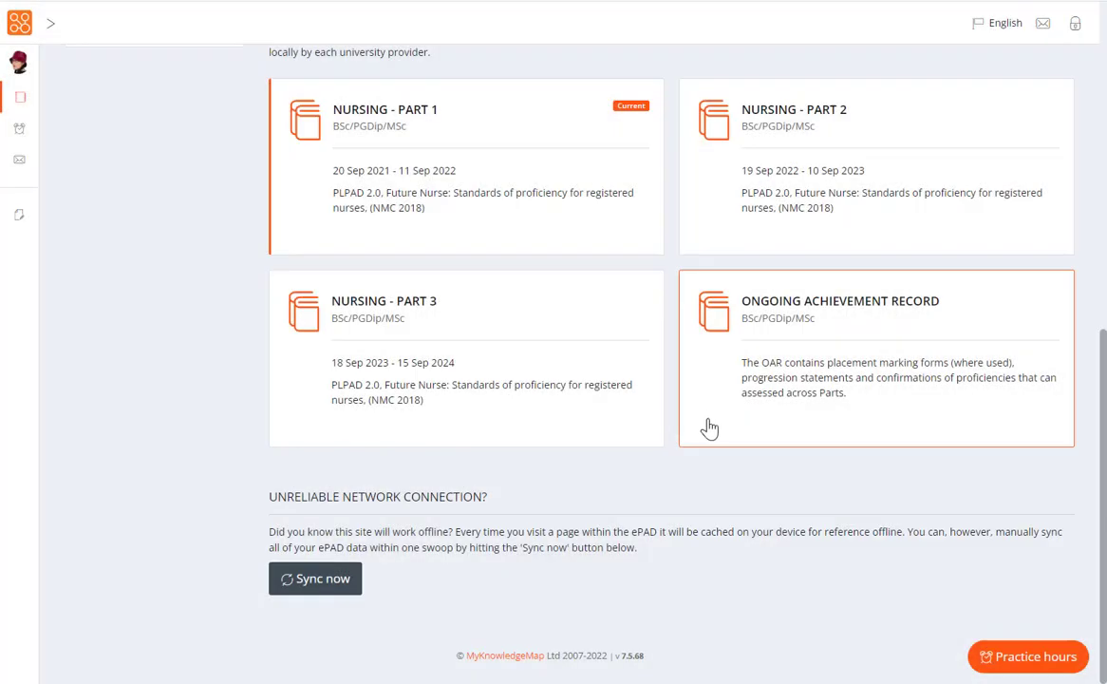
mouse_move(714, 416)
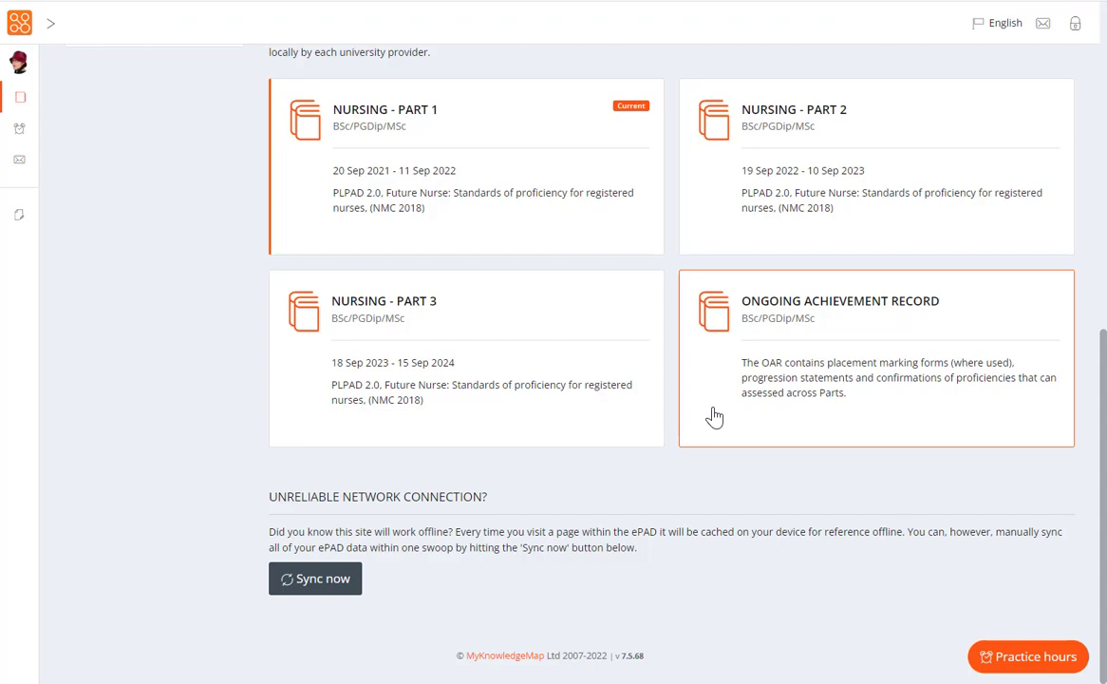
scroll("up", 3)
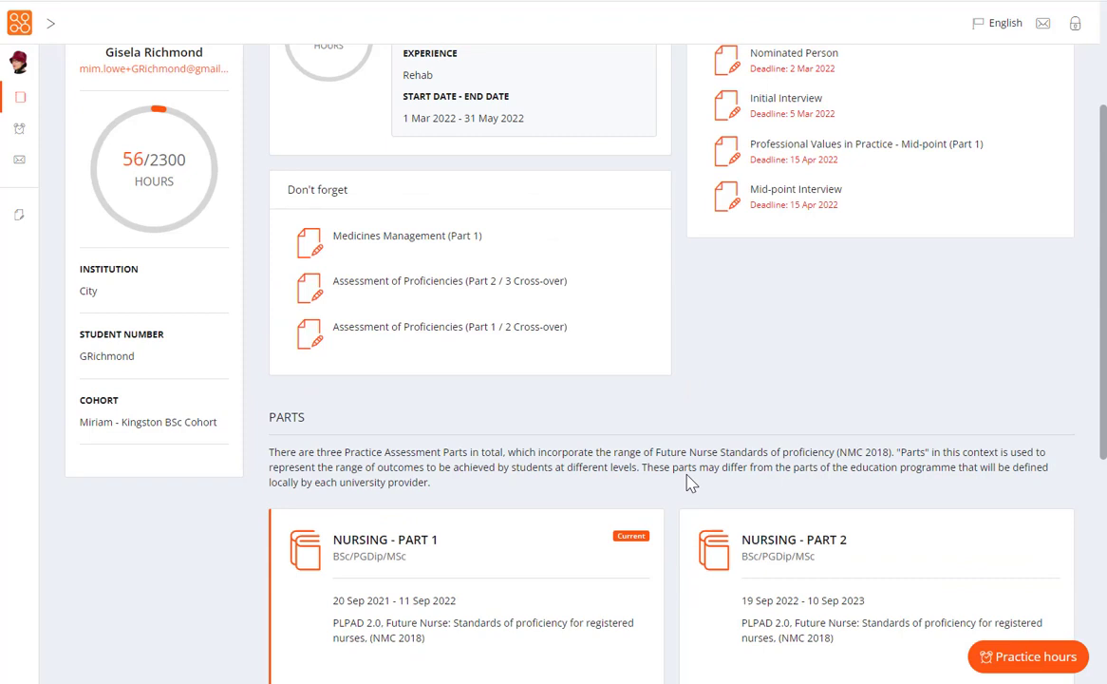
Step: Scroll through the PAD1, PLO1 overview's start, mid-point, final, any-time, part-specific and OAR form lists
scroll("up", 3)
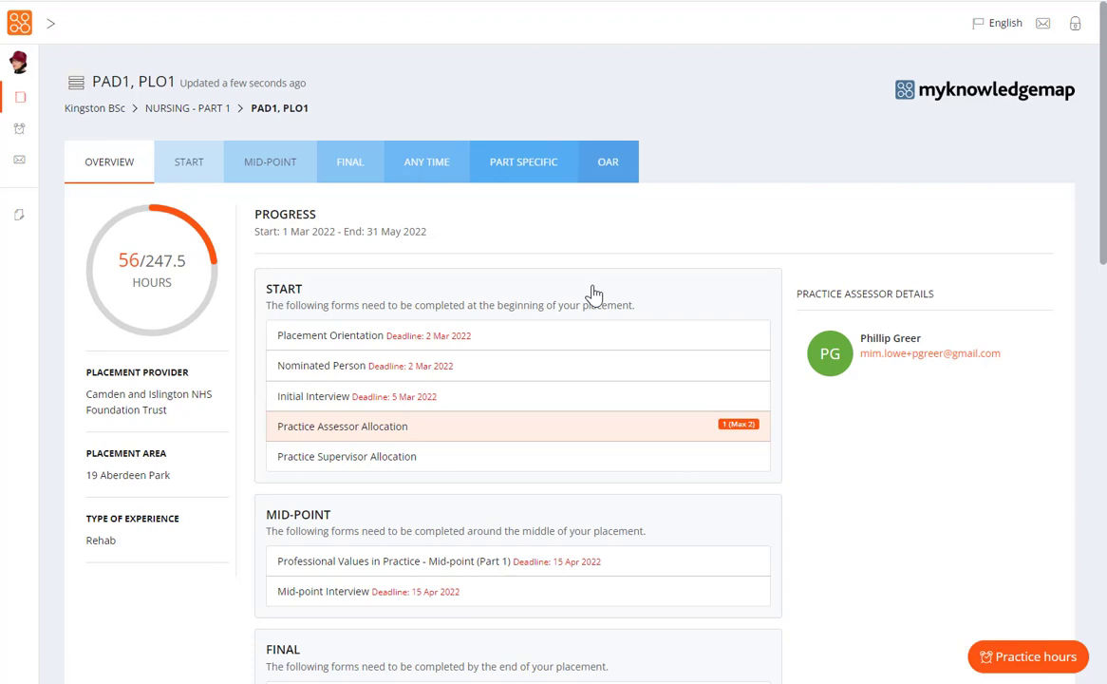
mouse_move(779, 331)
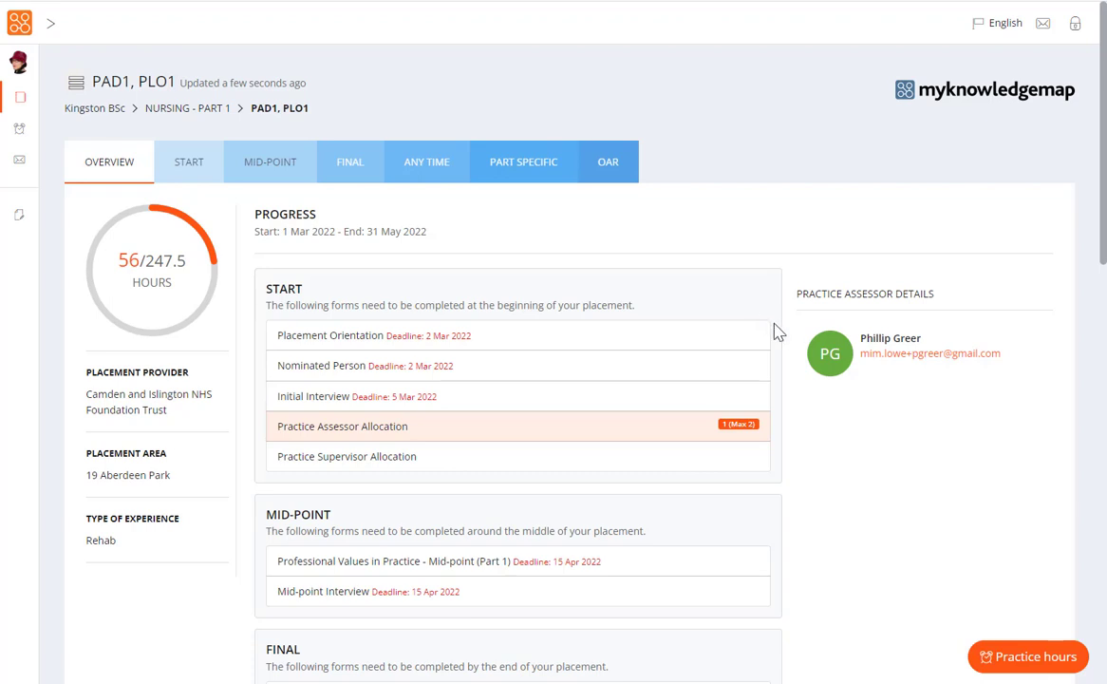
scroll("down", 3)
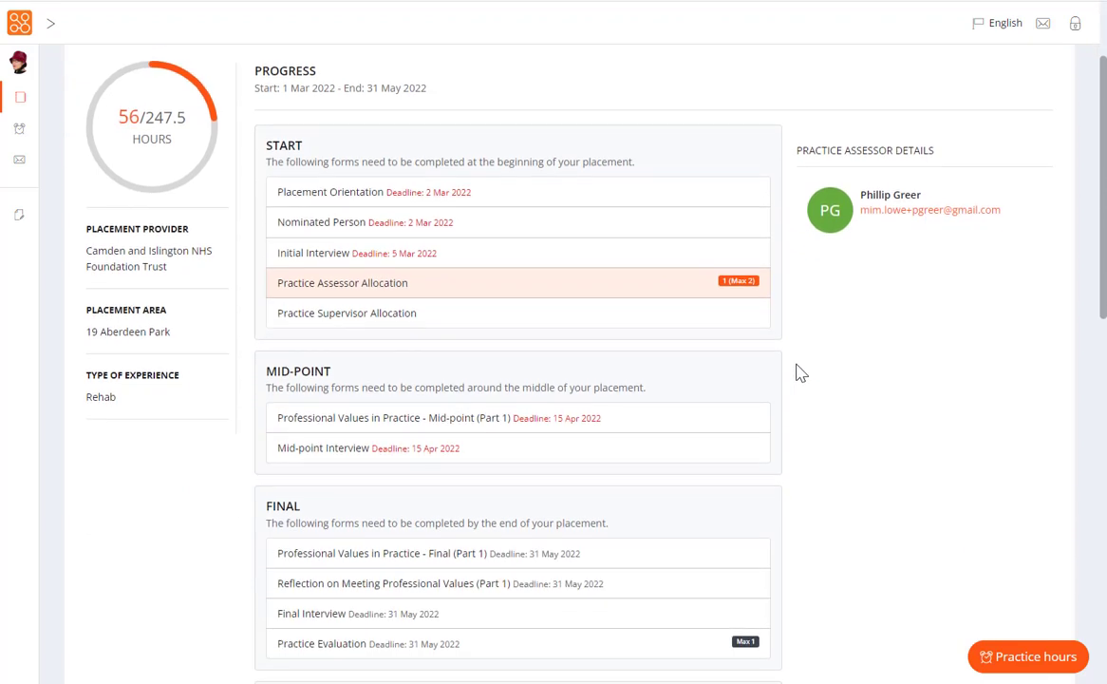
scroll("down", 3)
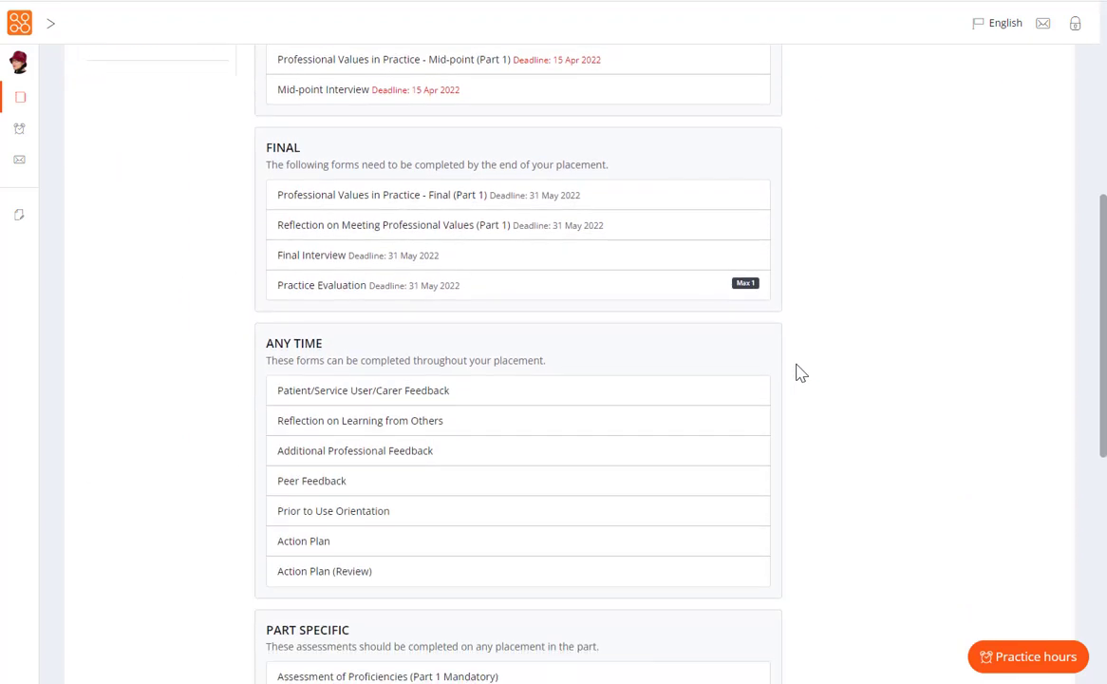
scroll("down", 3)
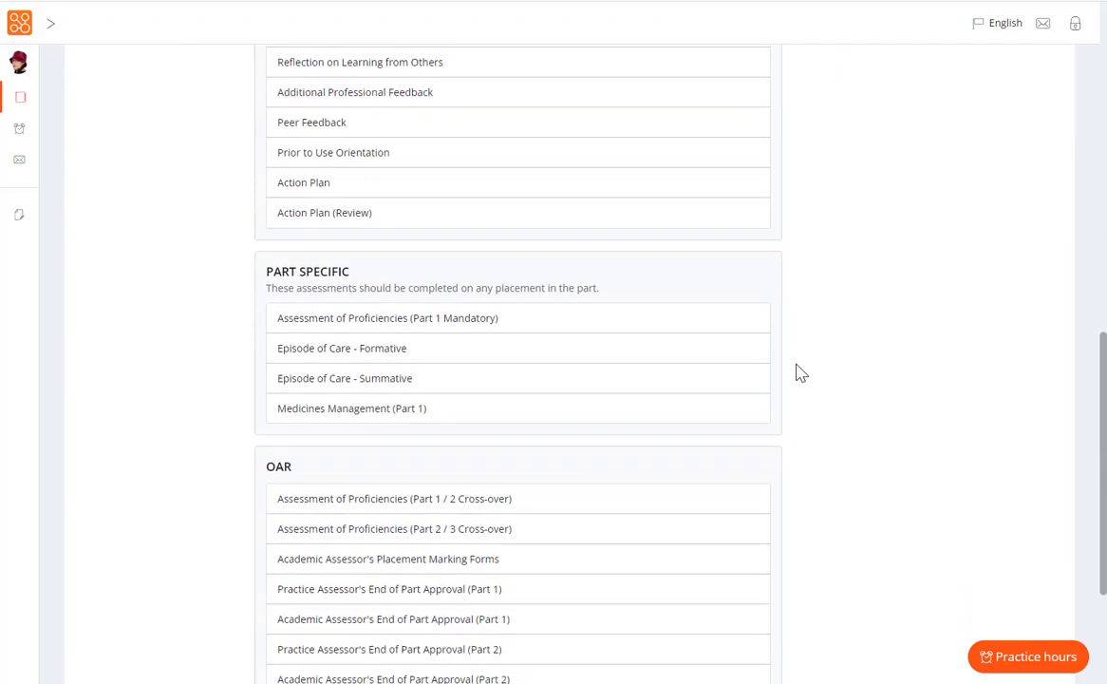
scroll("down", 3)
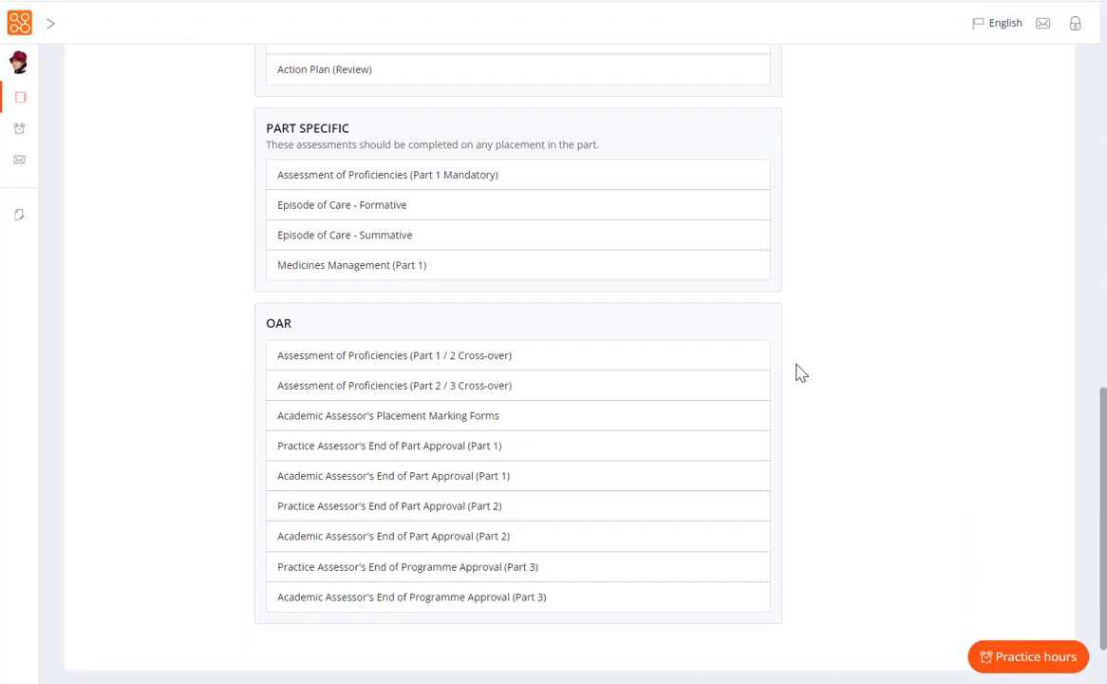
scroll("up", 3)
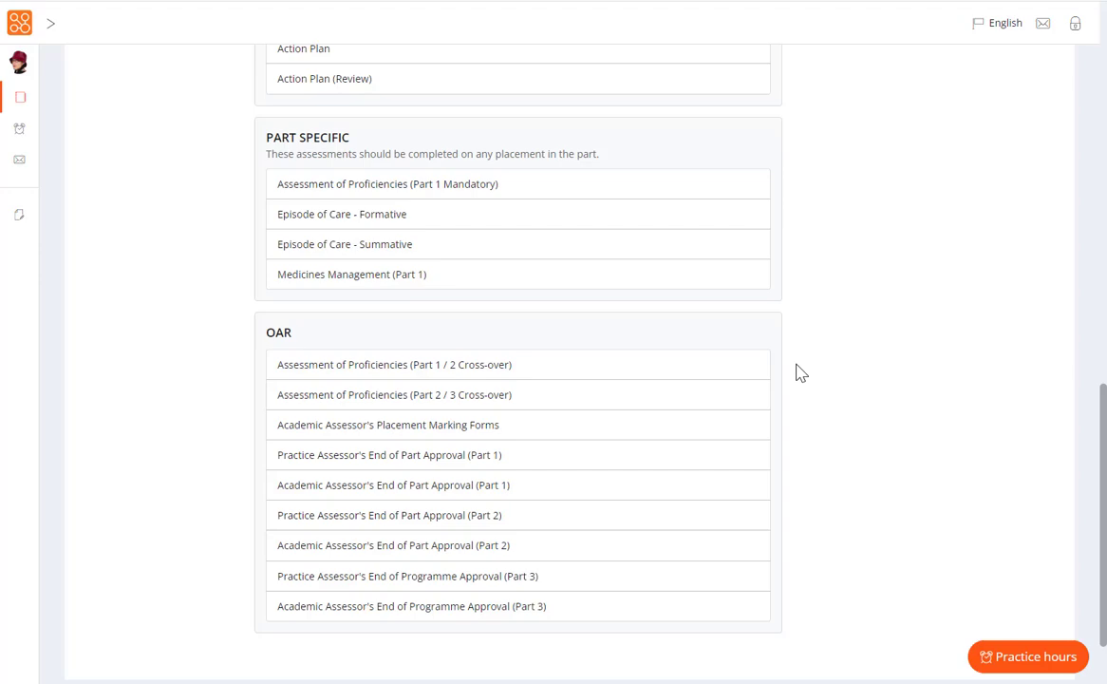
scroll("up", 3)
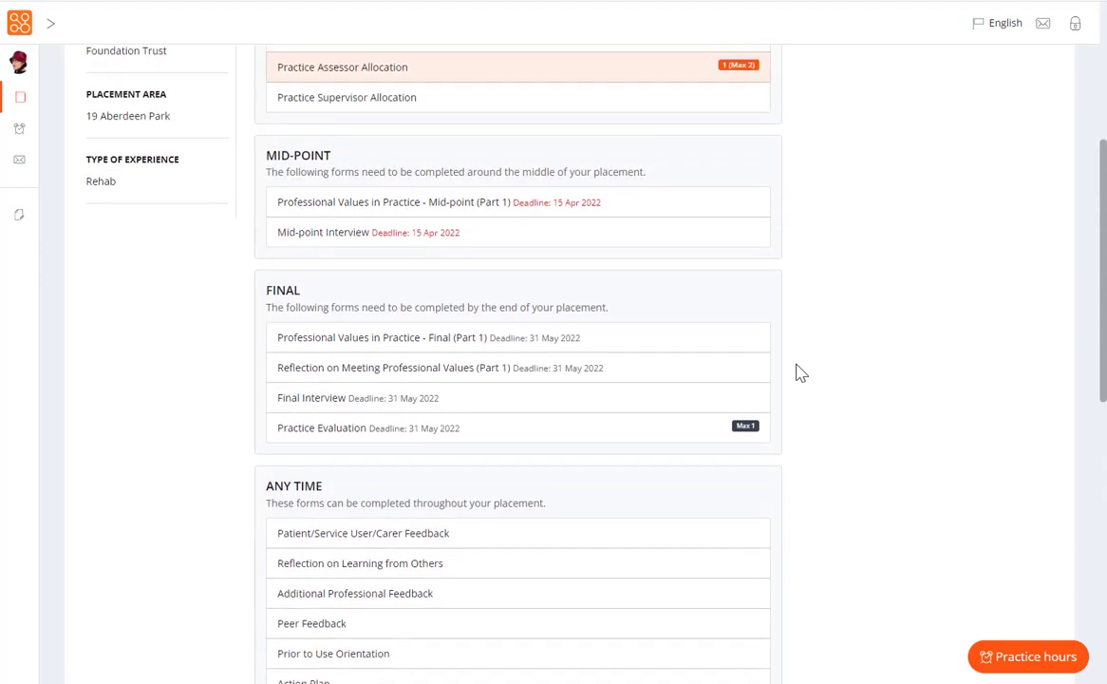
scroll("up", 3)
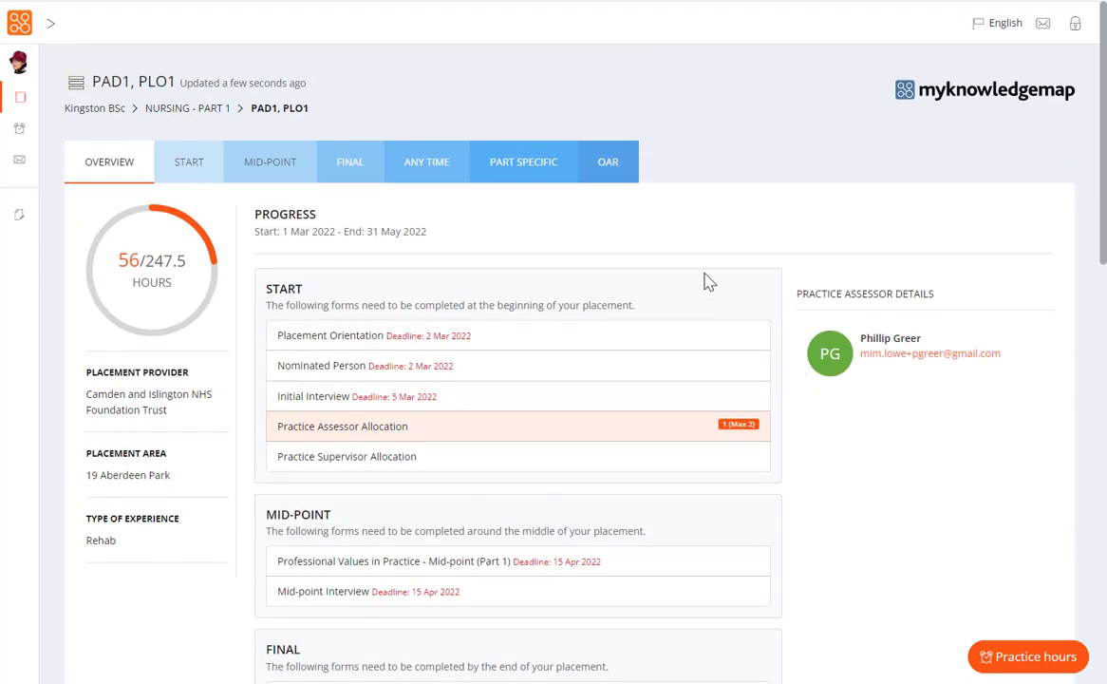
mouse_move(501, 201)
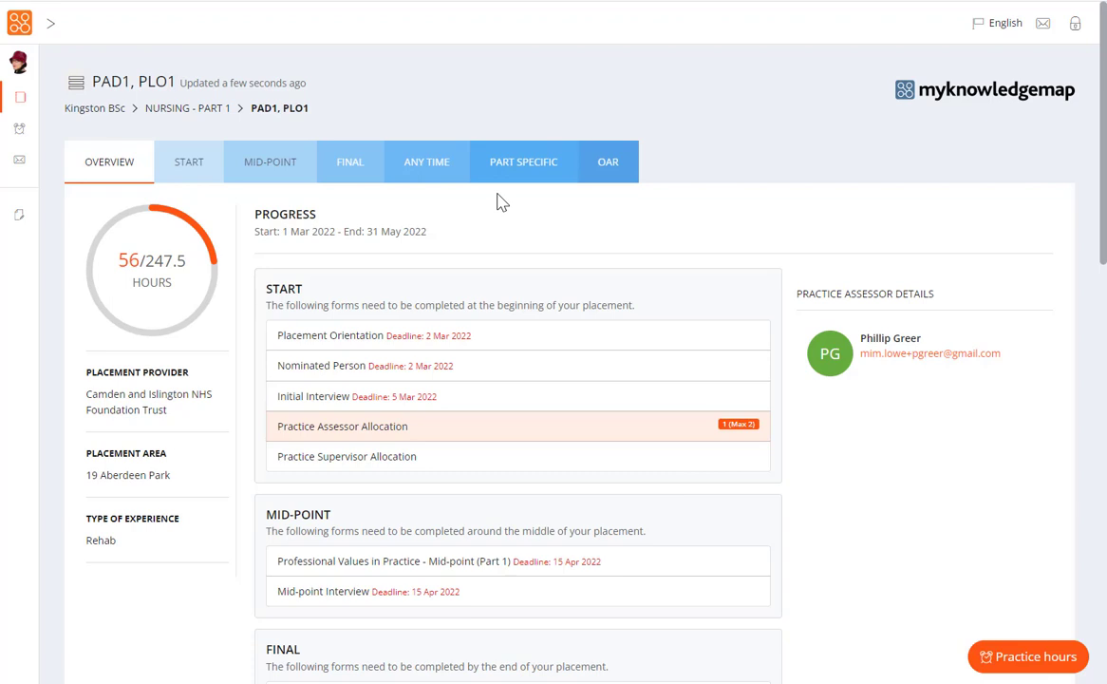
mouse_move(282, 207)
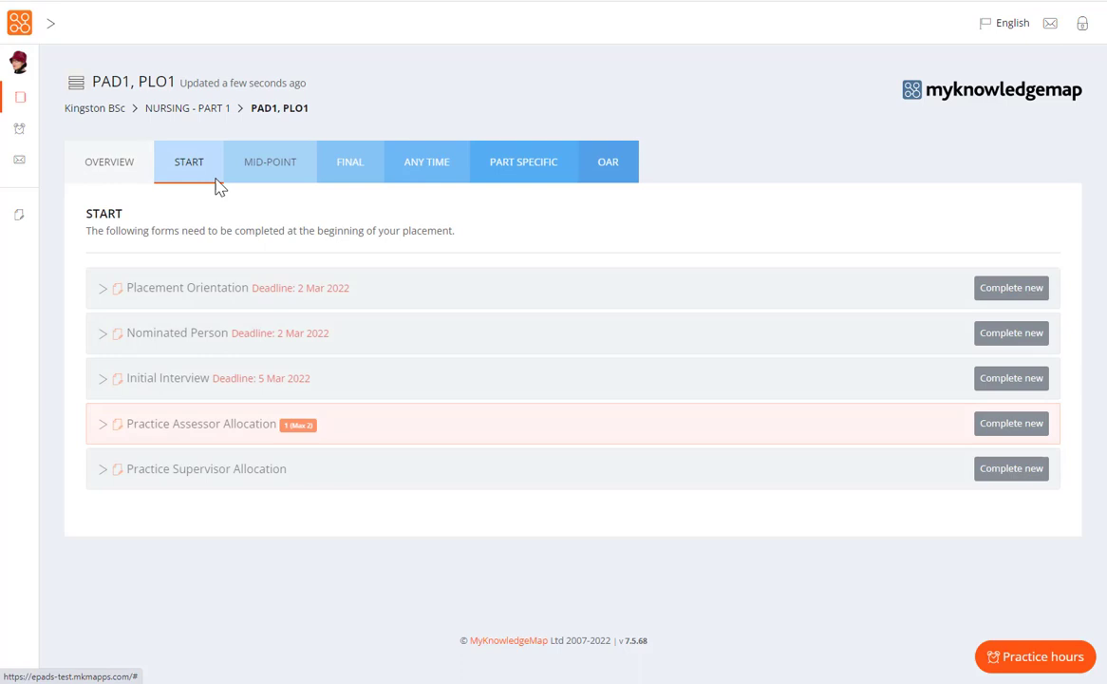
mouse_move(311, 209)
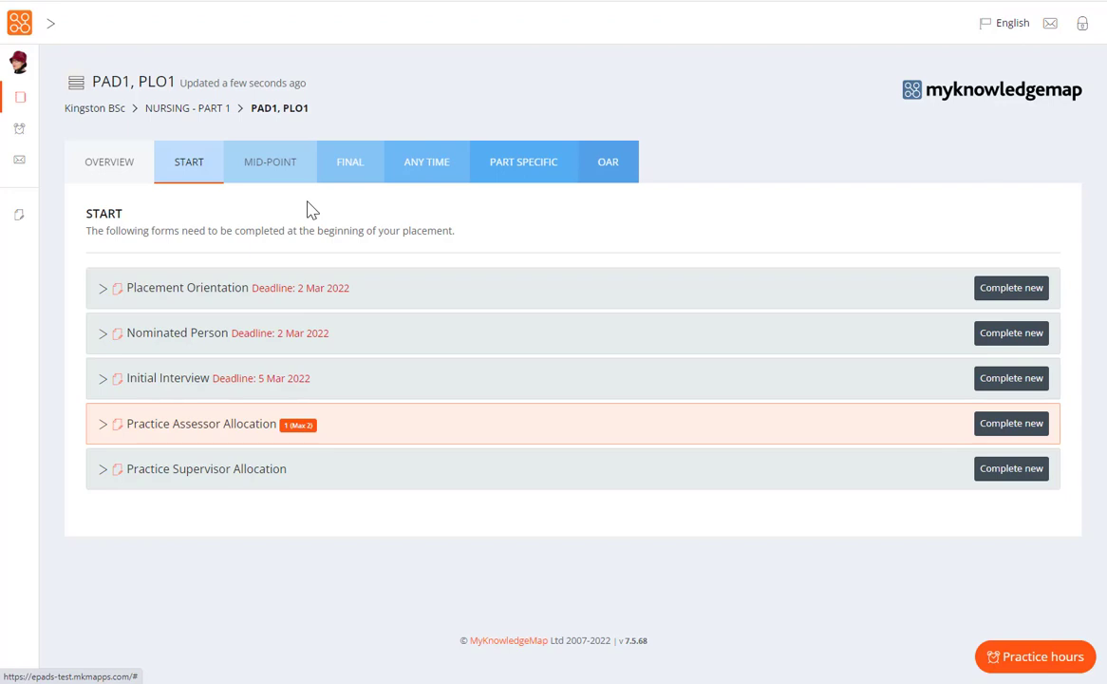
mouse_move(304, 228)
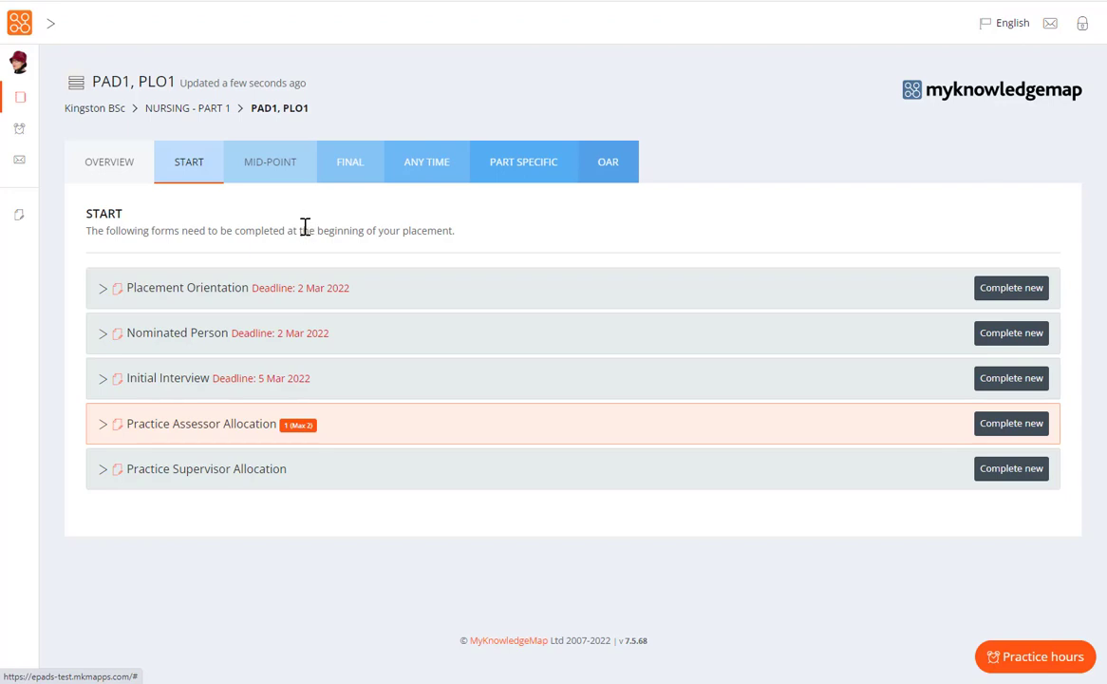
mouse_move(292, 308)
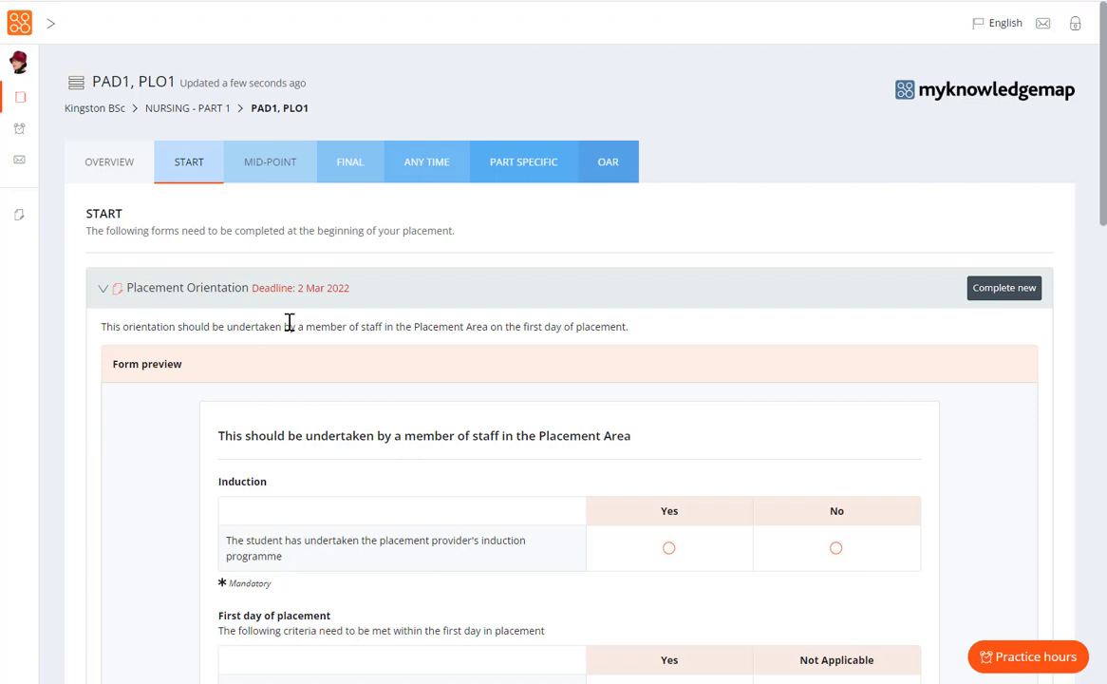
left_click(102, 288)
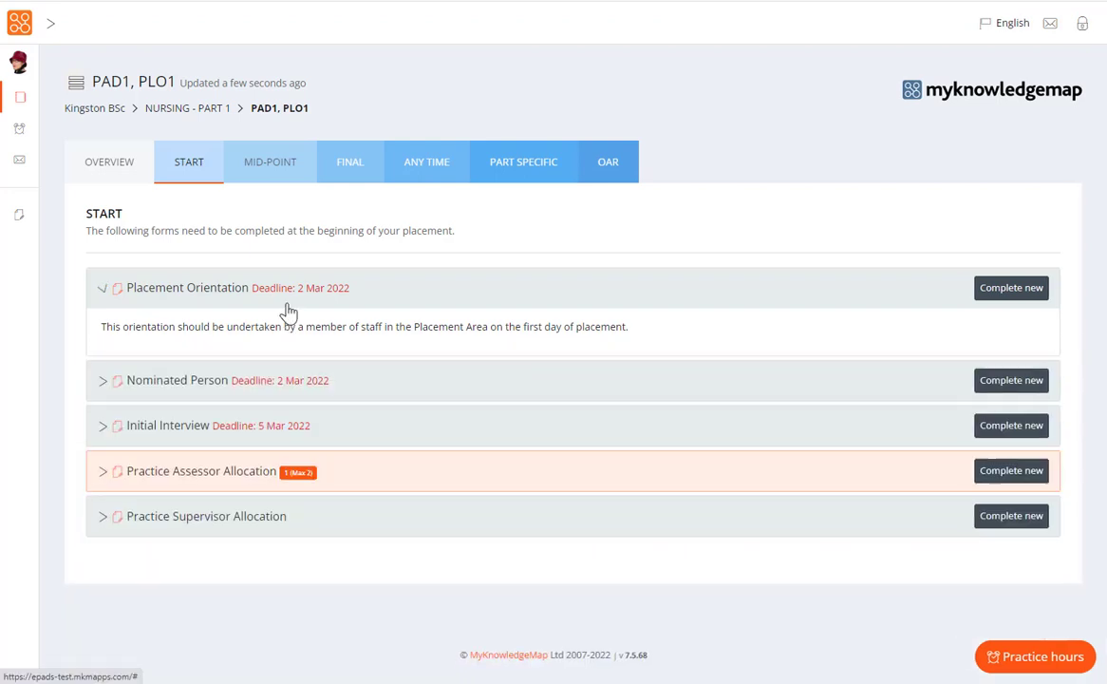
left_click(103, 288)
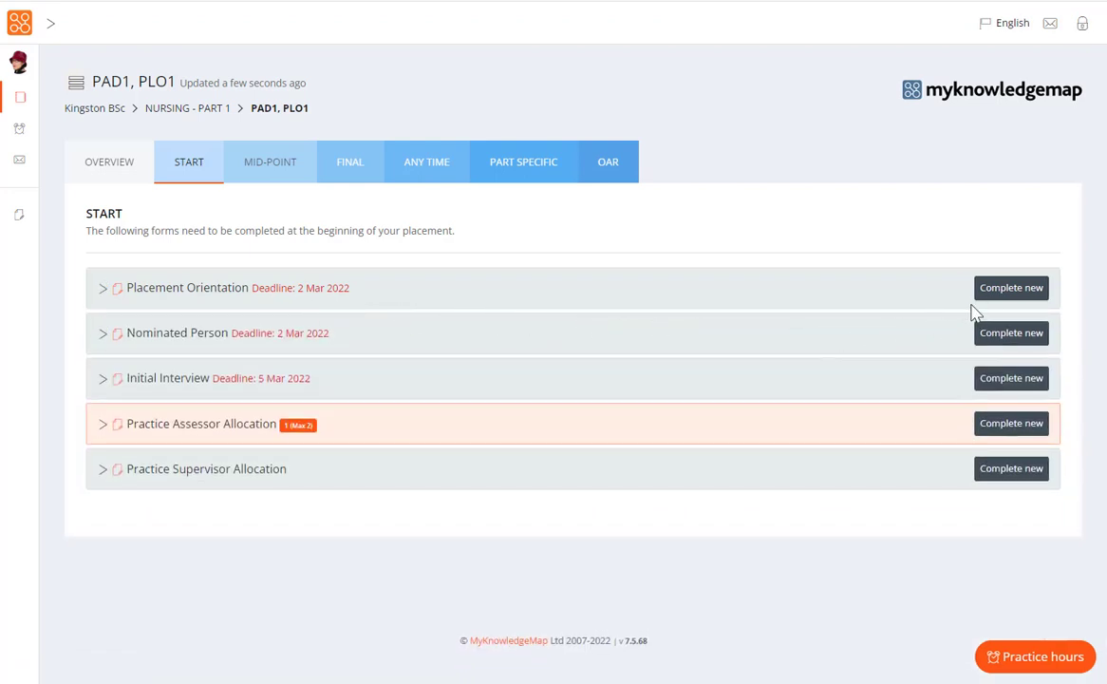
left_click(1010, 289)
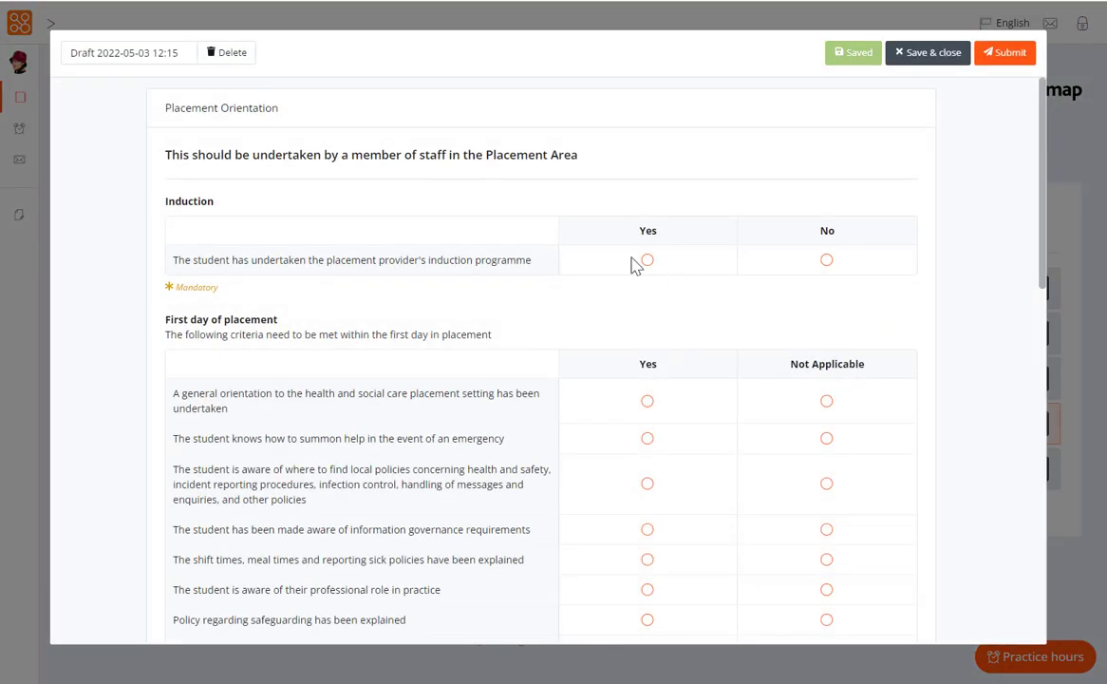
mouse_move(646, 276)
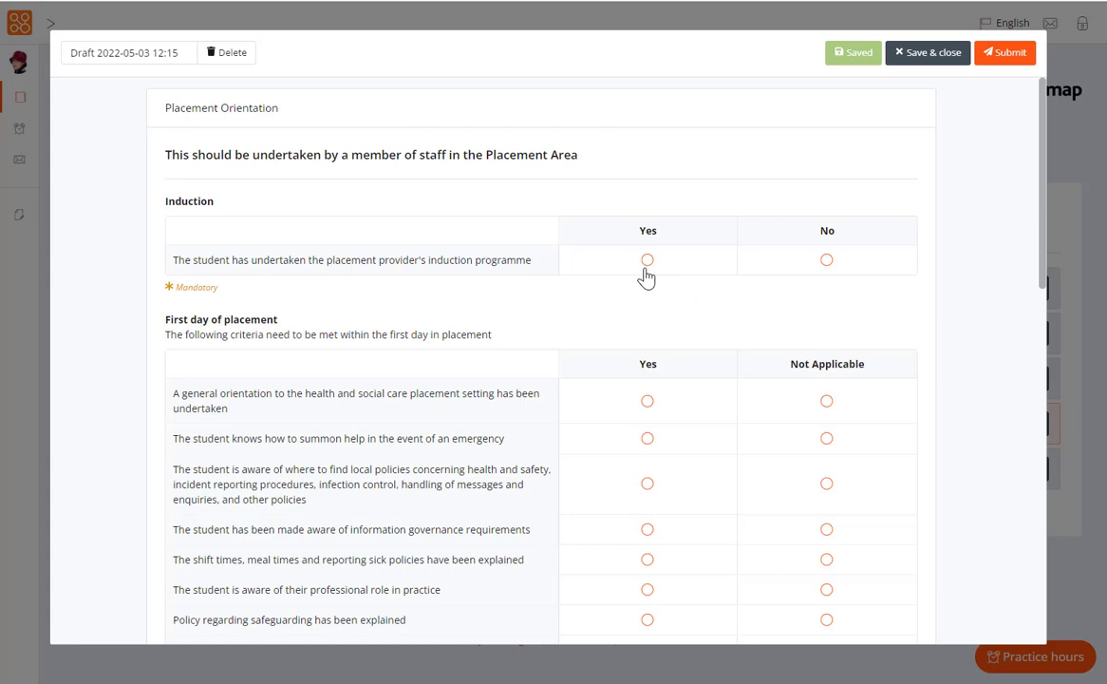
Step: Answer Yes to induction, orientation, summoning help and shift/sickness reporting, then save the draft
left_click(646, 258)
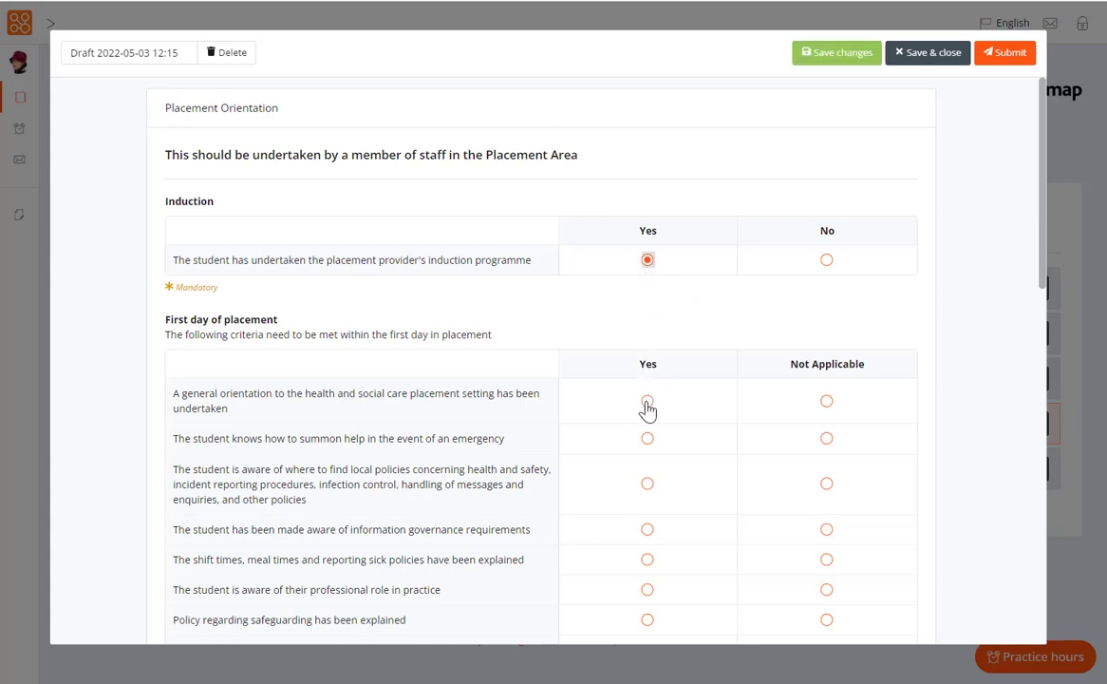
left_click(646, 399)
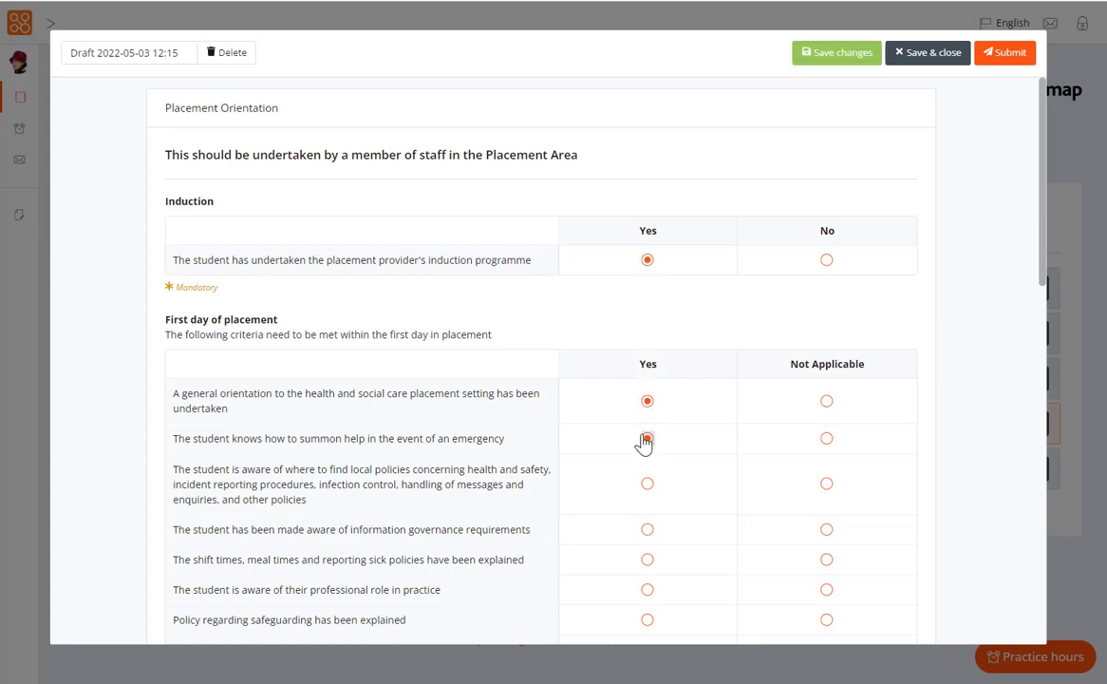
left_click(645, 437)
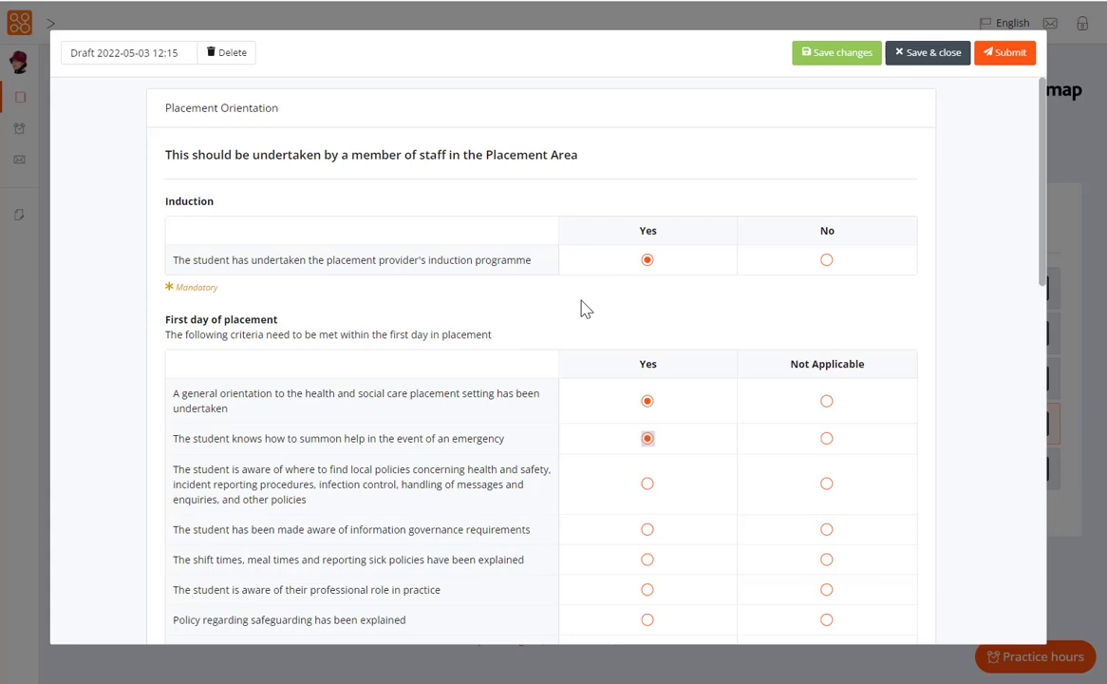
mouse_move(211, 91)
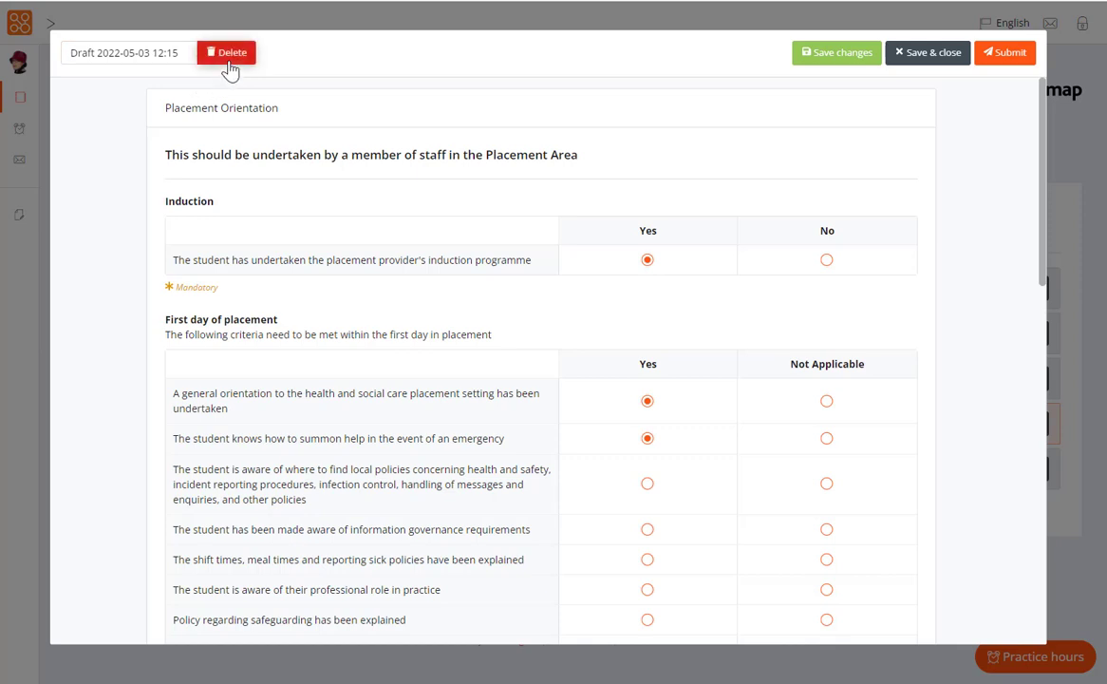
mouse_move(703, 140)
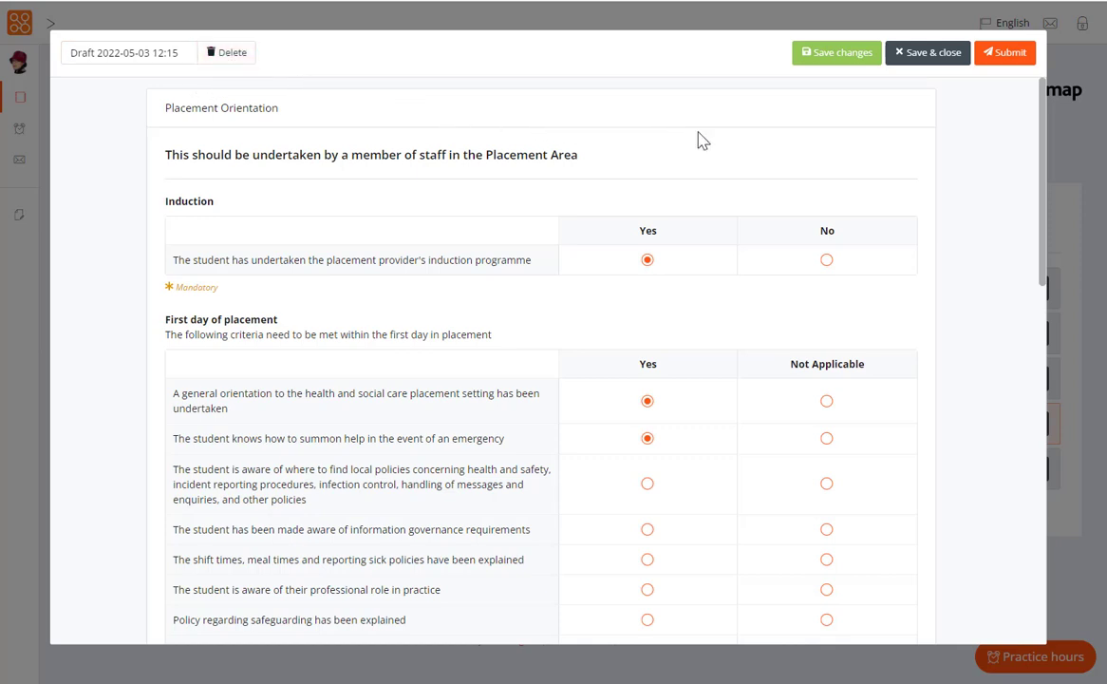
mouse_move(832, 80)
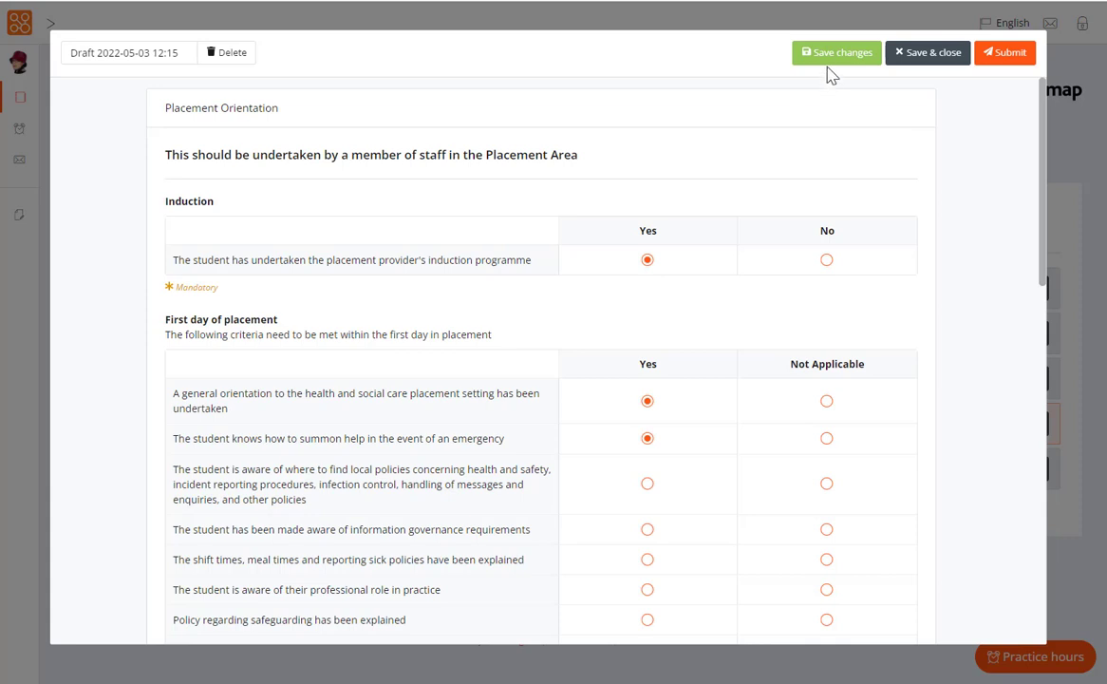
mouse_move(829, 87)
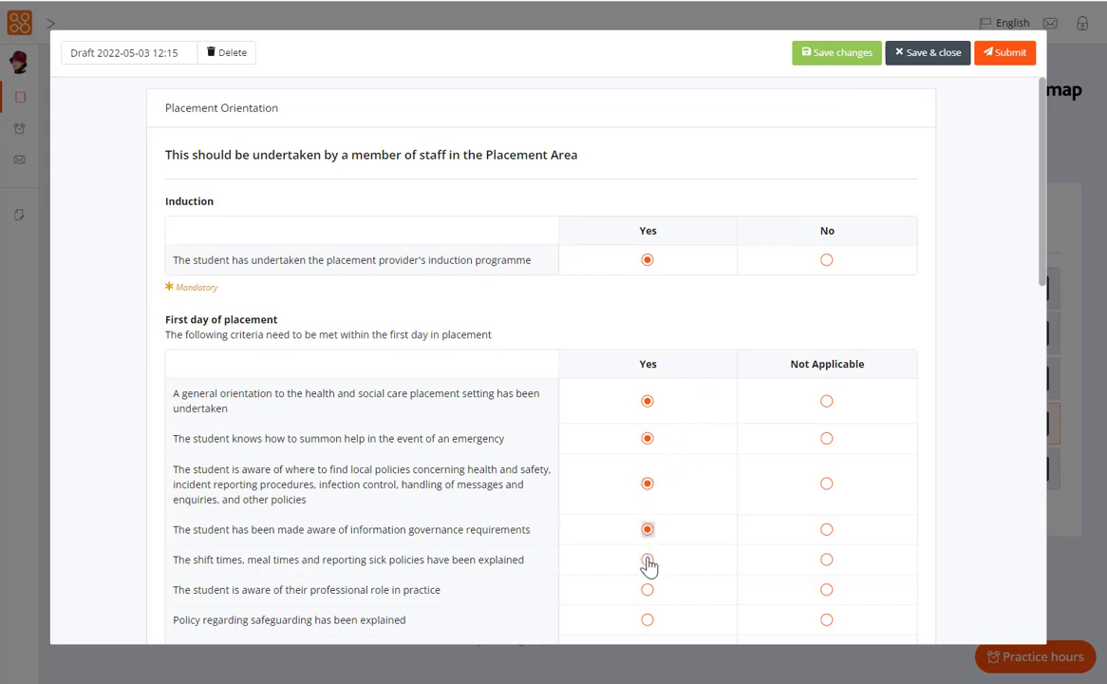
left_click(647, 558)
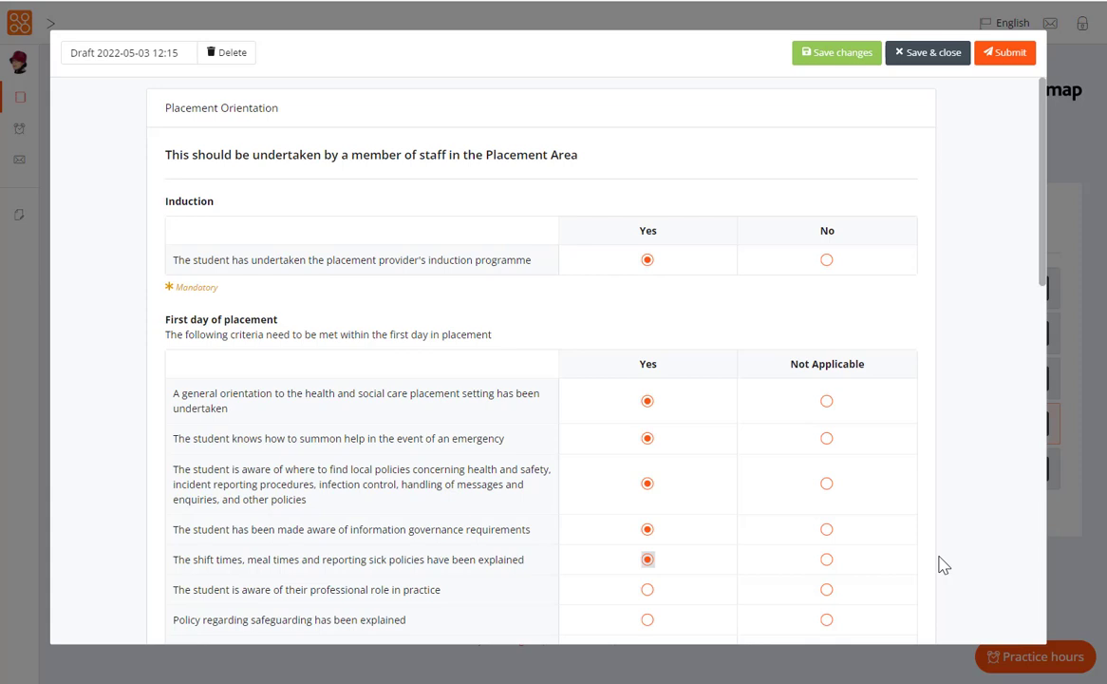
mouse_move(957, 524)
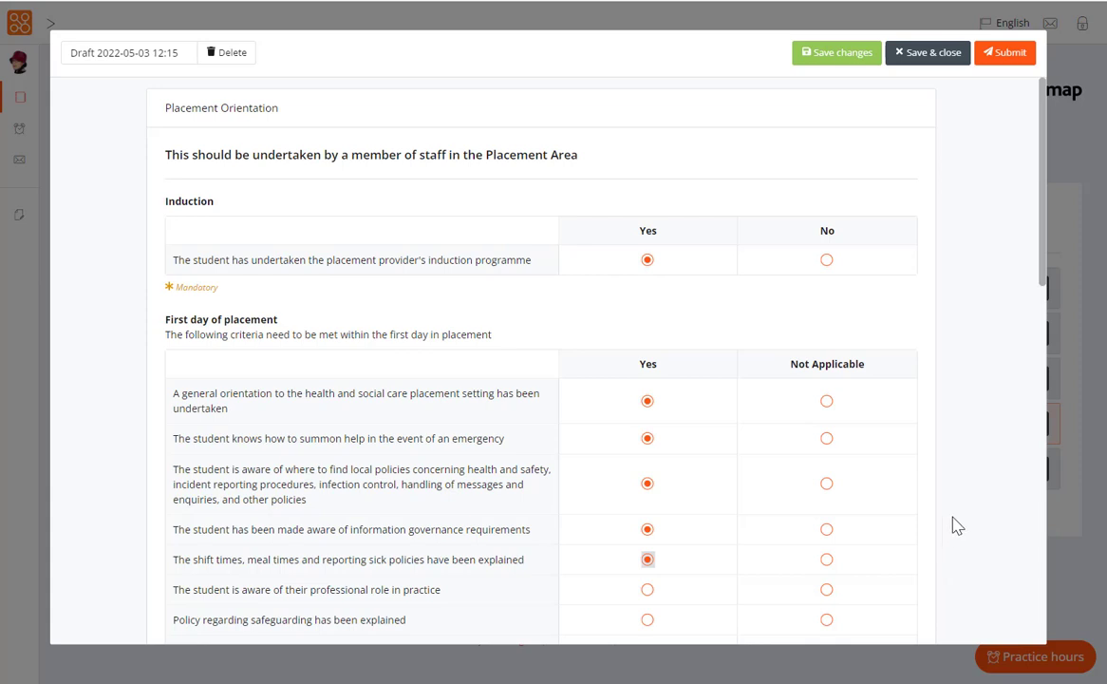
mouse_move(934, 76)
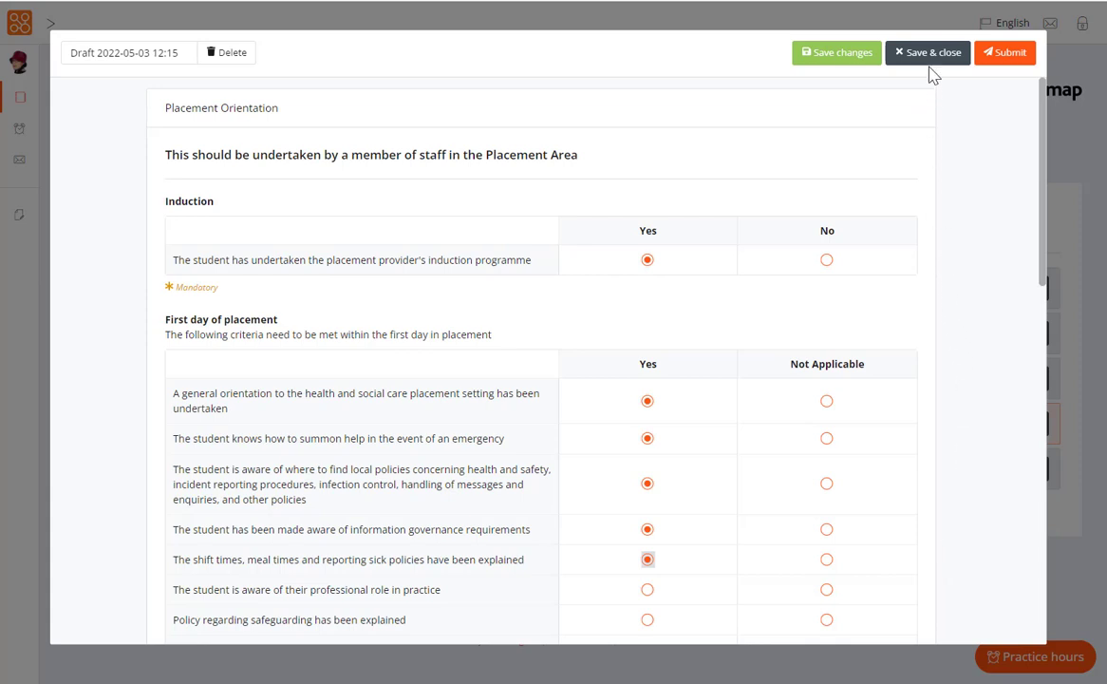
left_click(927, 53)
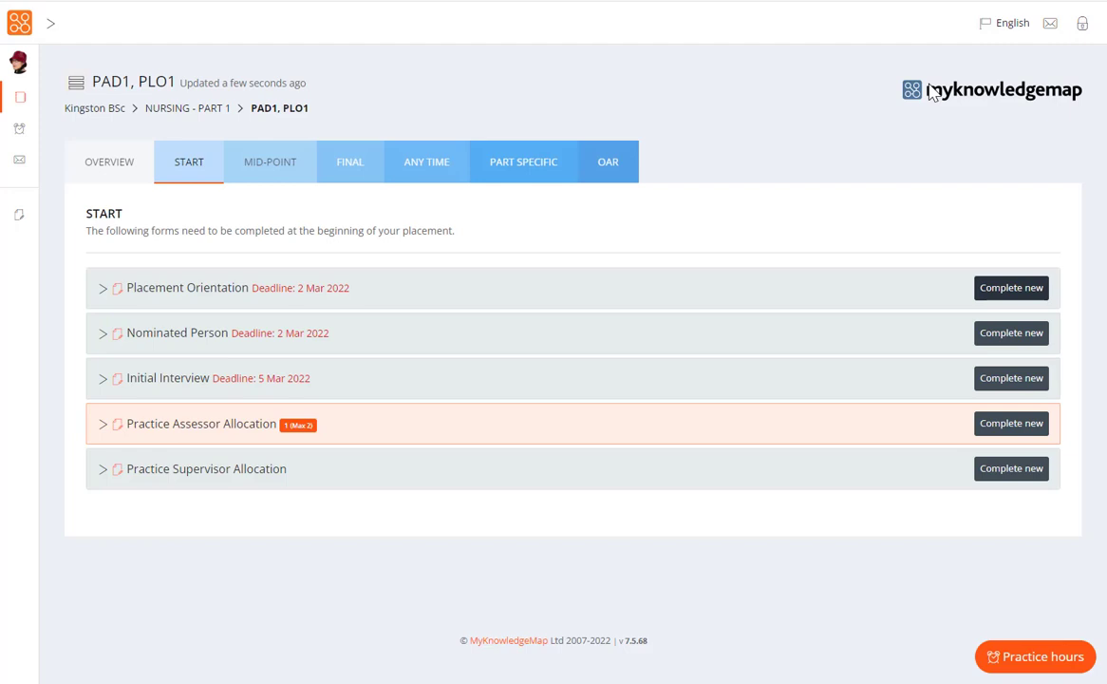
Step: Reopen the 3 May 2022 Placement Orientation draft from the drafts dropdown
left_click(1011, 288)
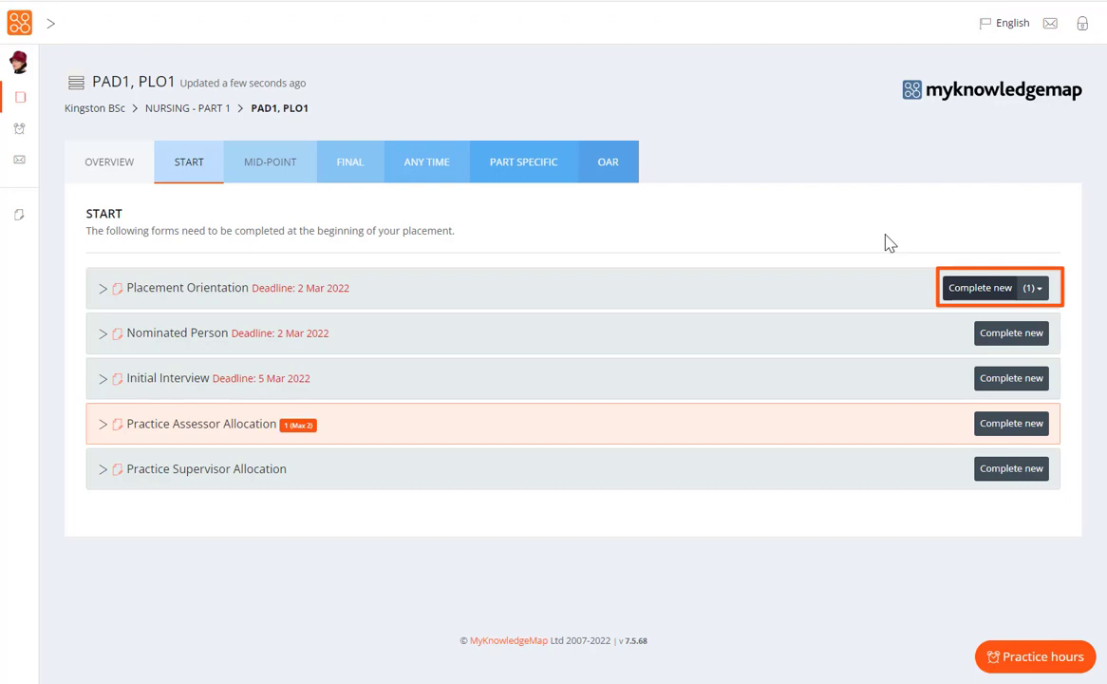
mouse_move(891, 243)
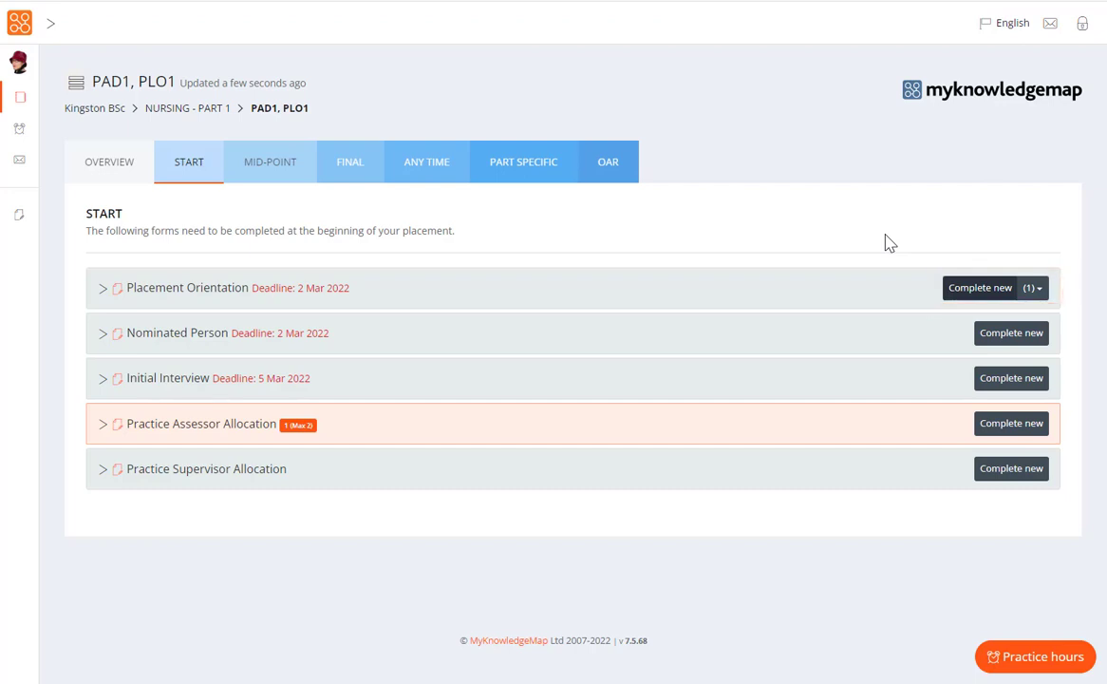
mouse_move(902, 274)
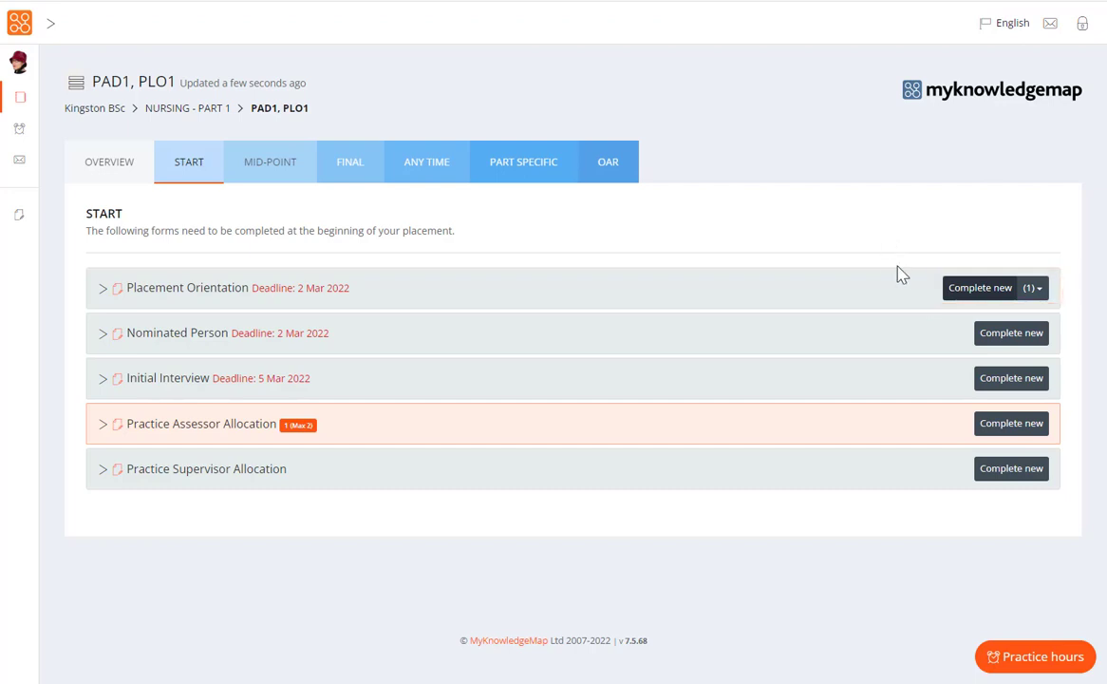
mouse_move(1033, 292)
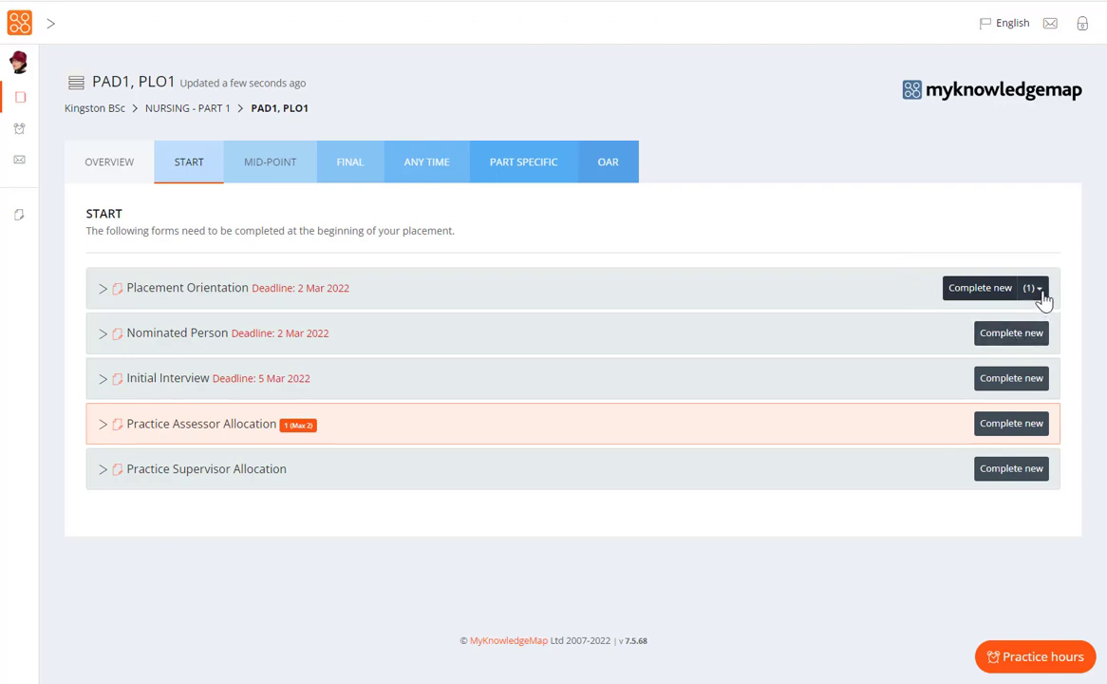
left_click(1041, 288)
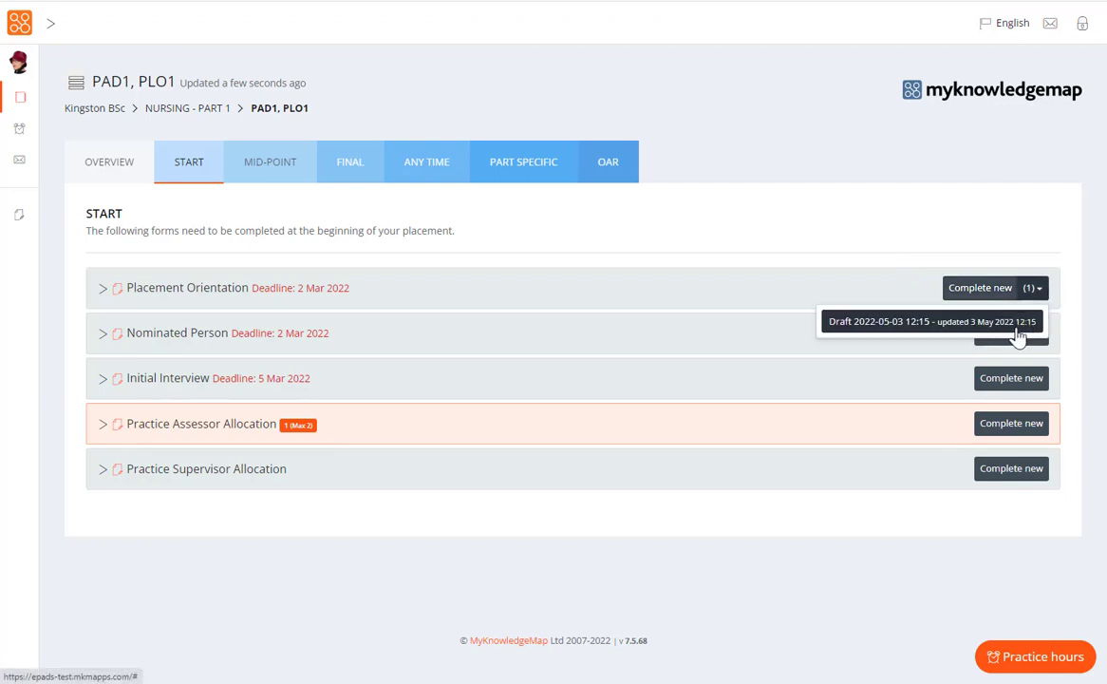
left_click(933, 320)
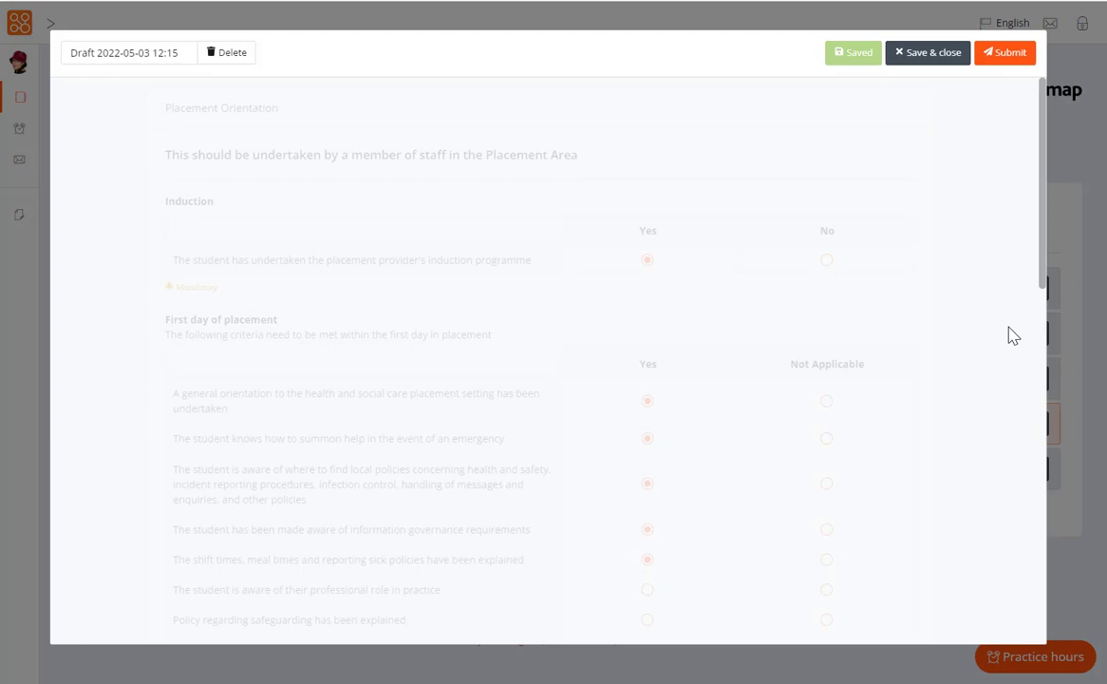
Step: Answer Yes to the last checklist item and the moving-and-handling and medical devices demonstrations
scroll("down", 3)
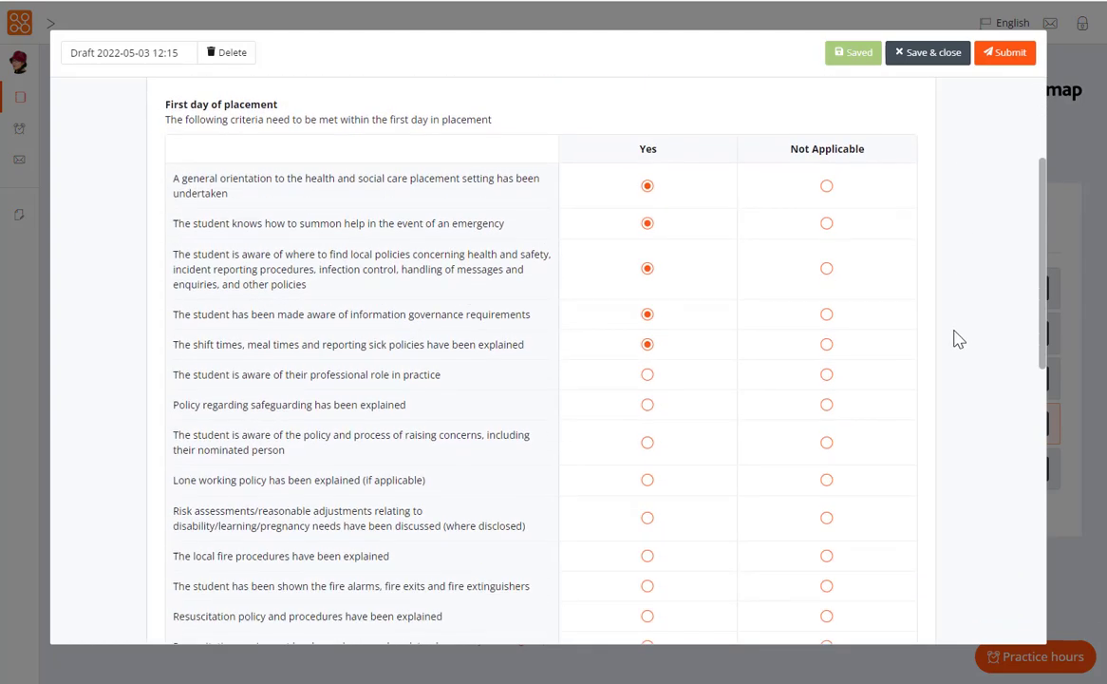
scroll("down", 3)
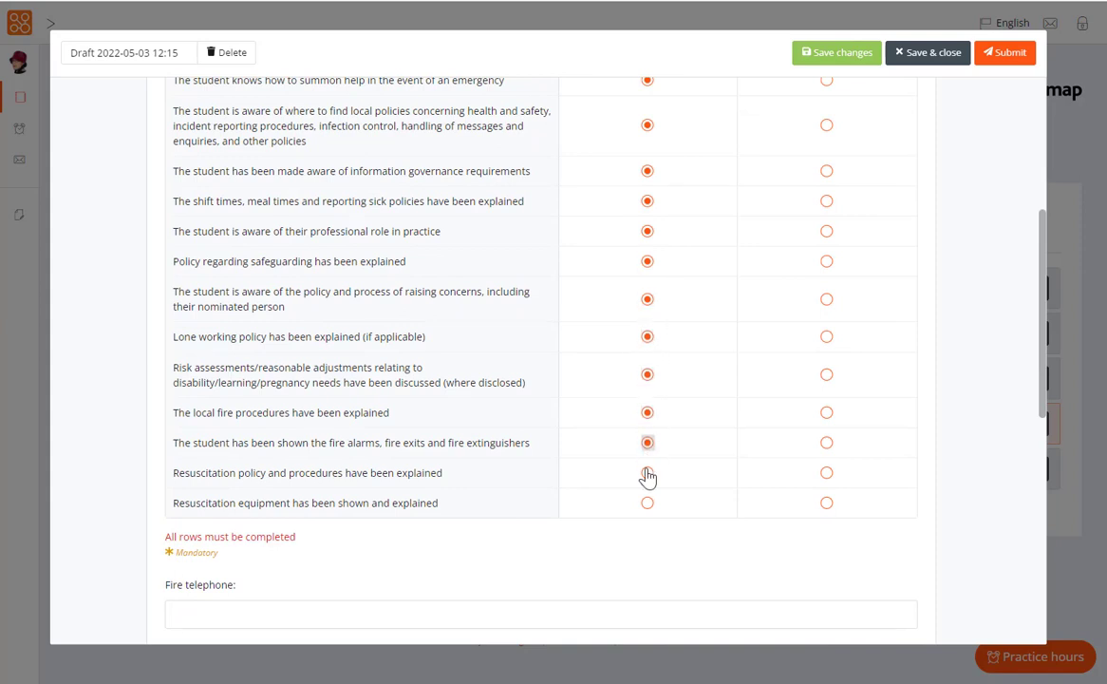
left_click(648, 471)
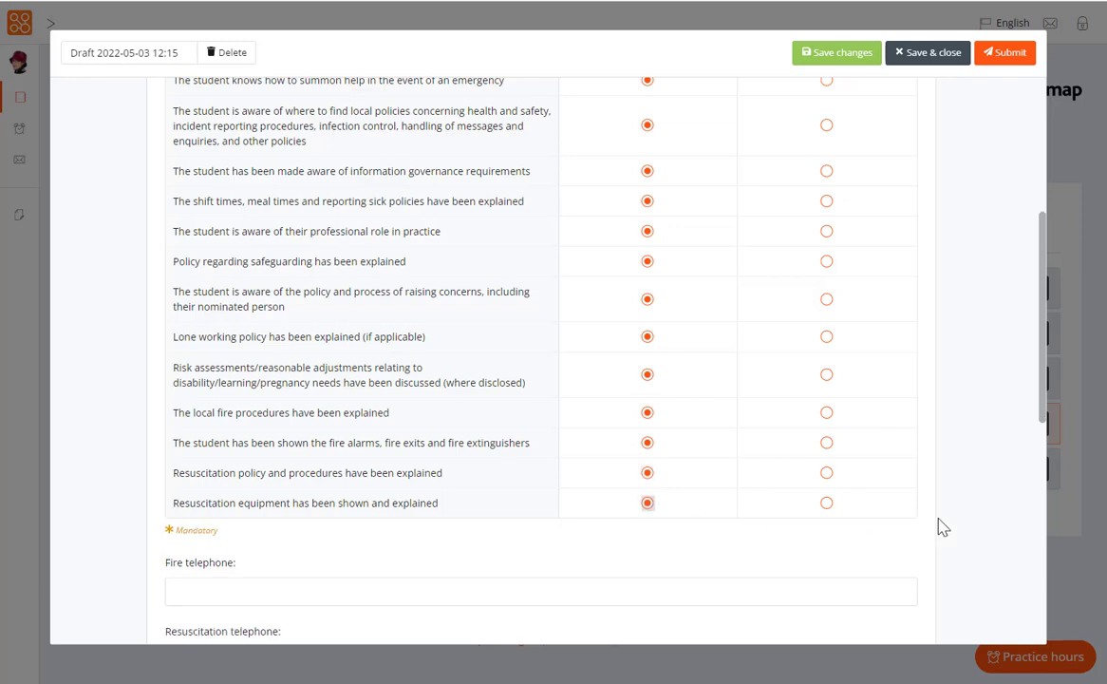
scroll("down", 3)
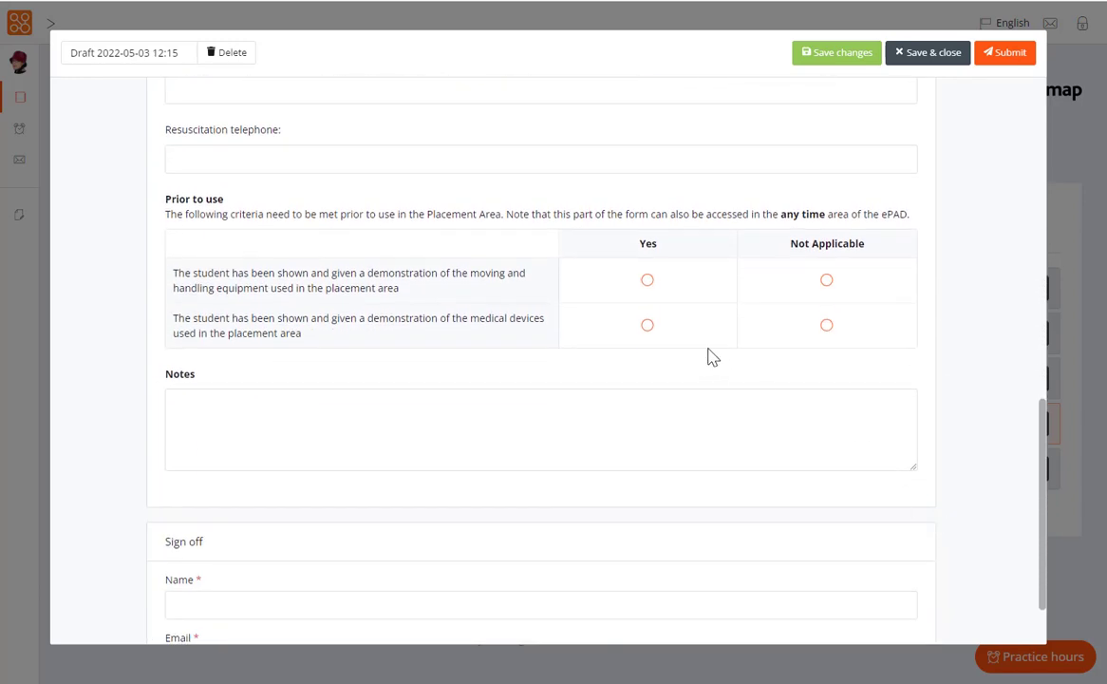
left_click(646, 280)
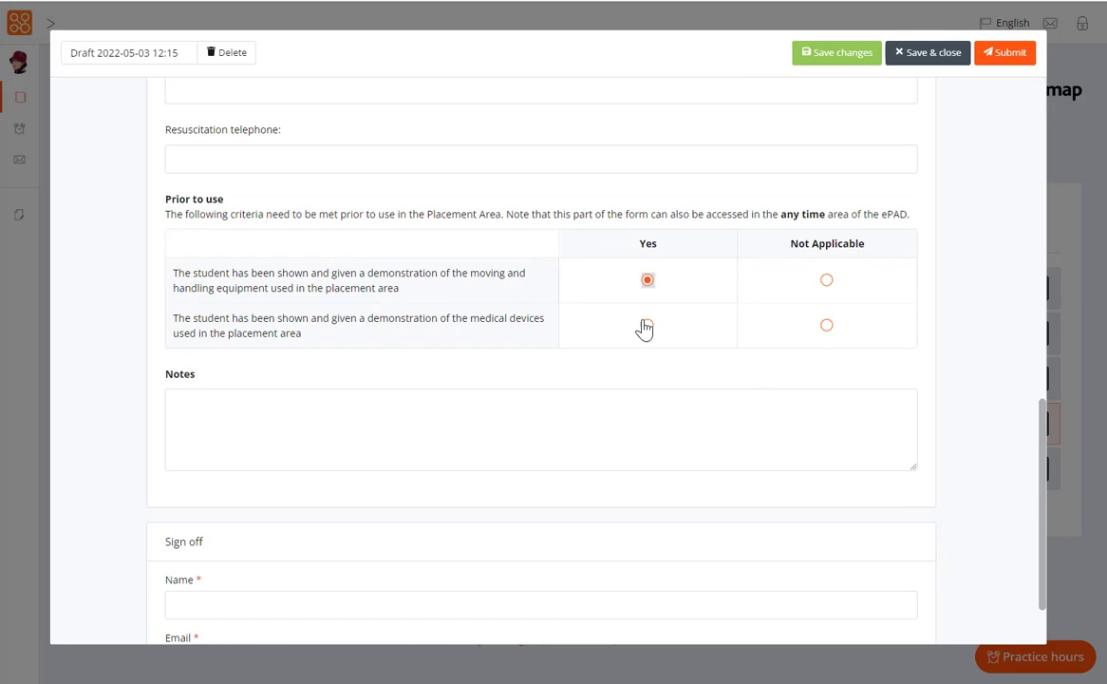
left_click(646, 327)
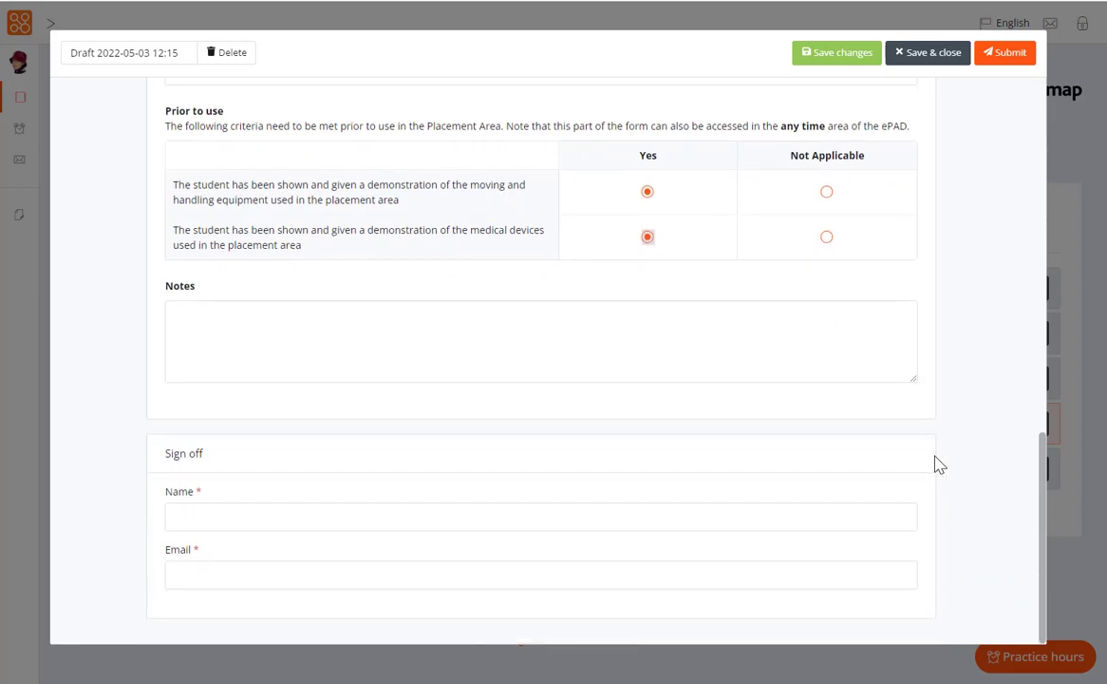
mouse_move(960, 490)
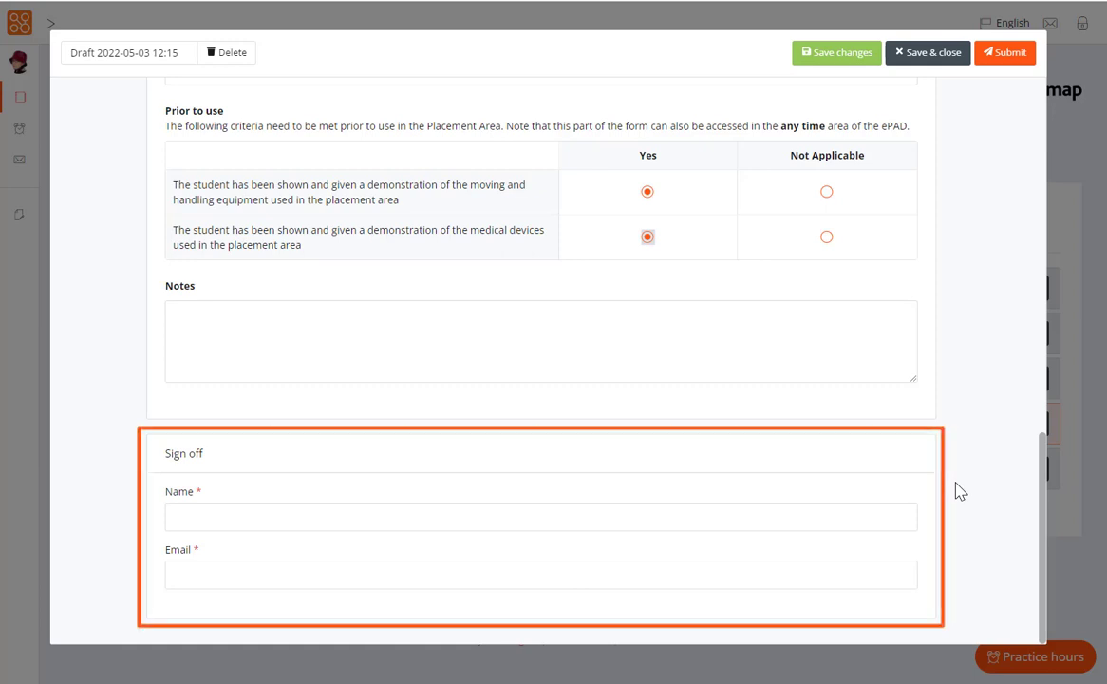
left_click(835, 53)
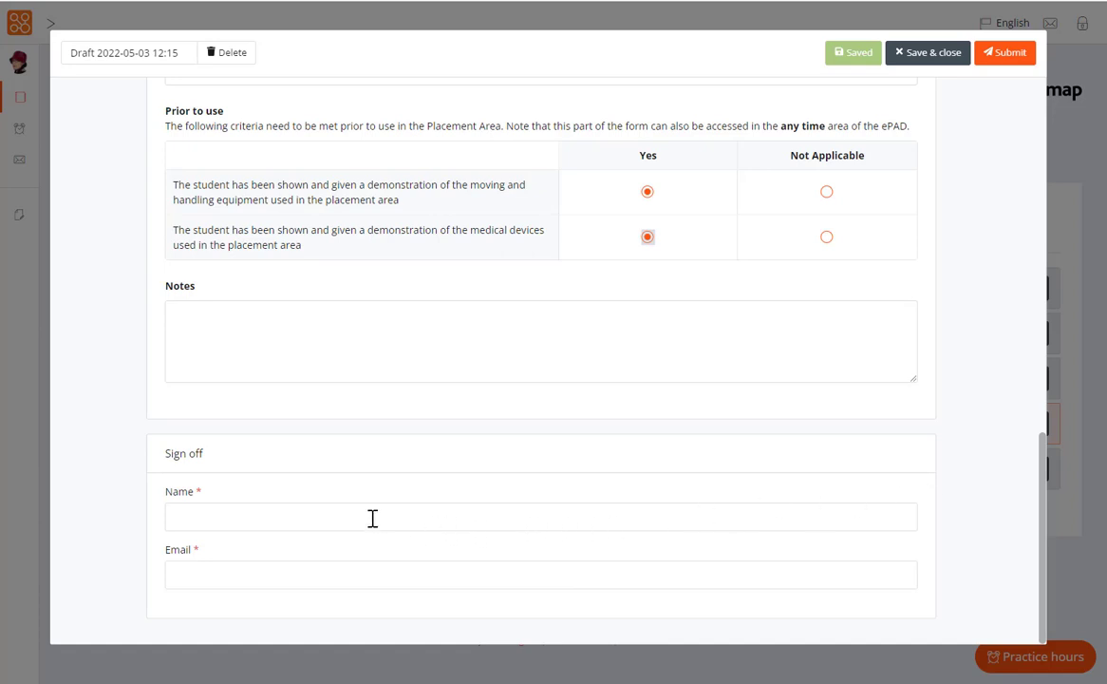
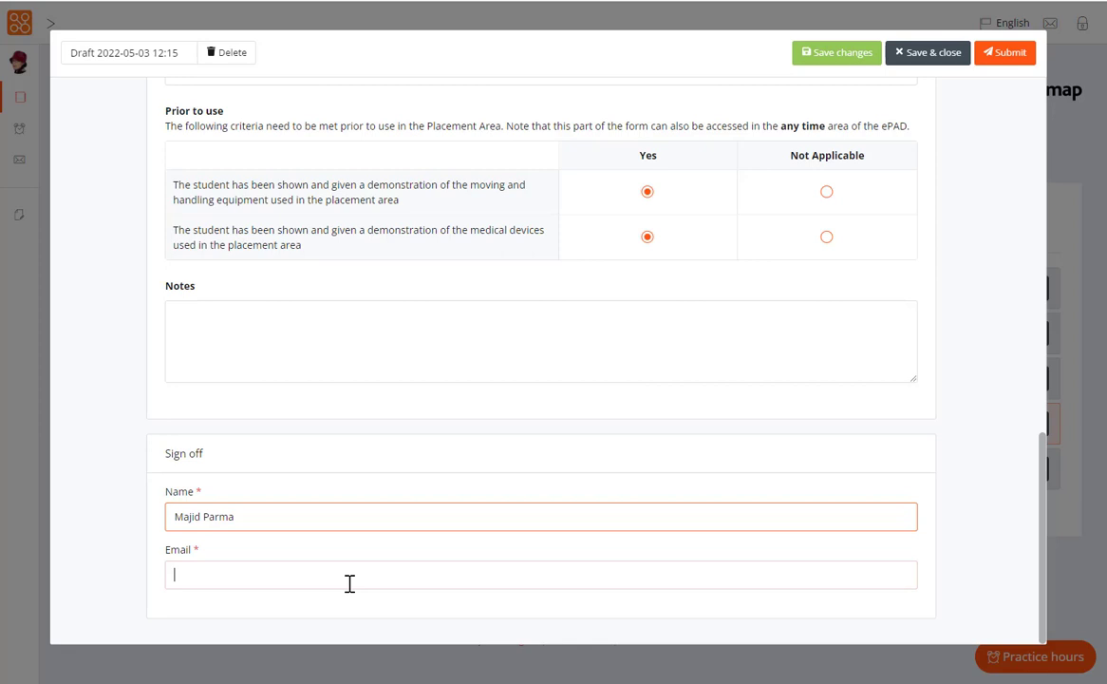
type("m.parma@example.com")
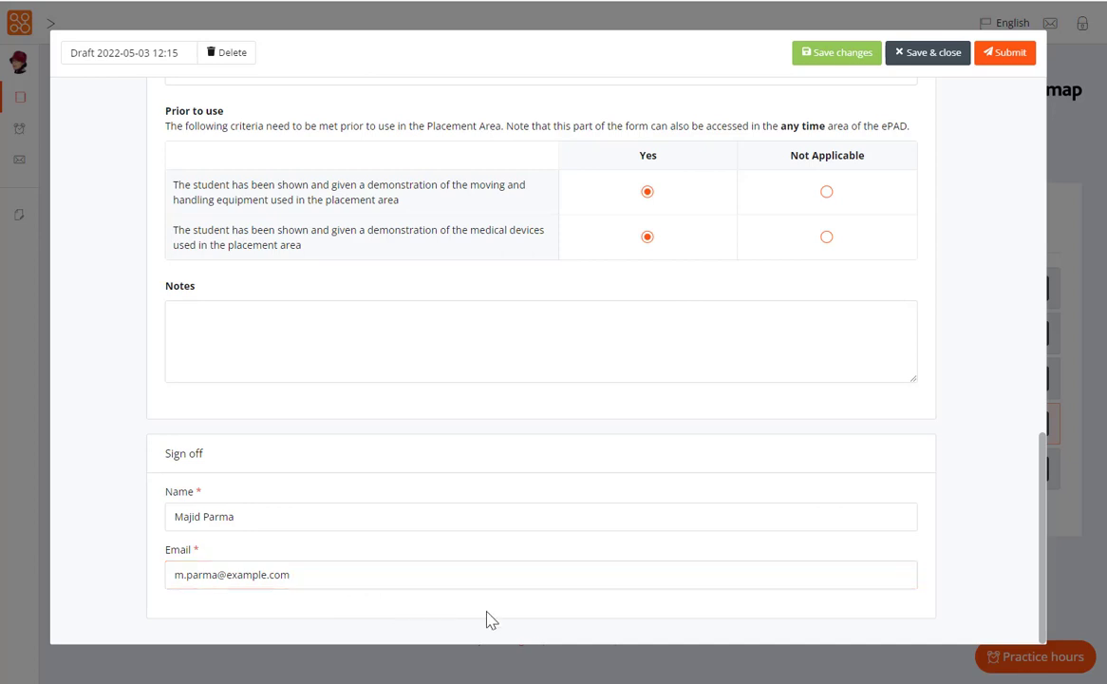
mouse_move(1005, 53)
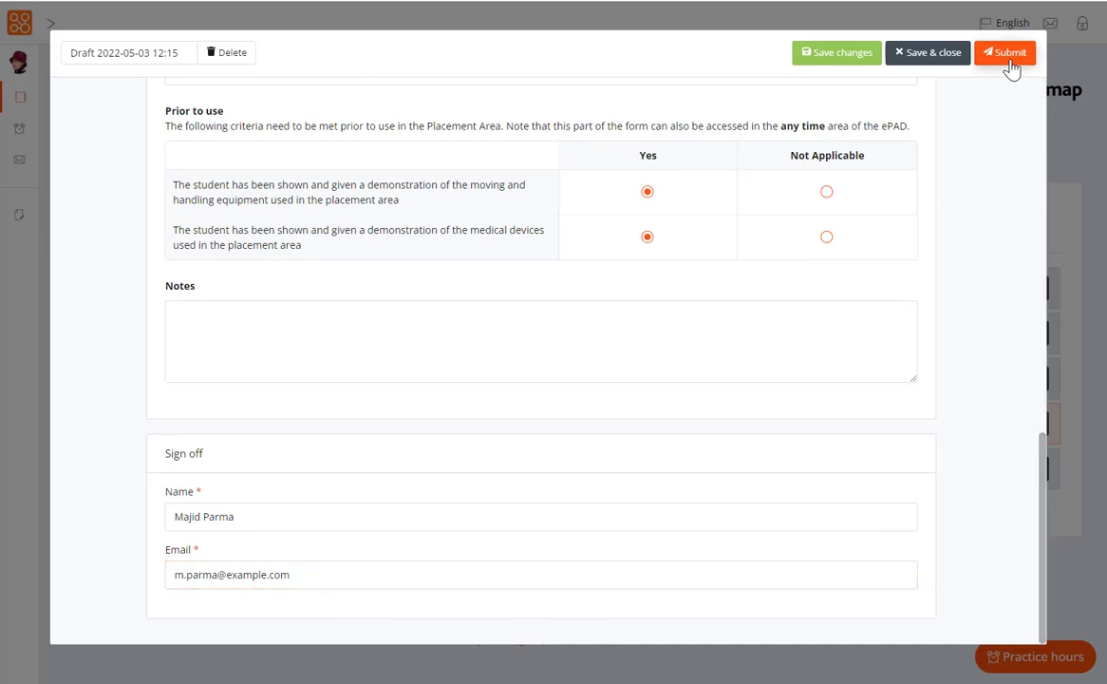
Step: Submit the orientation form and confirm in the 'Are you sure?' dialog
left_click(1004, 53)
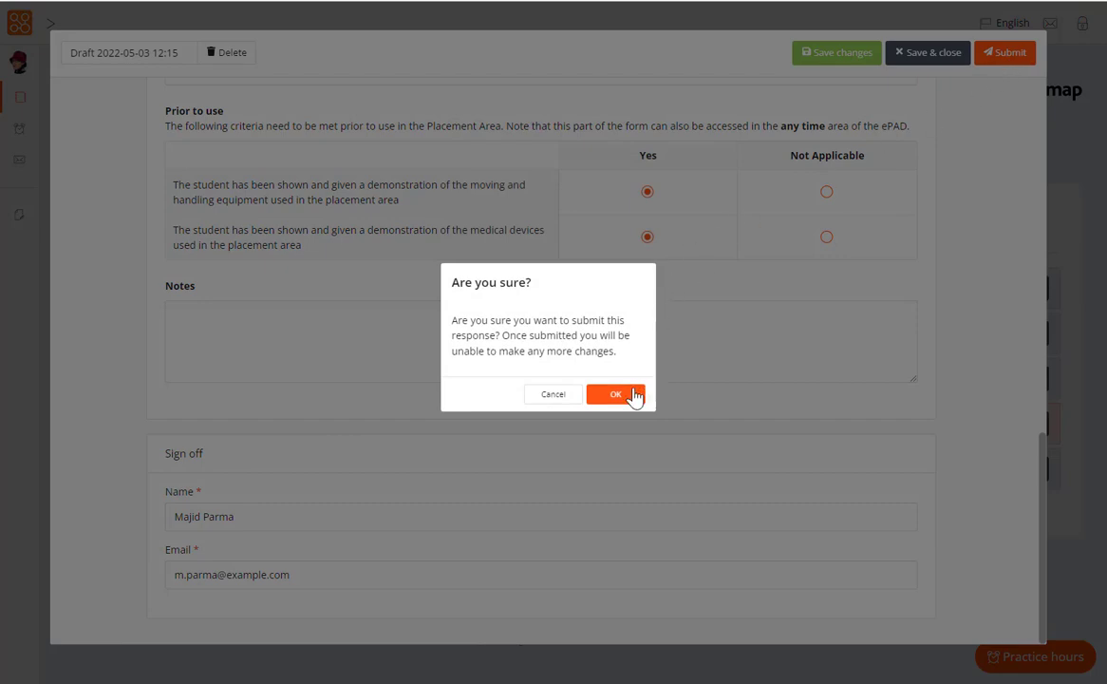
left_click(615, 393)
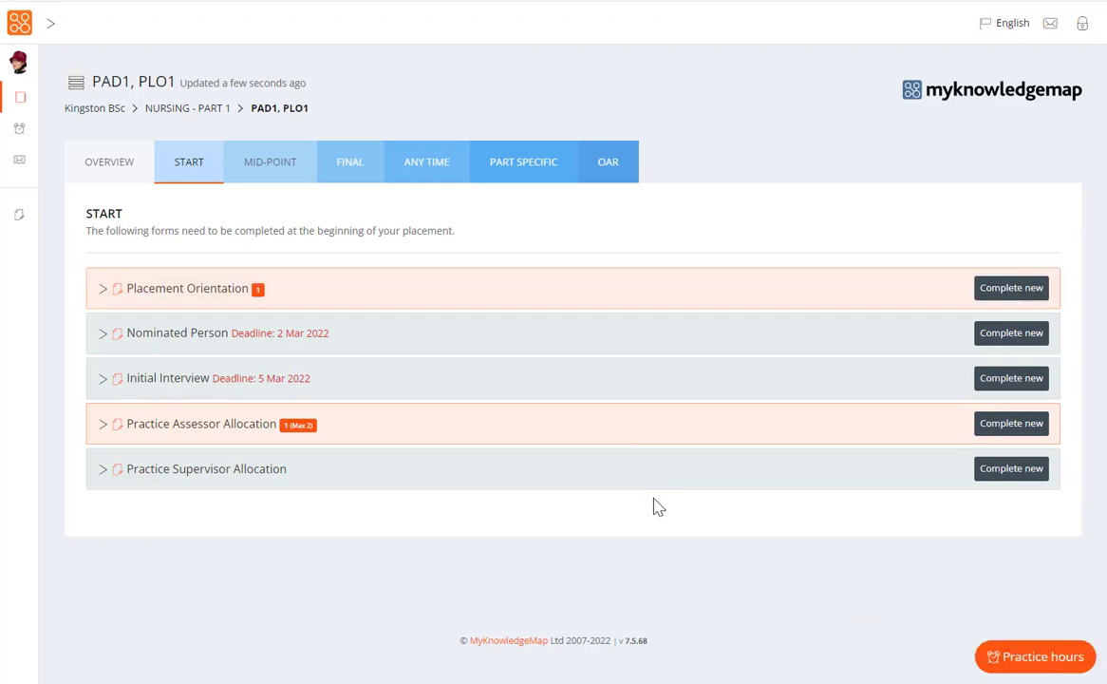
mouse_move(580, 502)
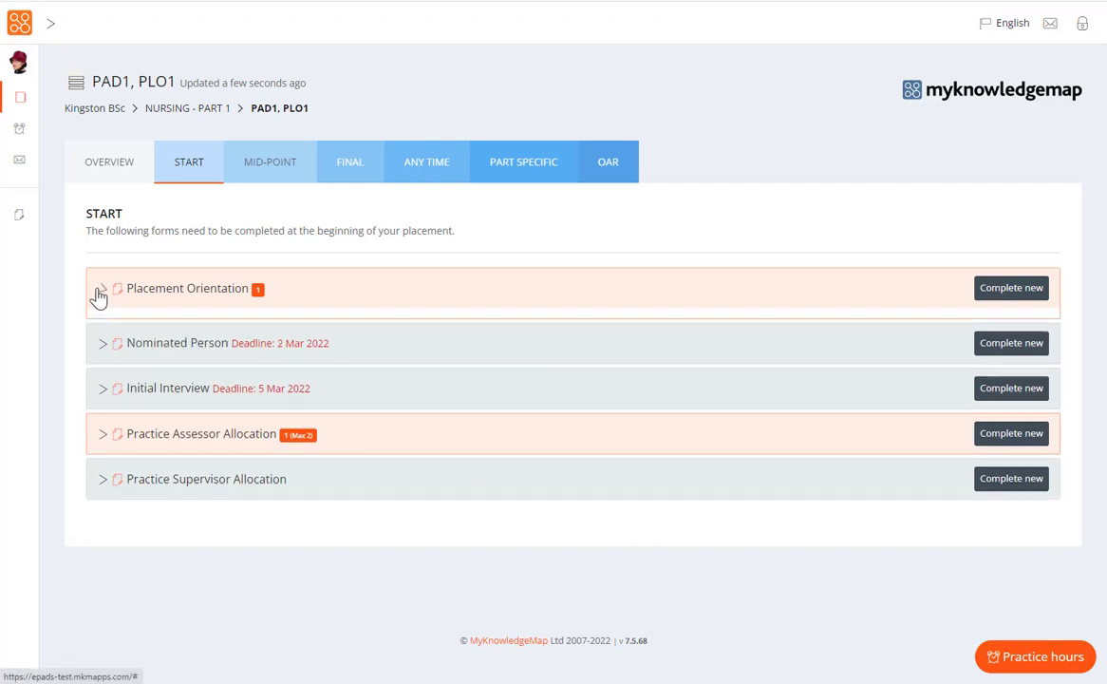
Step: Expand Placement Orientation to check the approved response, collapse it, and go to NURSING - PART 1
left_click(102, 289)
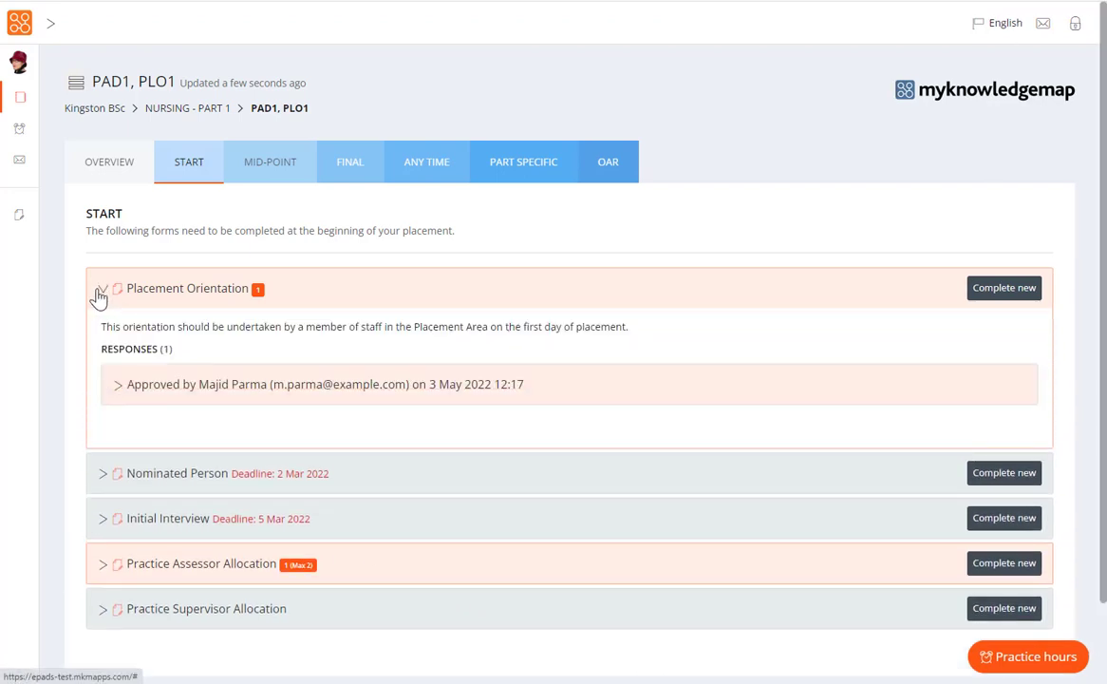
left_click(102, 288)
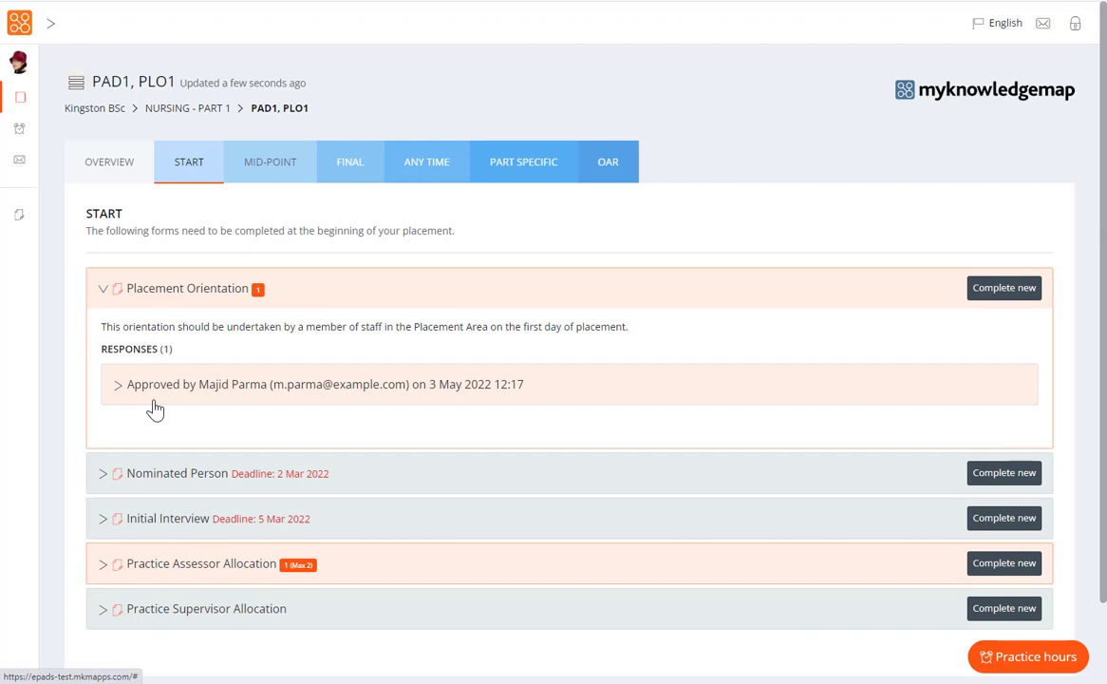
mouse_move(144, 387)
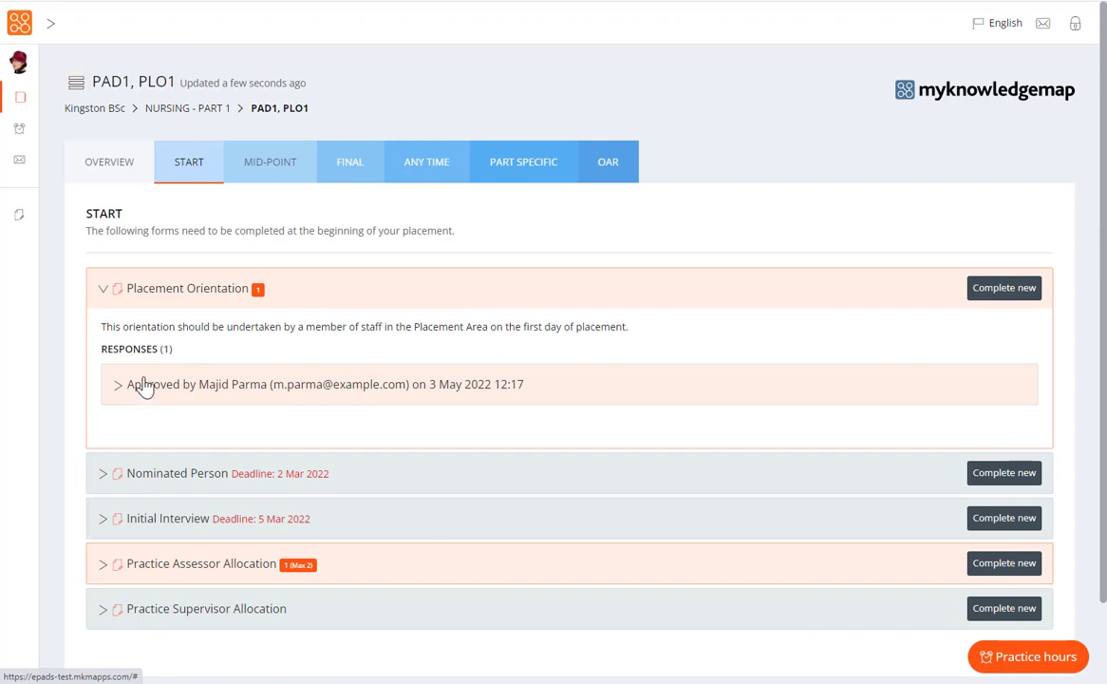
left_click(103, 288)
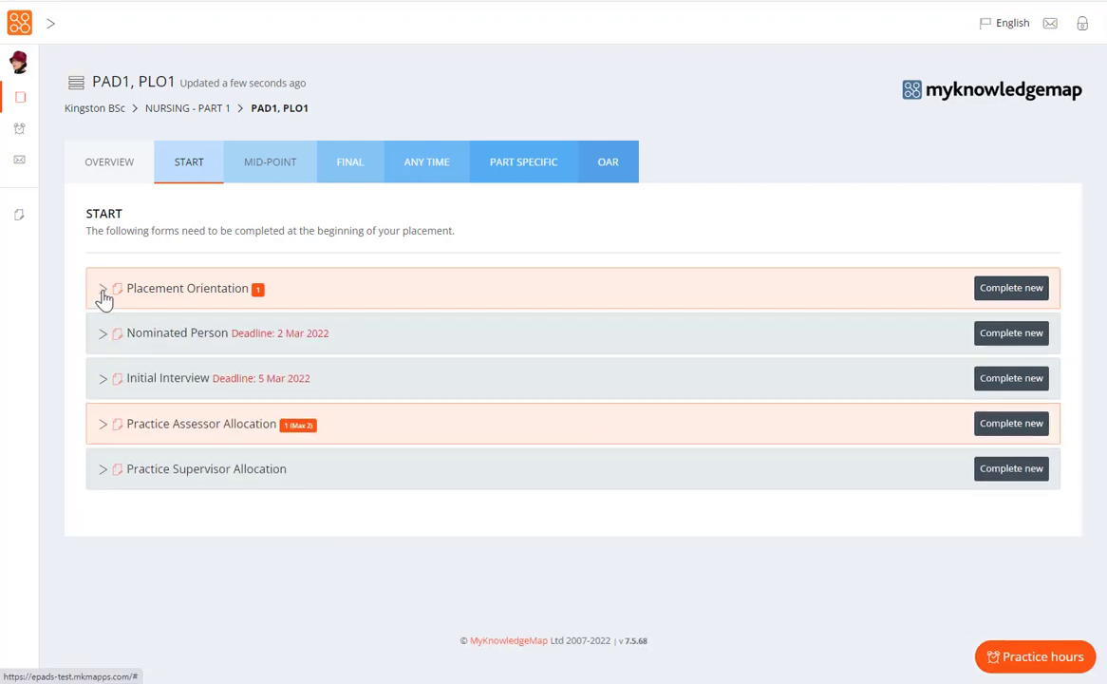
mouse_move(232, 526)
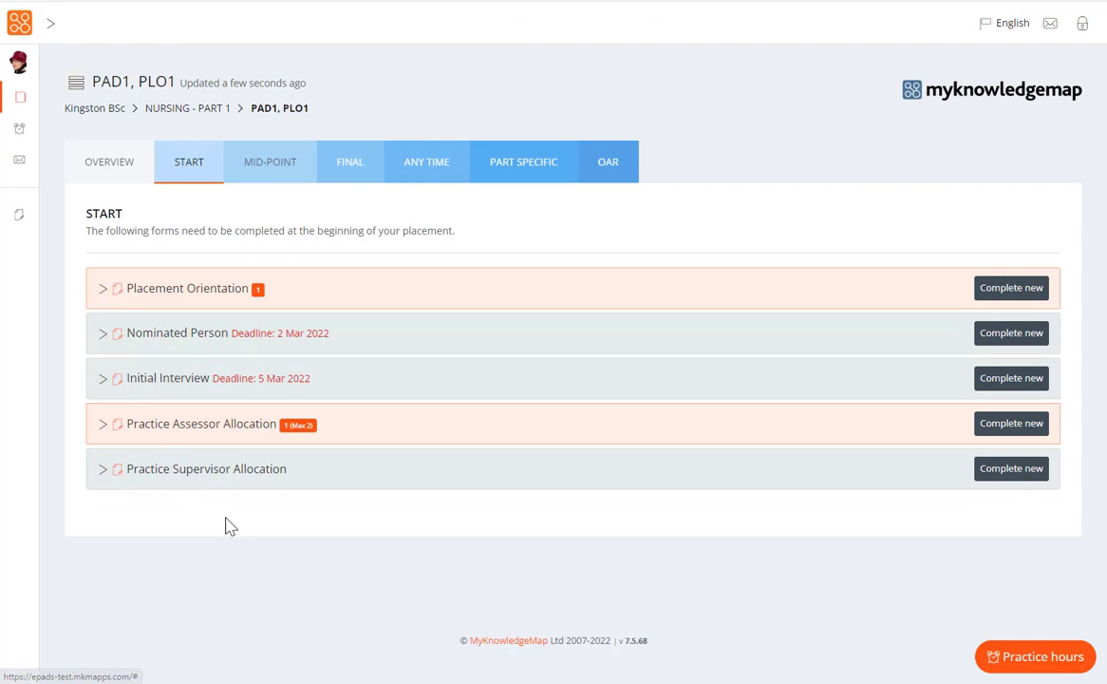
mouse_move(634, 600)
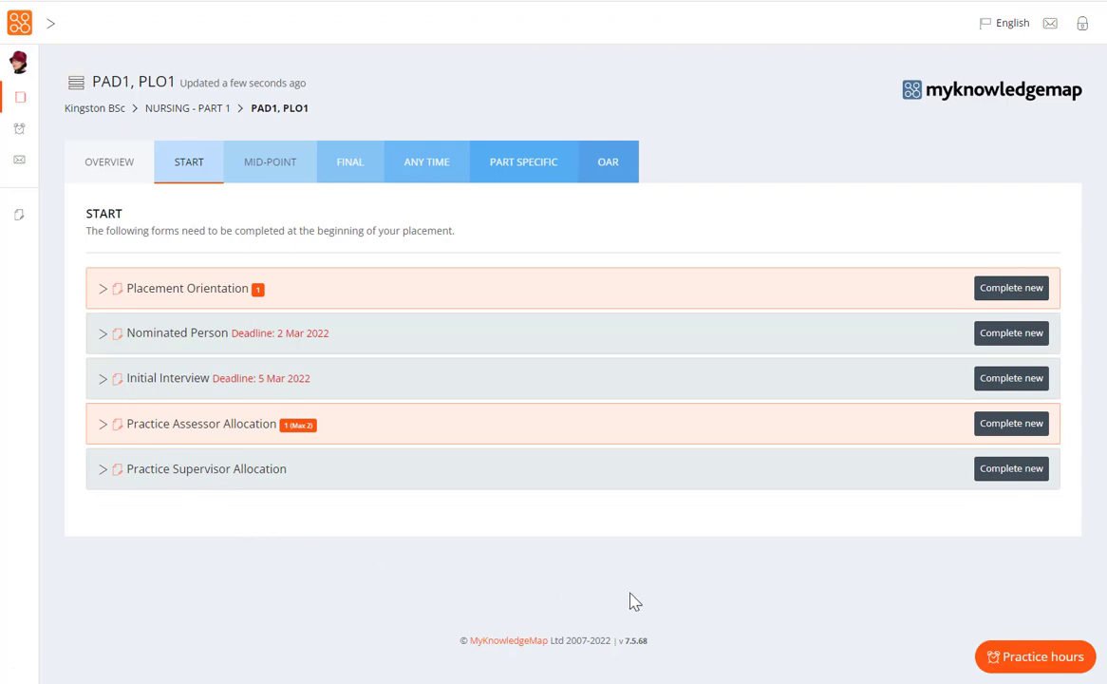
mouse_move(988, 668)
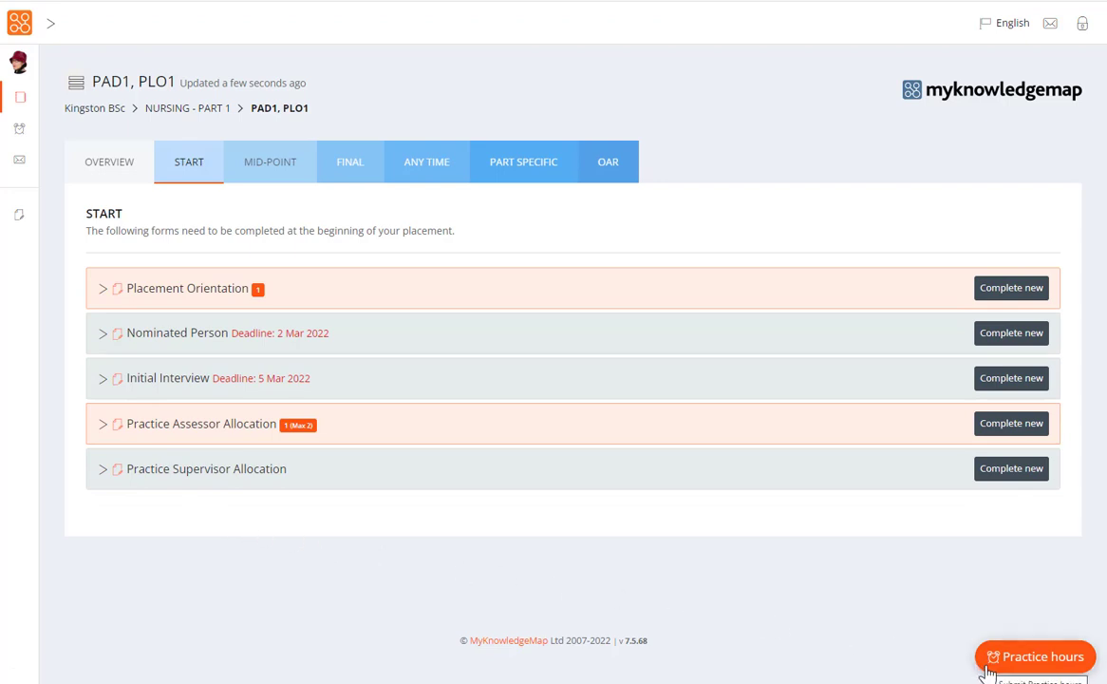
mouse_move(423, 345)
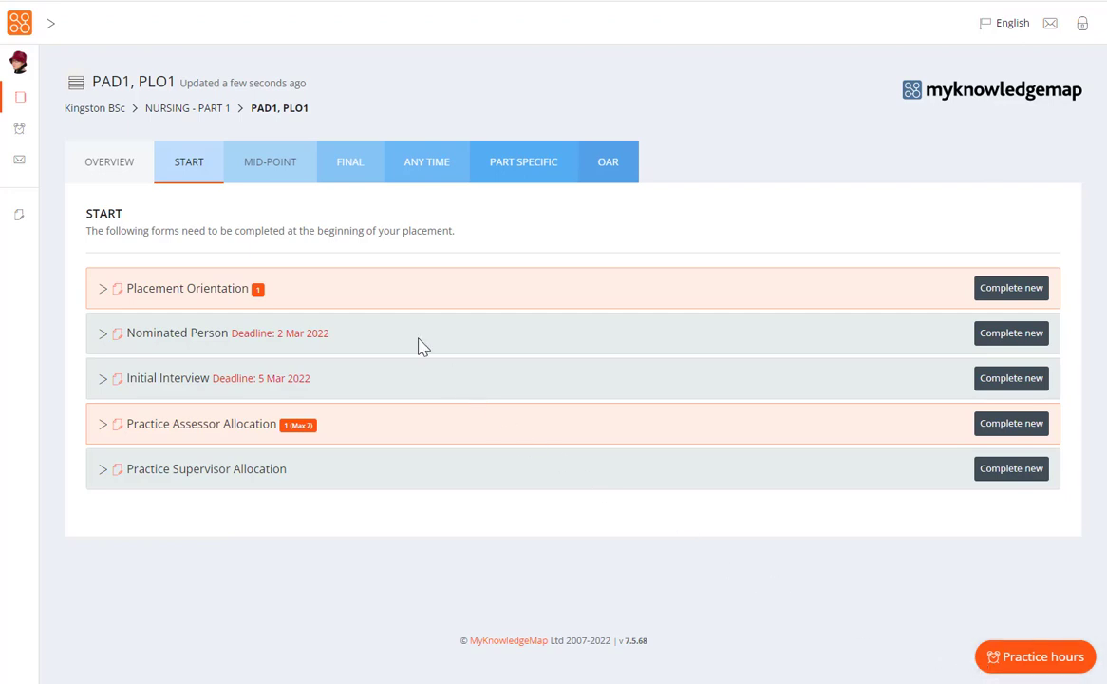
mouse_move(186, 107)
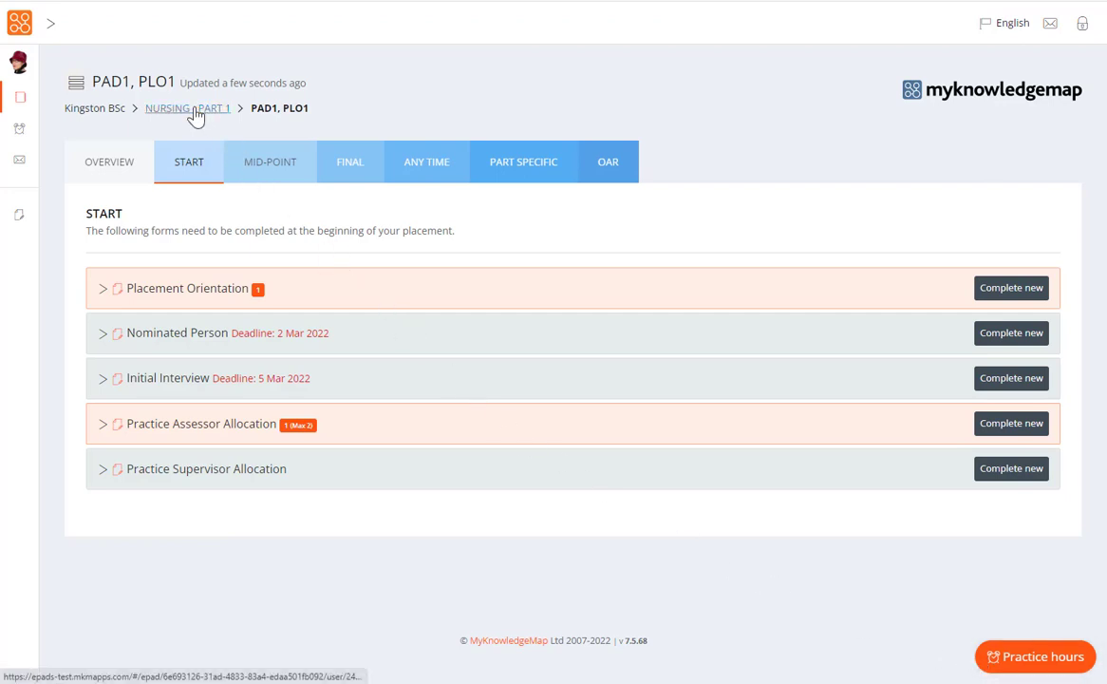
left_click(186, 107)
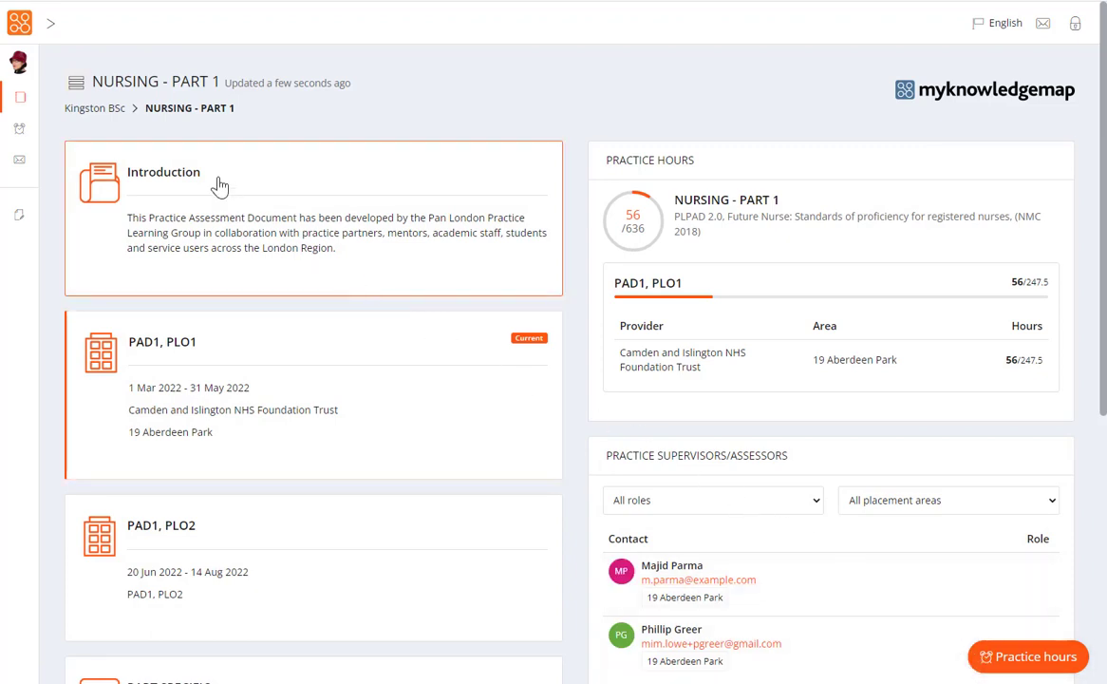
Step: Choose the activity type, set the shift date to 17 April 2022 and enter 8 hours
left_click(95, 106)
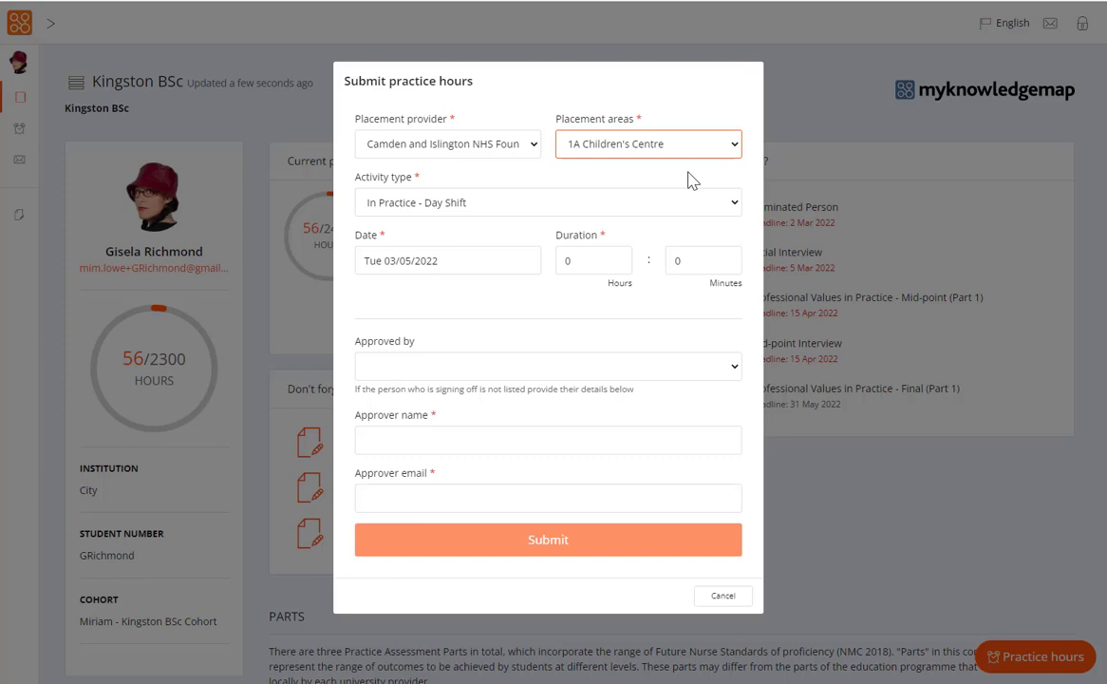
mouse_move(743, 212)
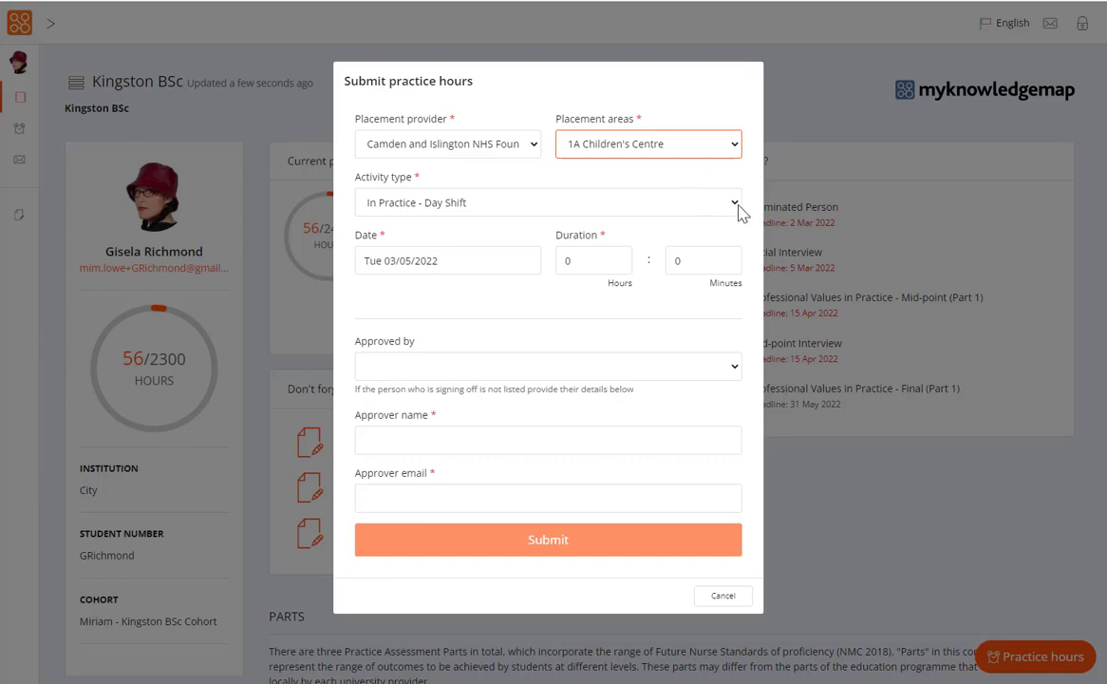
left_click(586, 260)
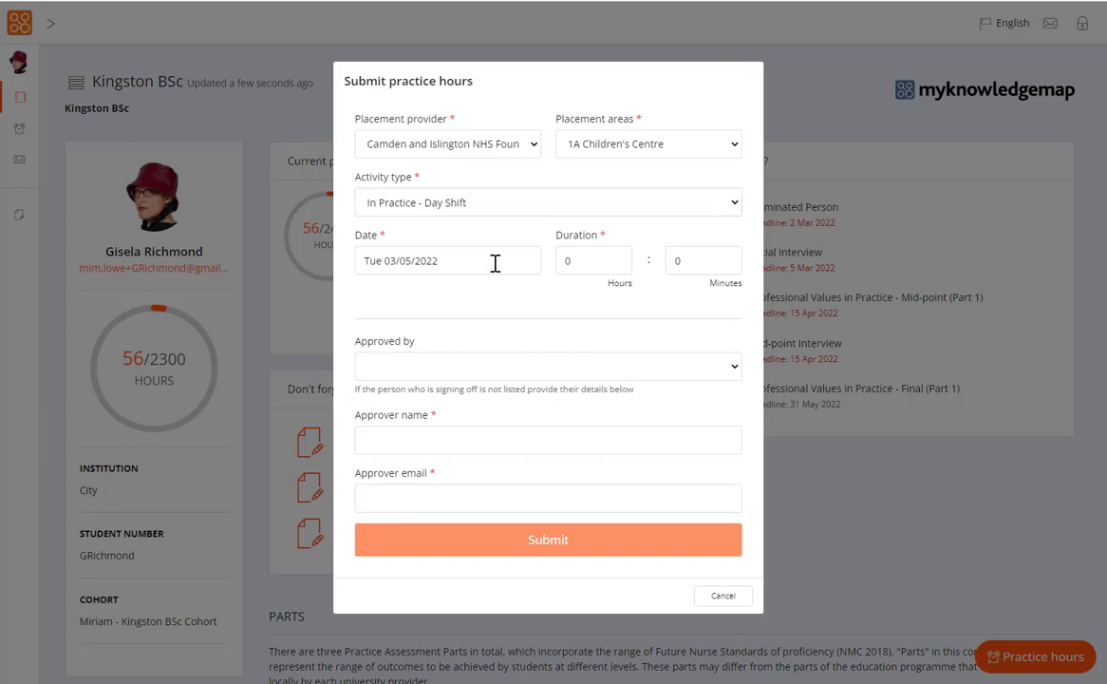
left_click(449, 261)
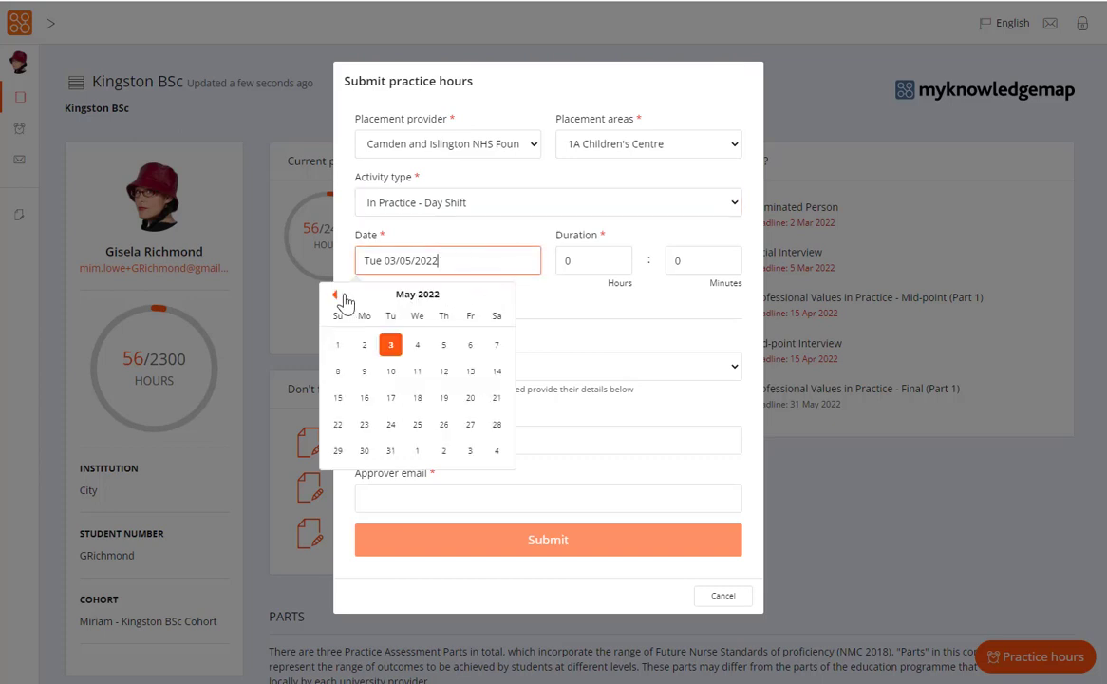
left_click(334, 295)
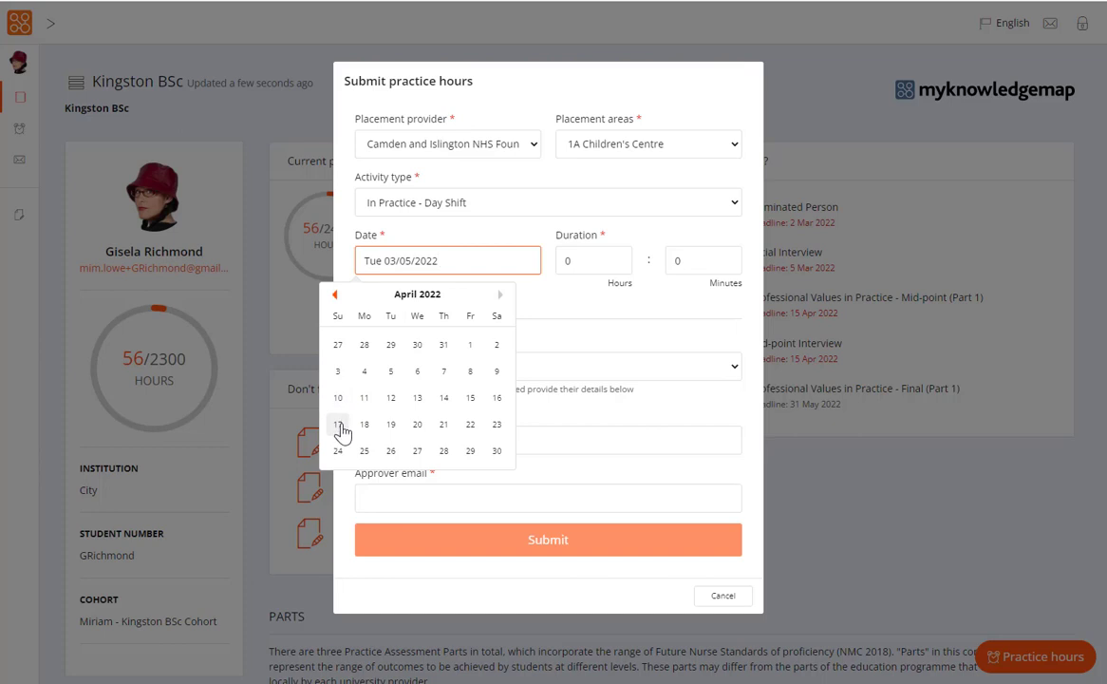
left_click(338, 424)
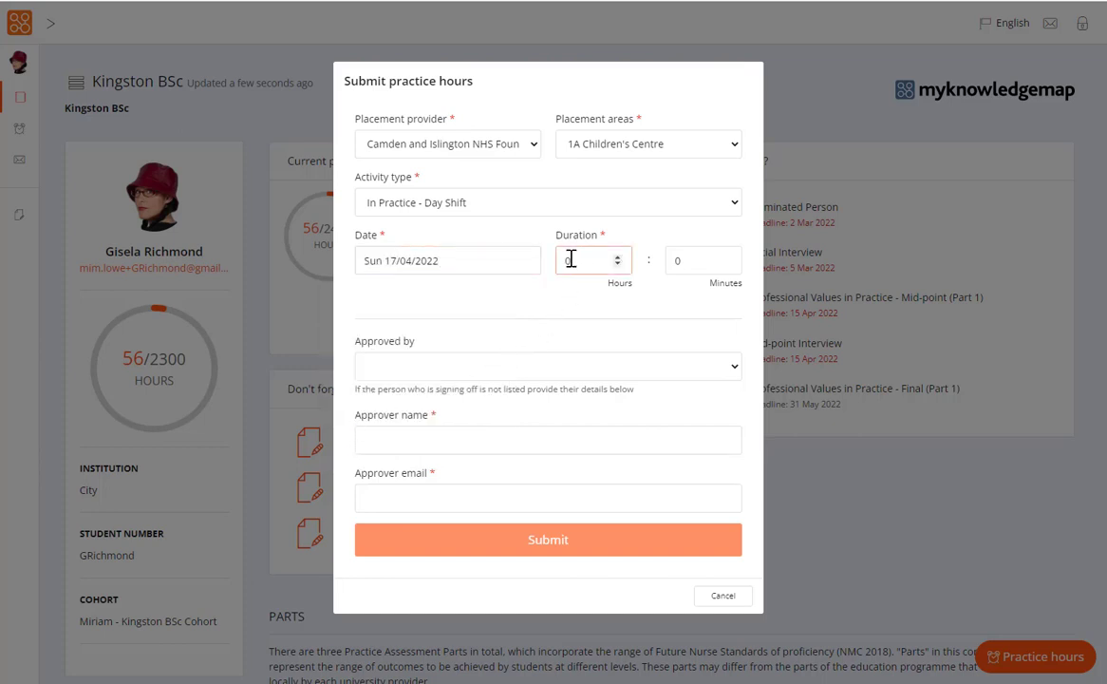
type("8")
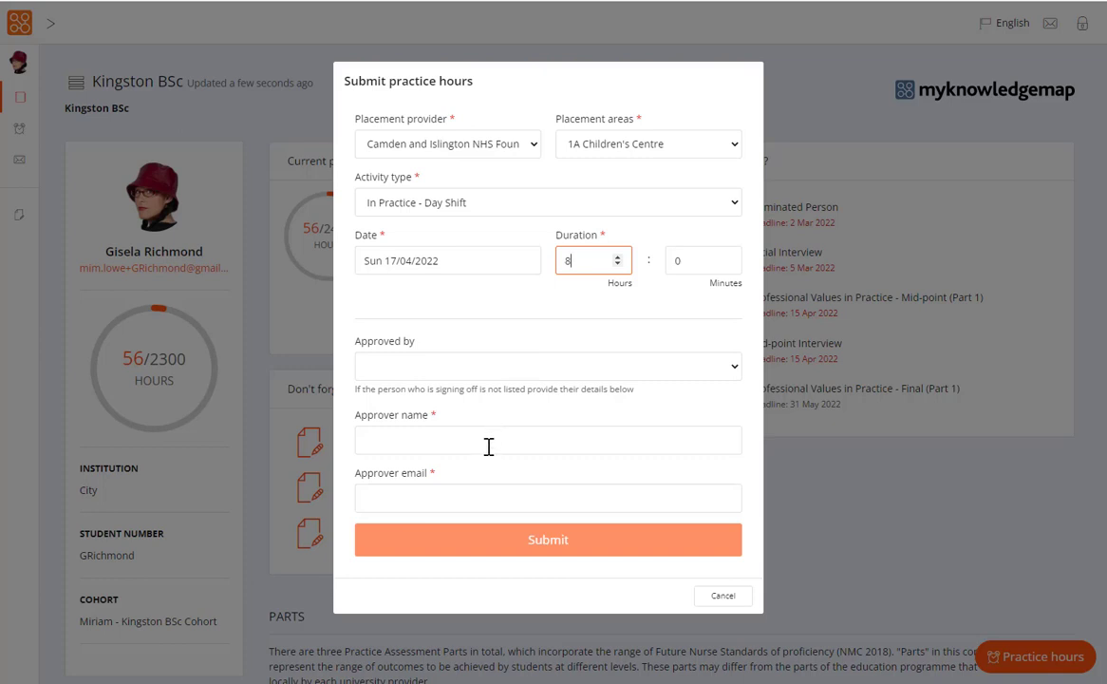
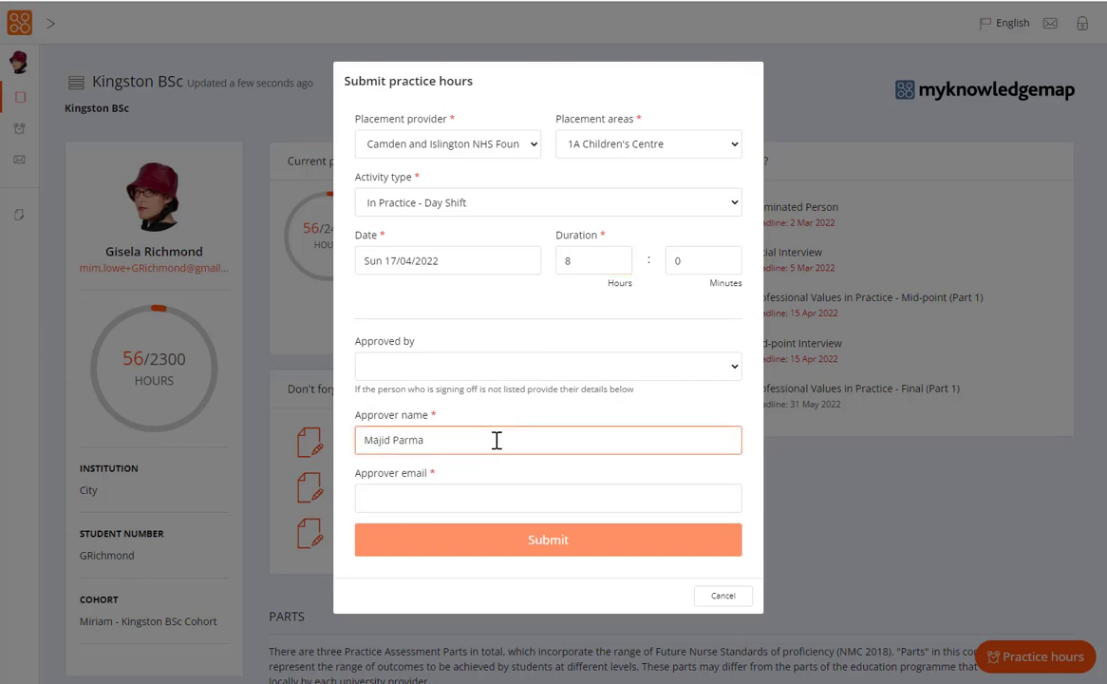
left_click(547, 498)
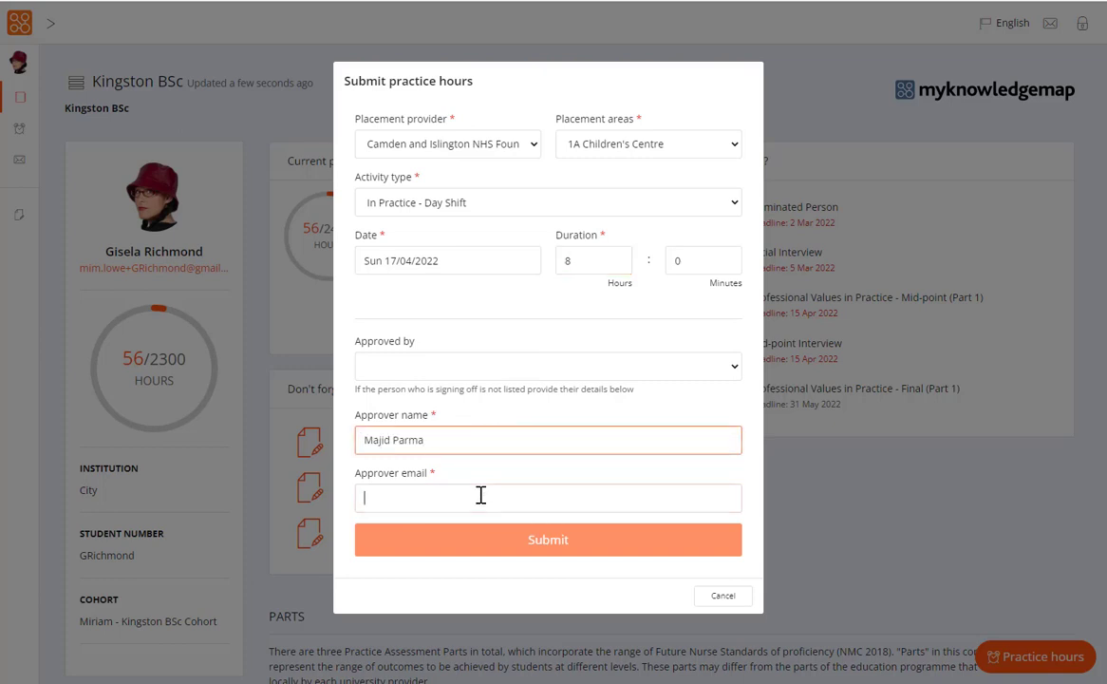
type("m.parma@example.com")
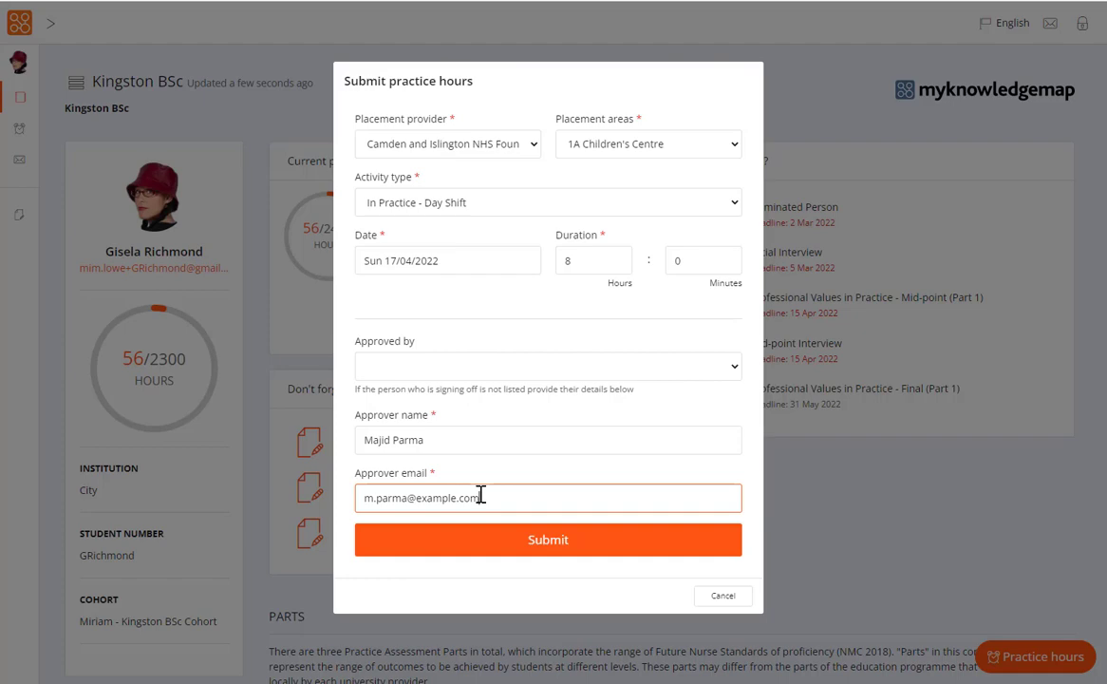
mouse_move(493, 548)
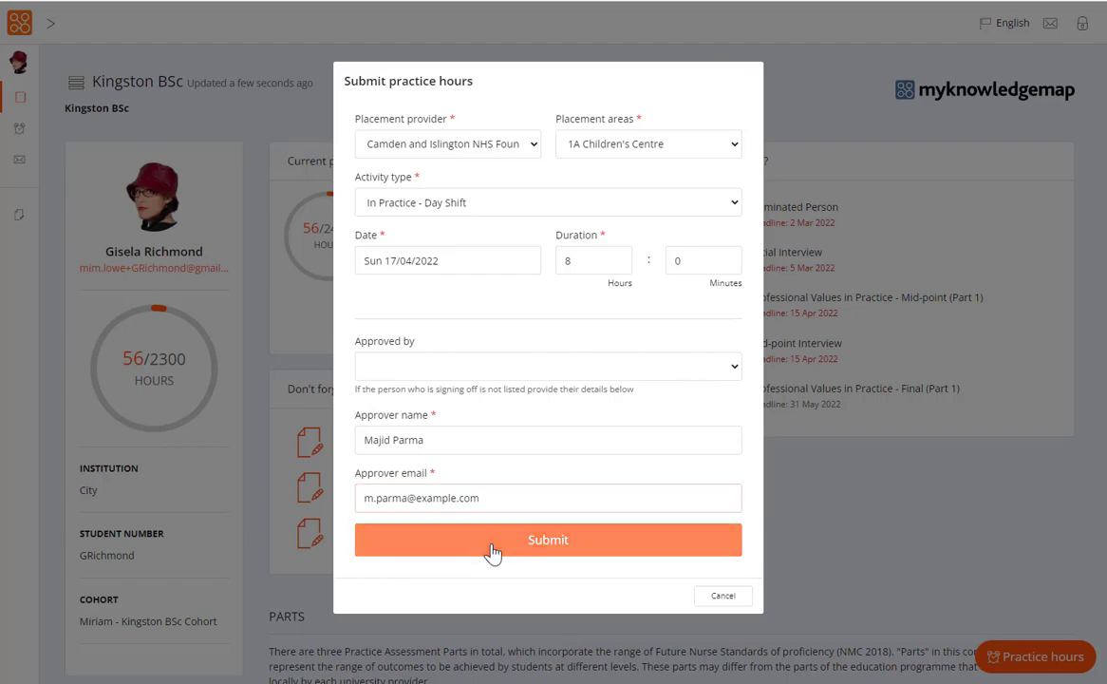
Step: Submit the 8-hour practice entry, raising the total to 64 of 2300 hours
left_click(547, 539)
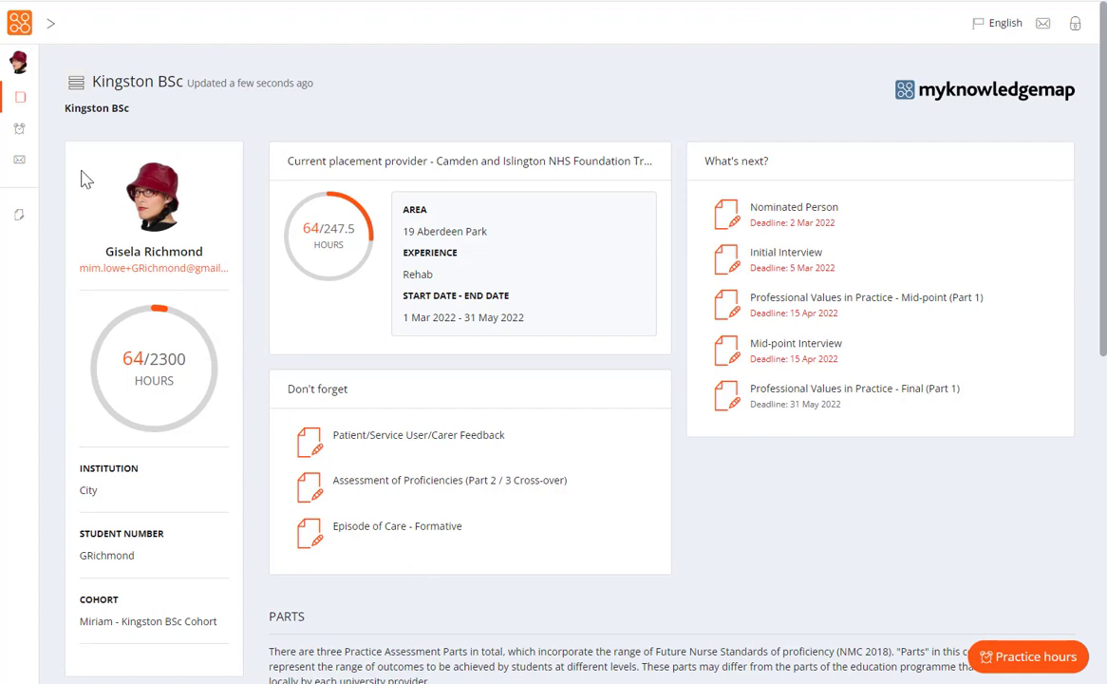
mouse_move(19, 129)
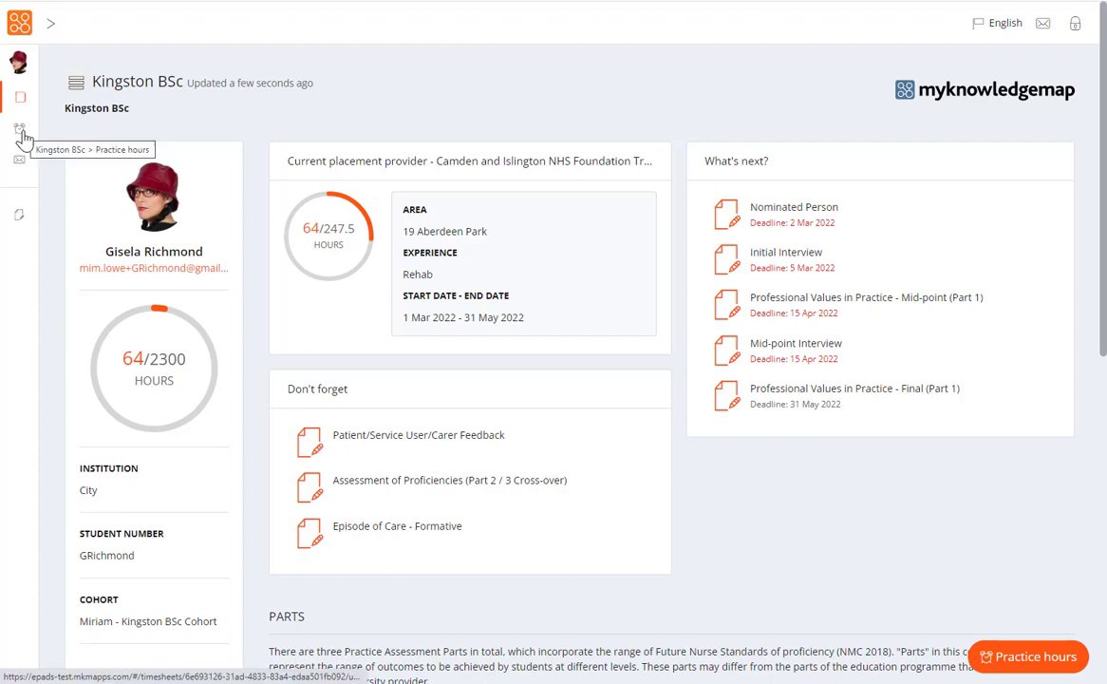
Step: View the practice hours log showing the 17 April 8-hour day shift and 64 total hours
left_click(19, 130)
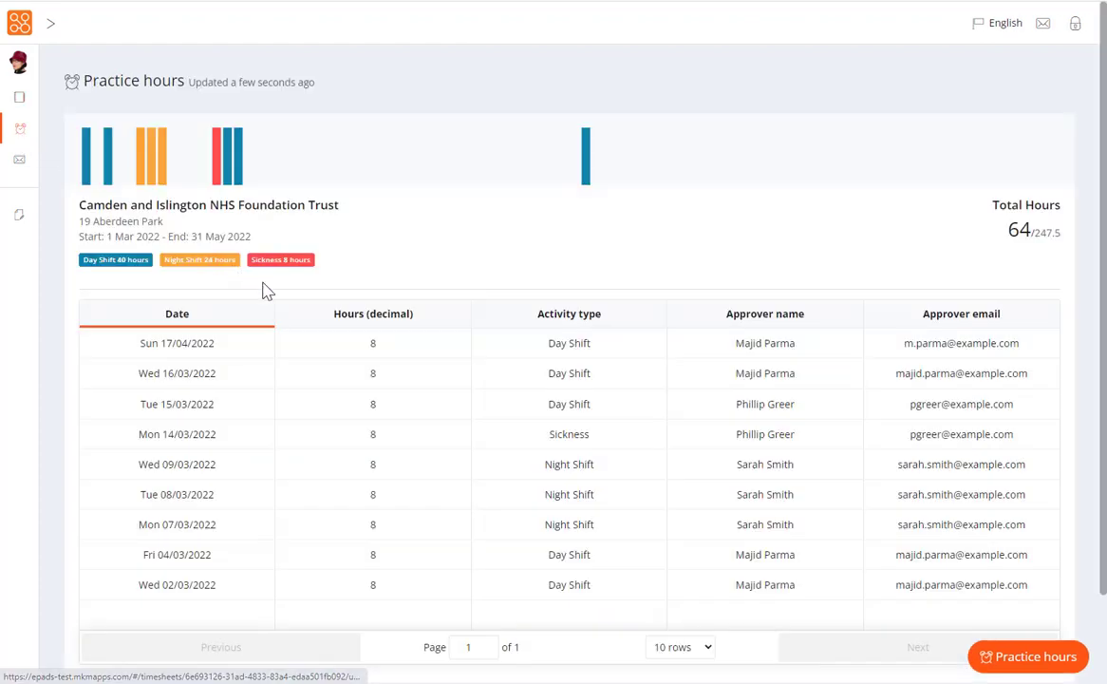
mouse_move(311, 308)
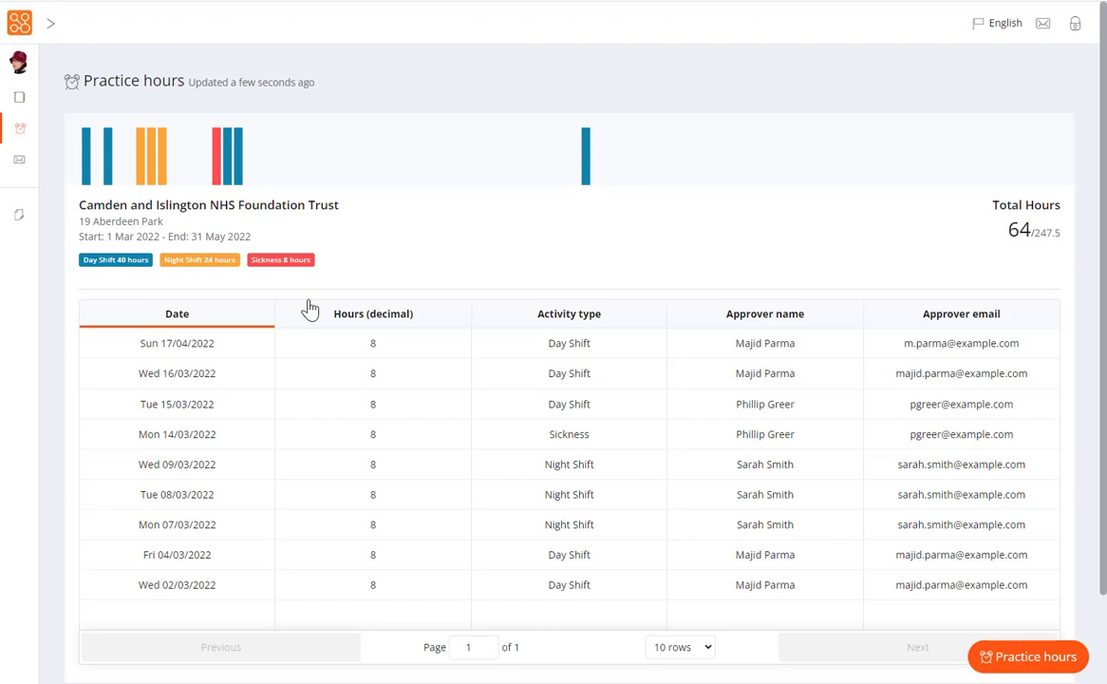
mouse_move(144, 235)
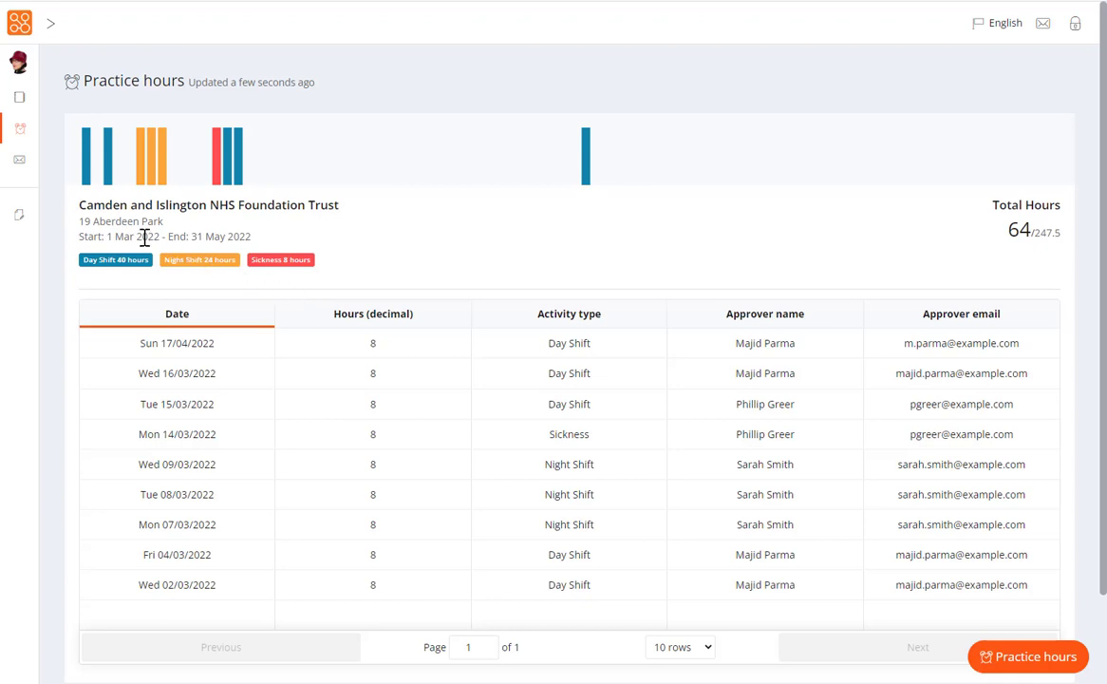
mouse_move(19, 159)
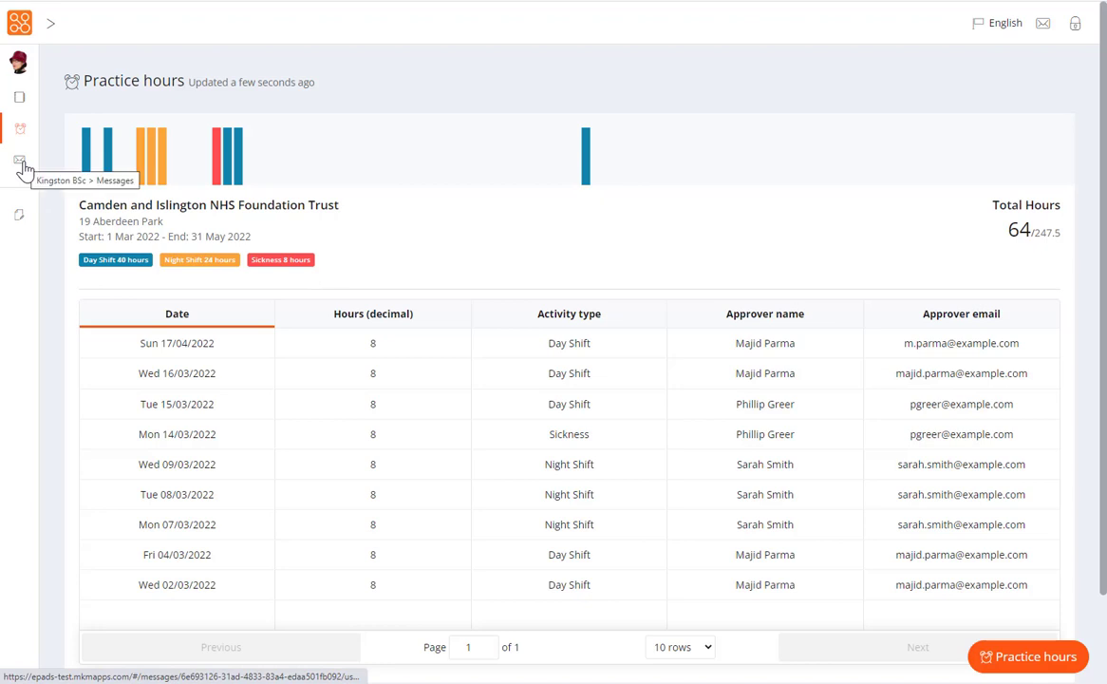
Step: Send Phillip the message 'Hi Phillip, I hope to see you on Wednesday in the afternoon.'
left_click(19, 159)
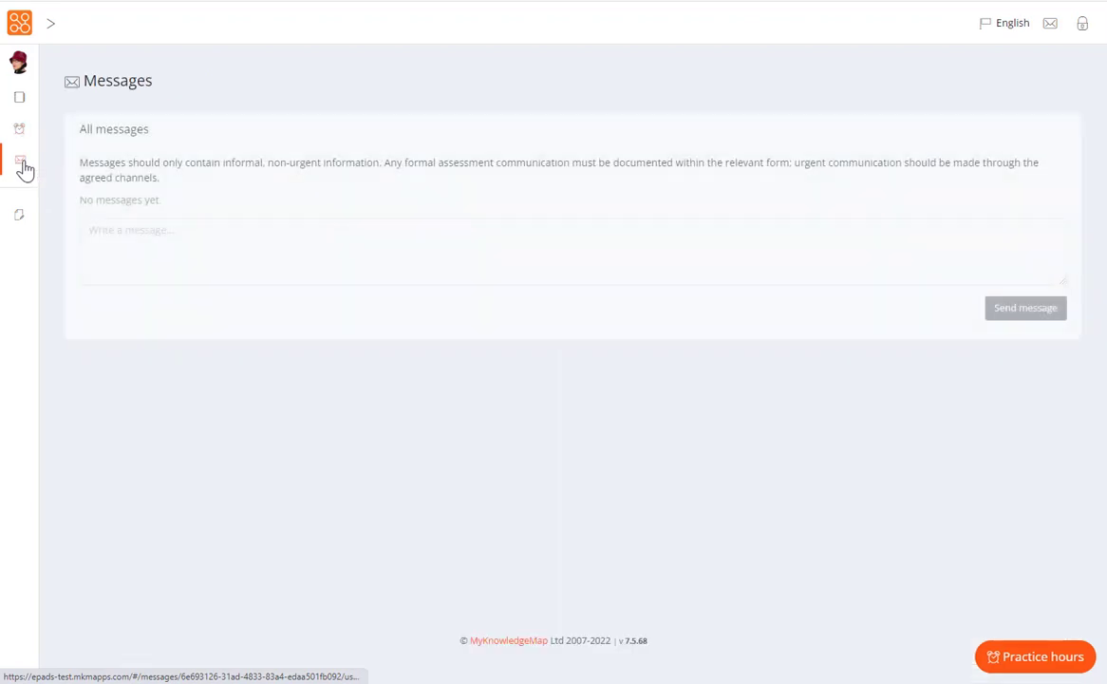
left_click(19, 160)
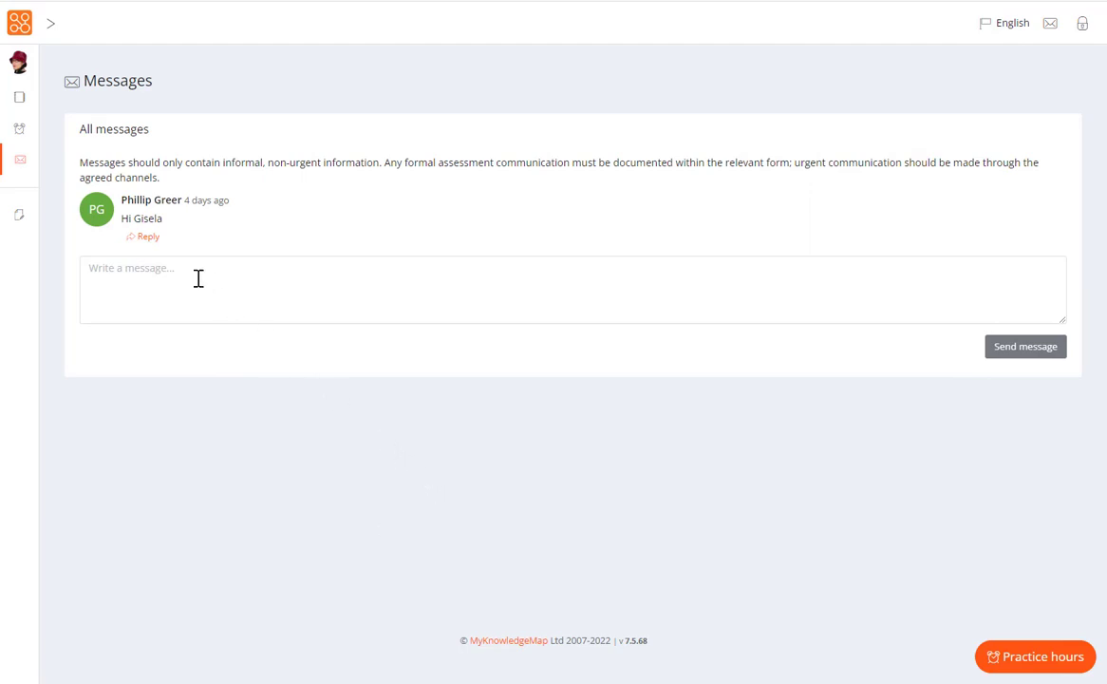
type("Hi Phillip, I hope to see you on Wednesday in the afternoon.")
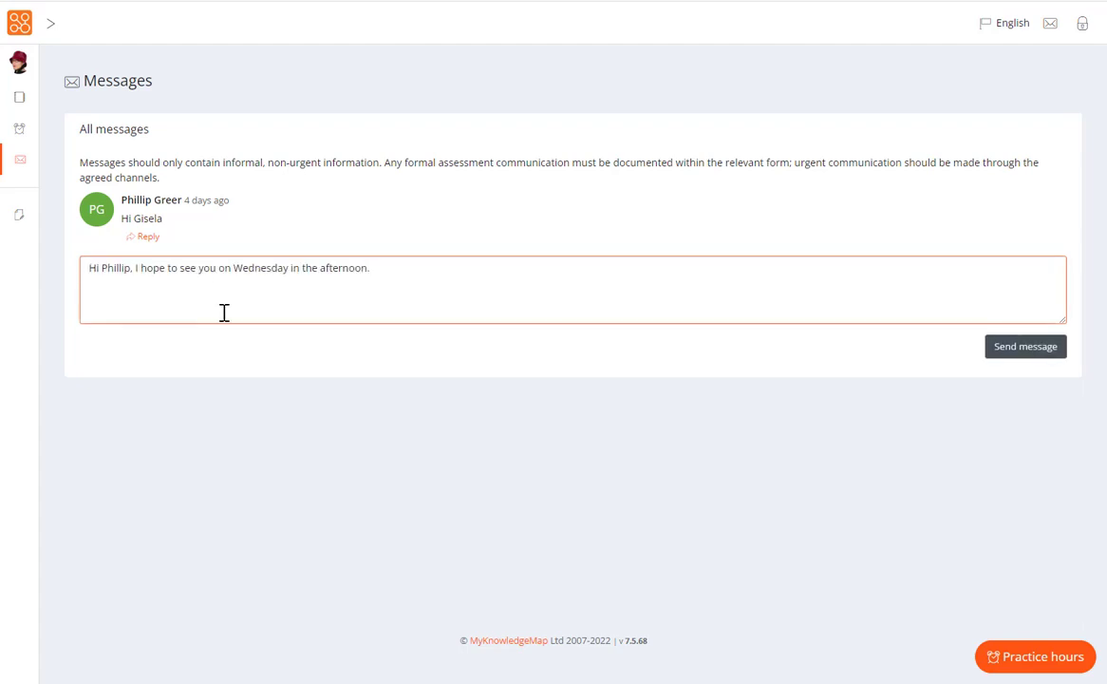
mouse_move(1025, 345)
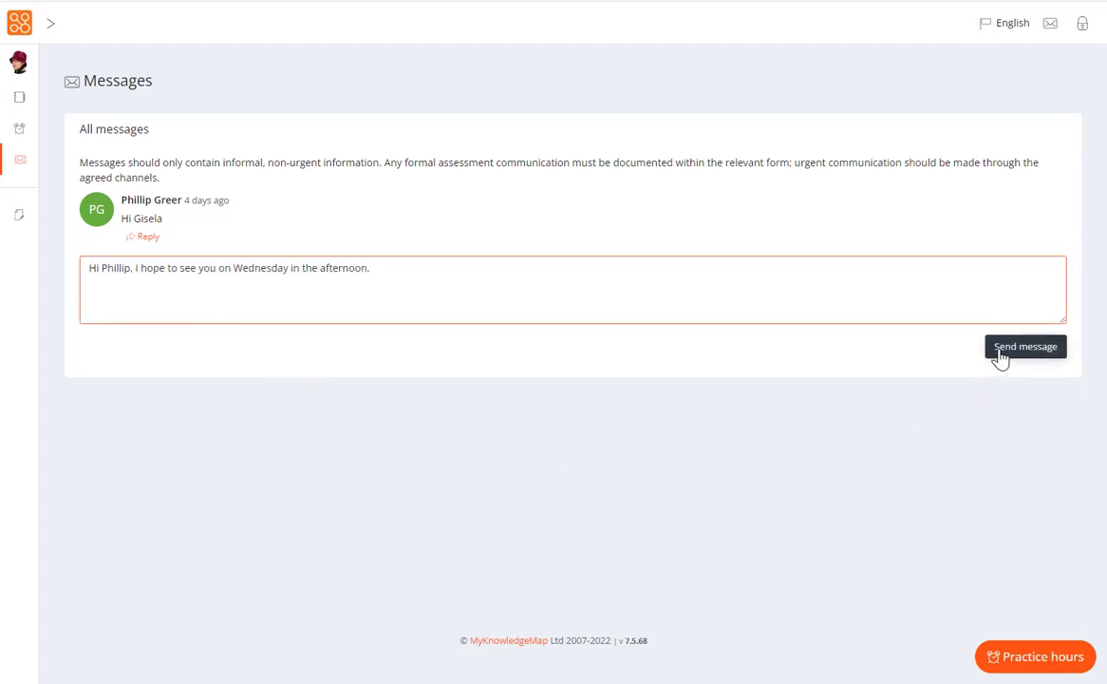
left_click(1026, 345)
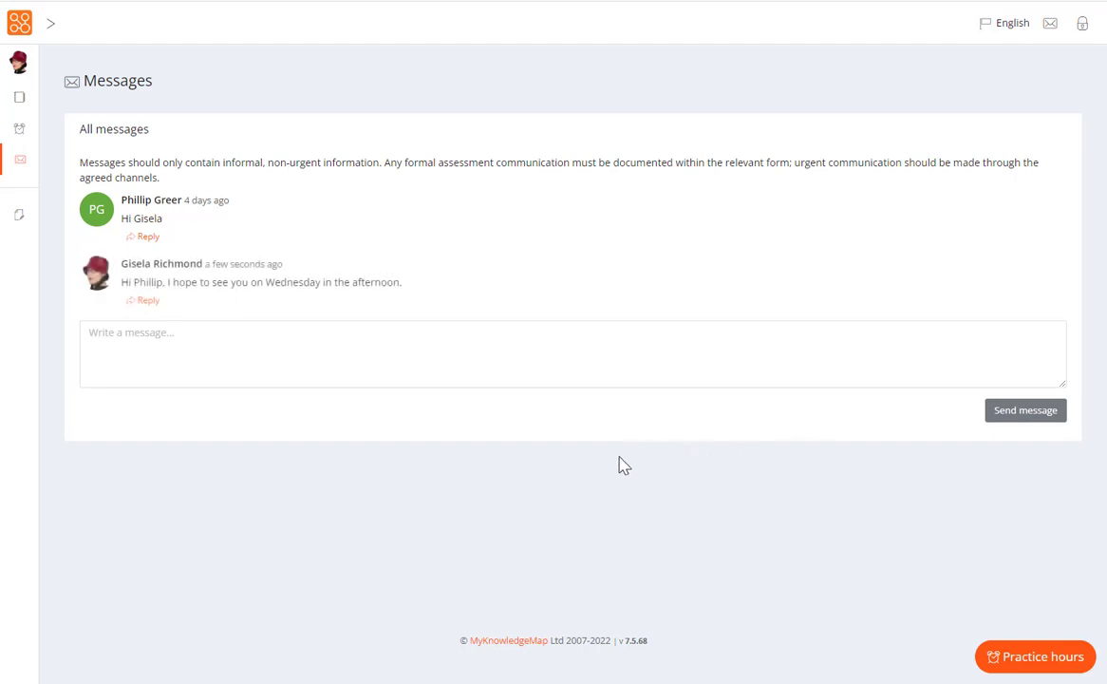
mouse_move(30, 91)
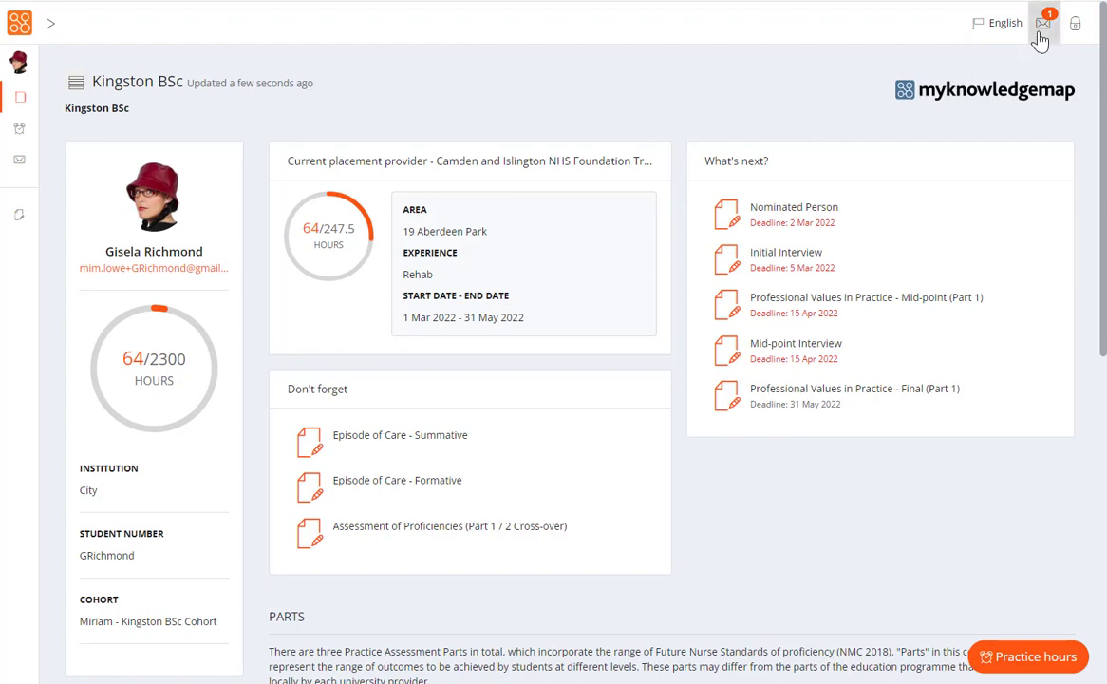
left_click(1044, 22)
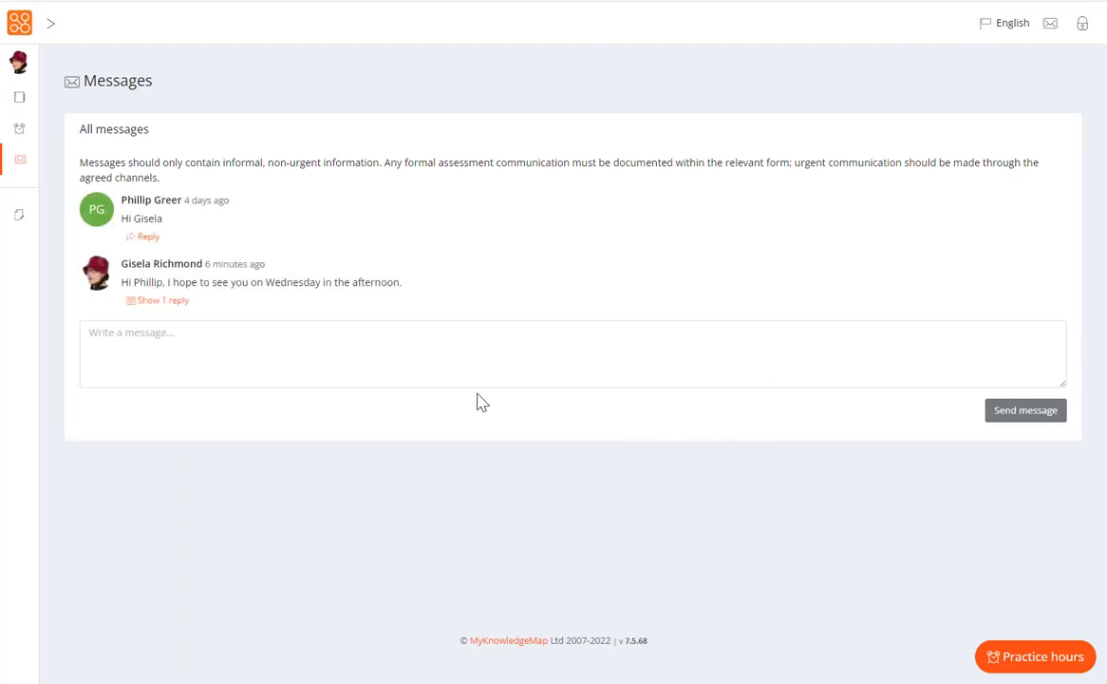
left_click(156, 300)
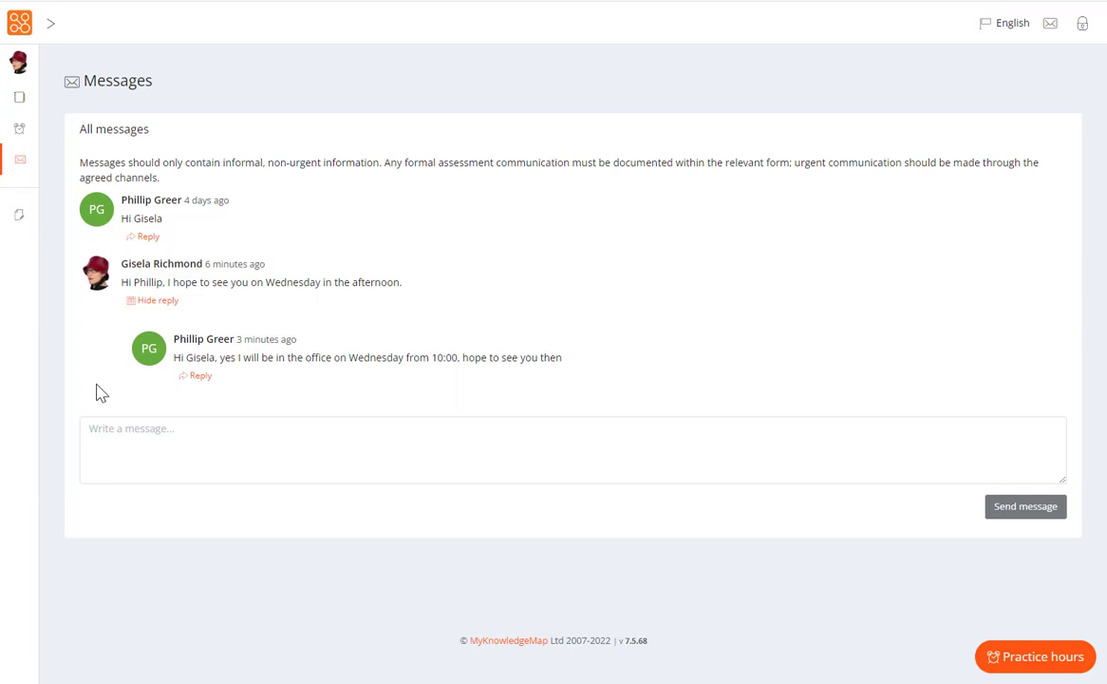
mouse_move(19, 129)
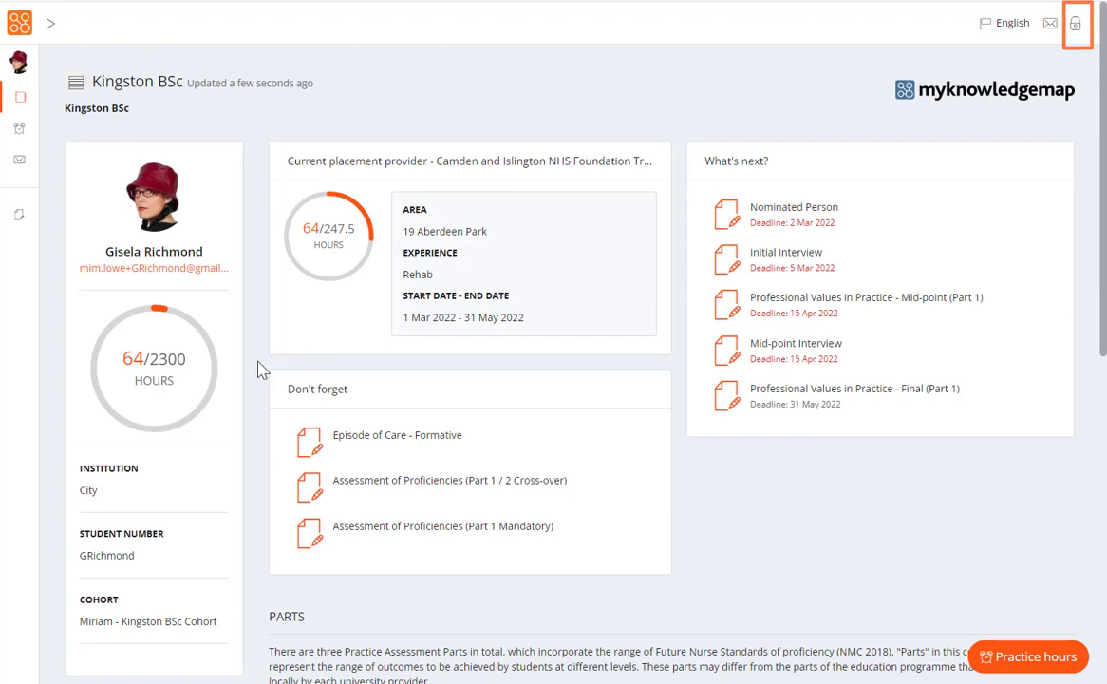
mouse_move(1071, 55)
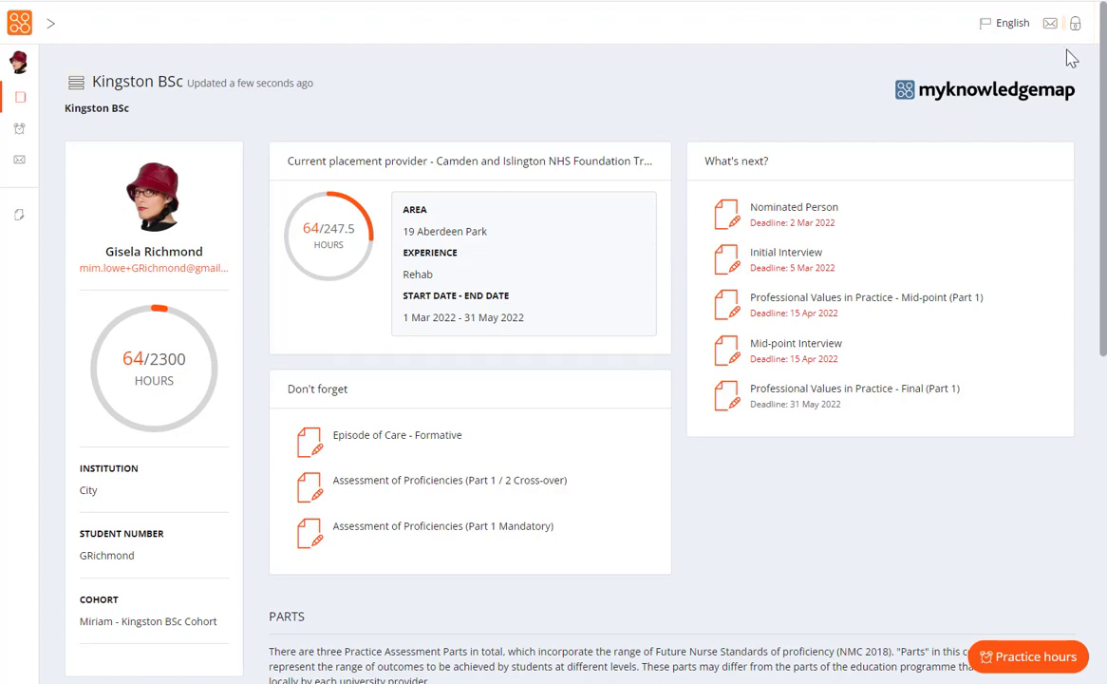